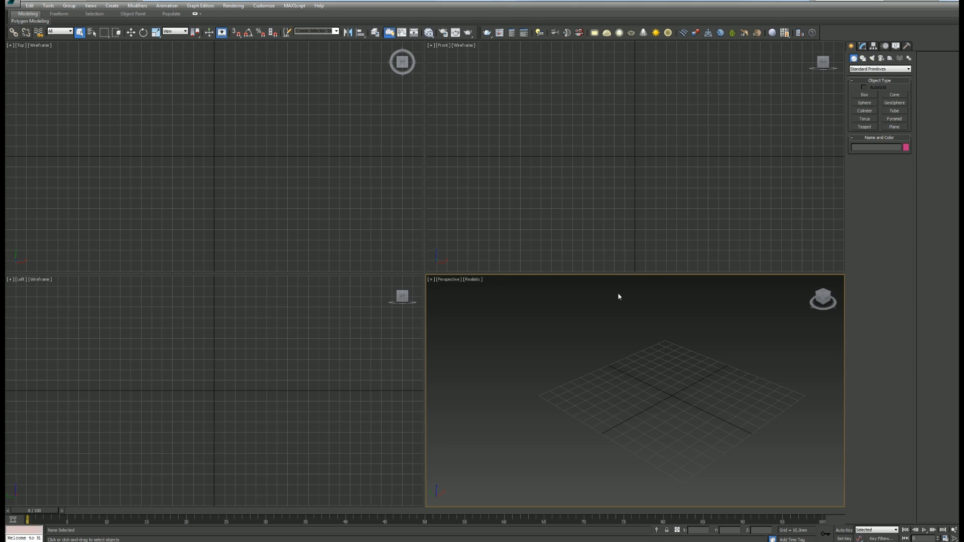
{"action": "mouse_move", "coordinate": [586, 325]}
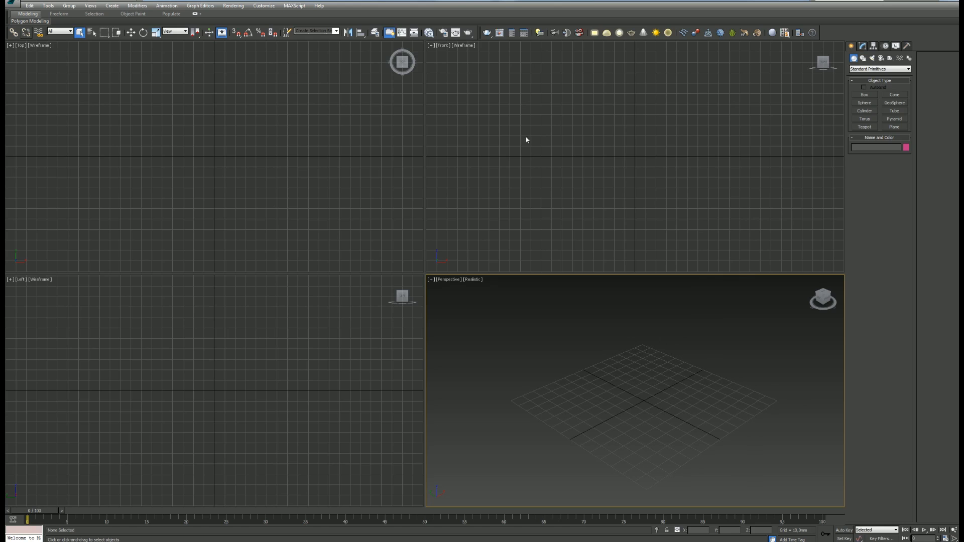
- In Units Setup, confirm 1 Unit = Millimeters as the 3ds Max system unit
{"action": "left_click", "coordinate": [264, 5]}
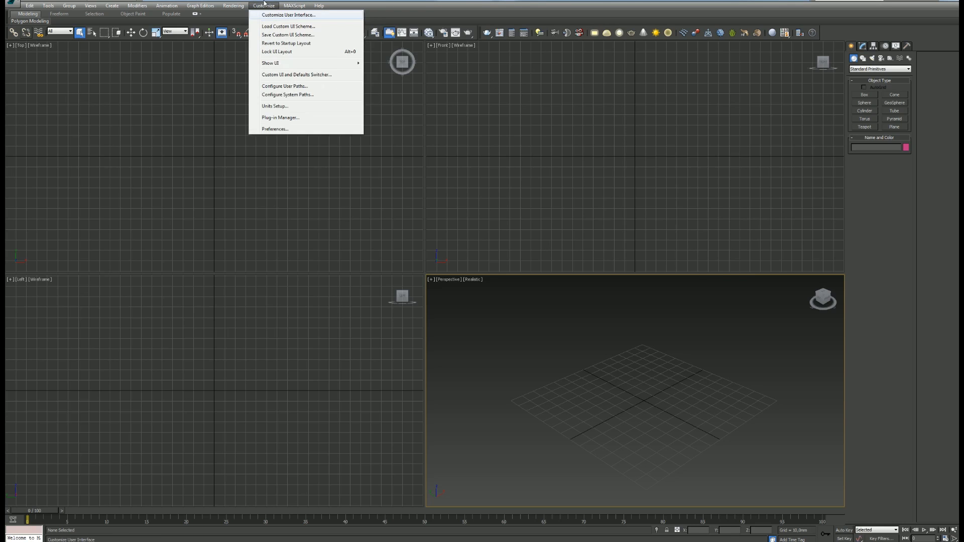
{"action": "mouse_move", "coordinate": [274, 106]}
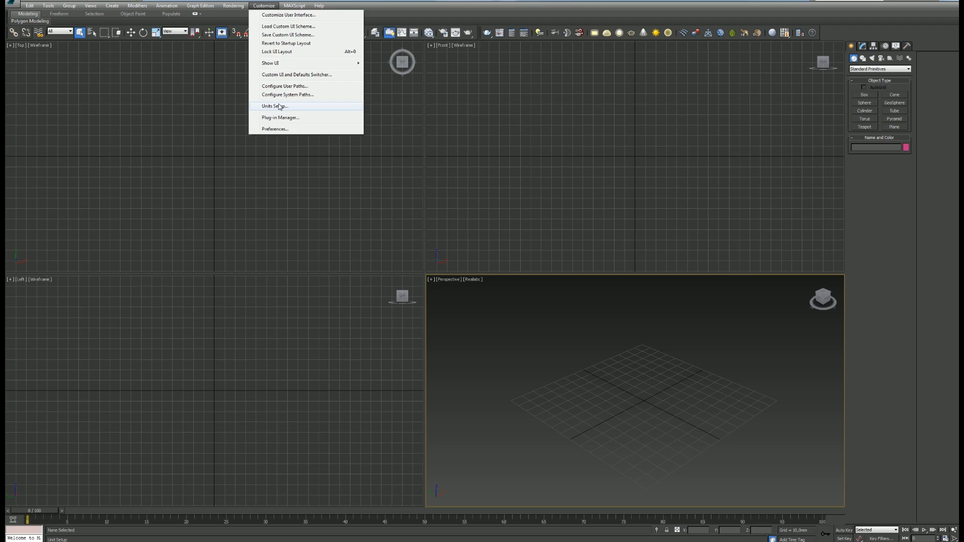
{"action": "left_click", "coordinate": [276, 106]}
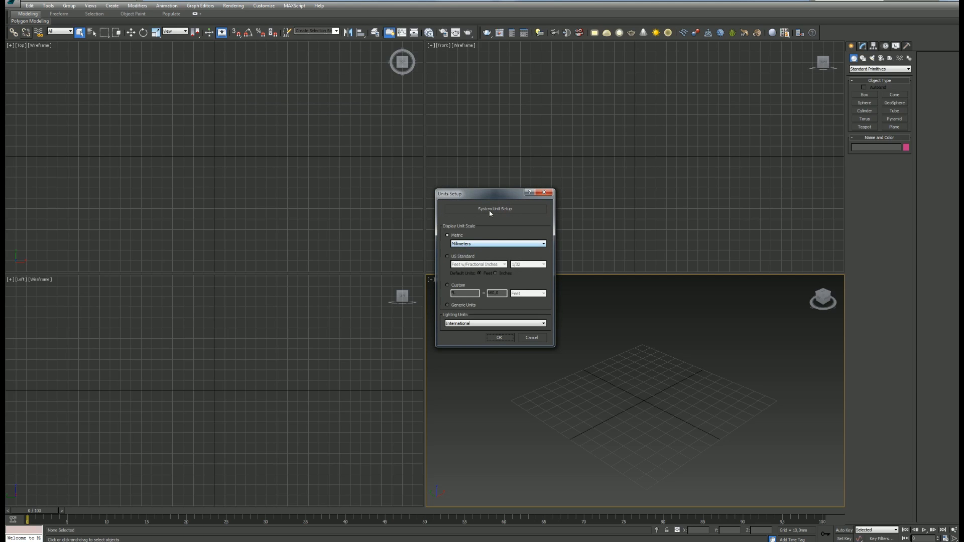
{"action": "left_click", "coordinate": [494, 209]}
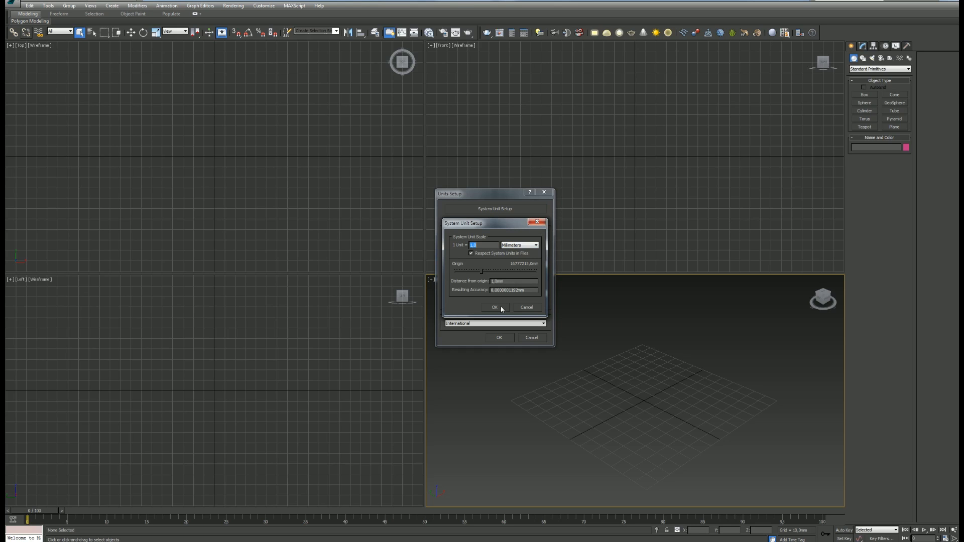
{"action": "left_click", "coordinate": [495, 307]}
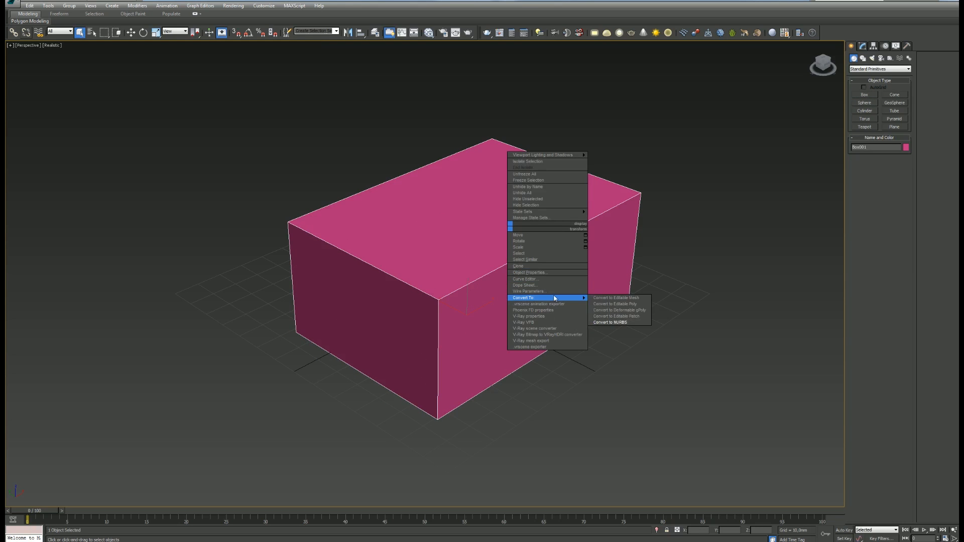
{"action": "mouse_move", "coordinate": [618, 304]}
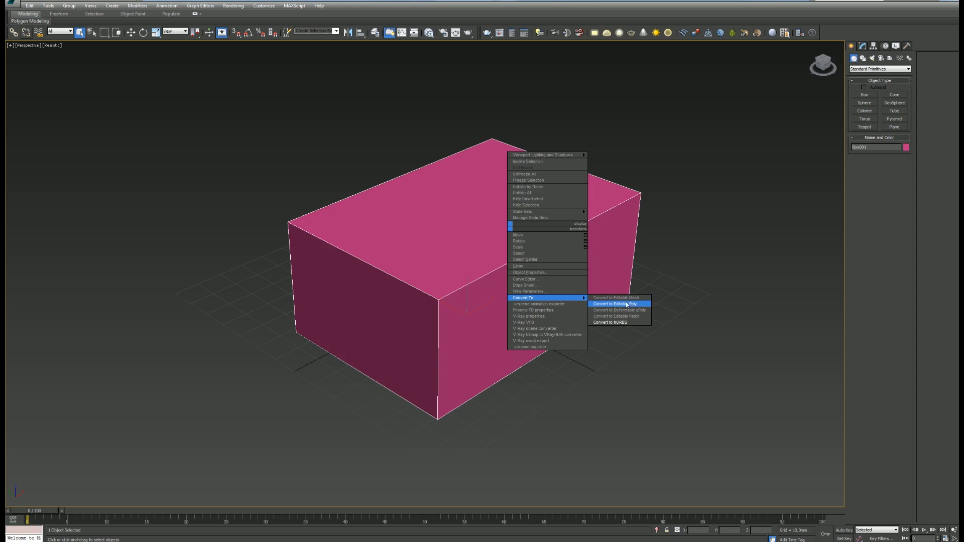
- Convert the pink box to an editable mesh and pick a new object colour
{"action": "left_click", "coordinate": [617, 299]}
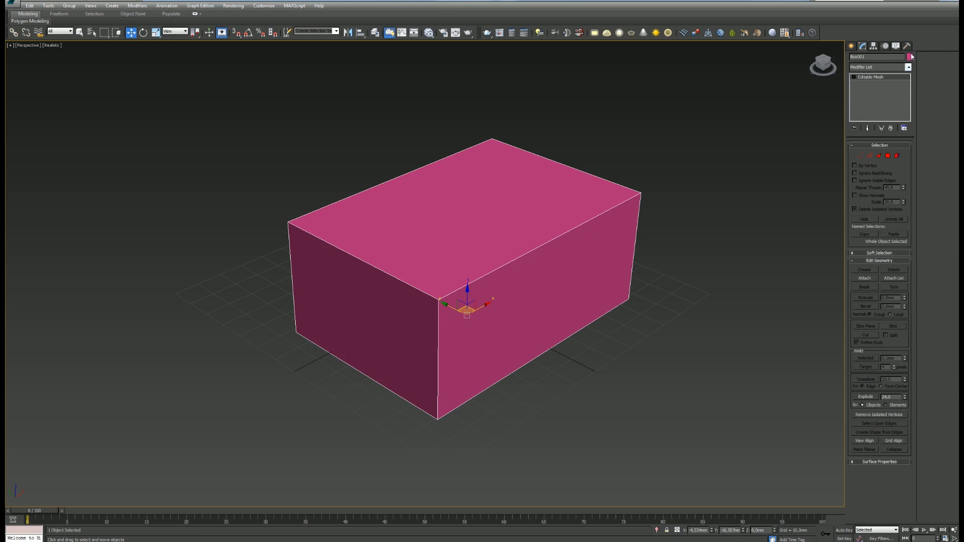
{"action": "left_click", "coordinate": [912, 56]}
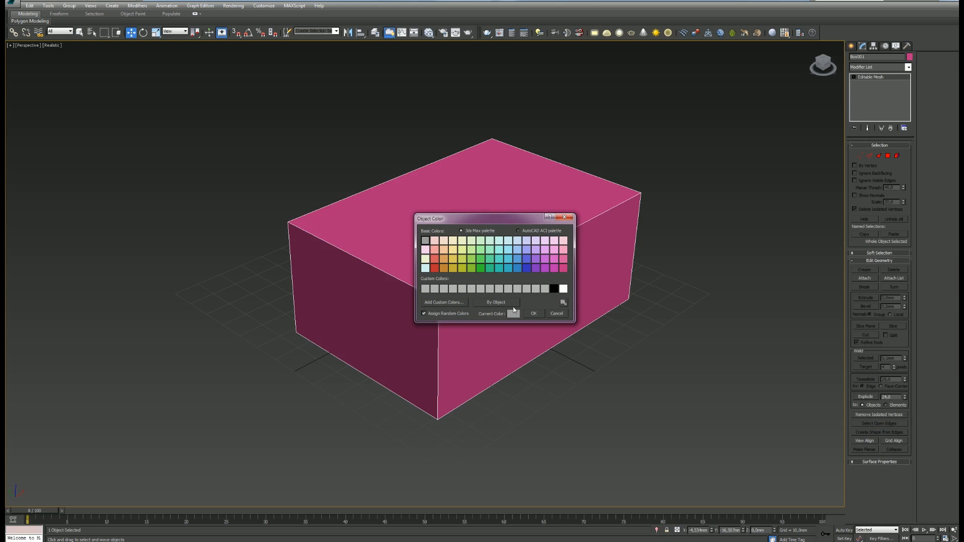
{"action": "left_click", "coordinate": [533, 313]}
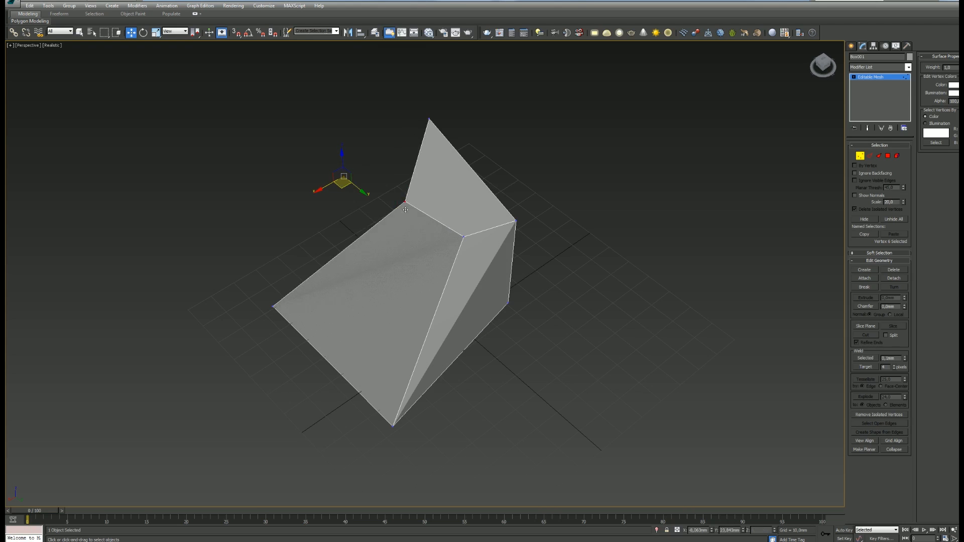
- Drag two corner vertices of the grey box to form a sharp wedge
{"action": "left_click_drag", "start_coordinate": [406, 209], "coordinate": [302, 370]}
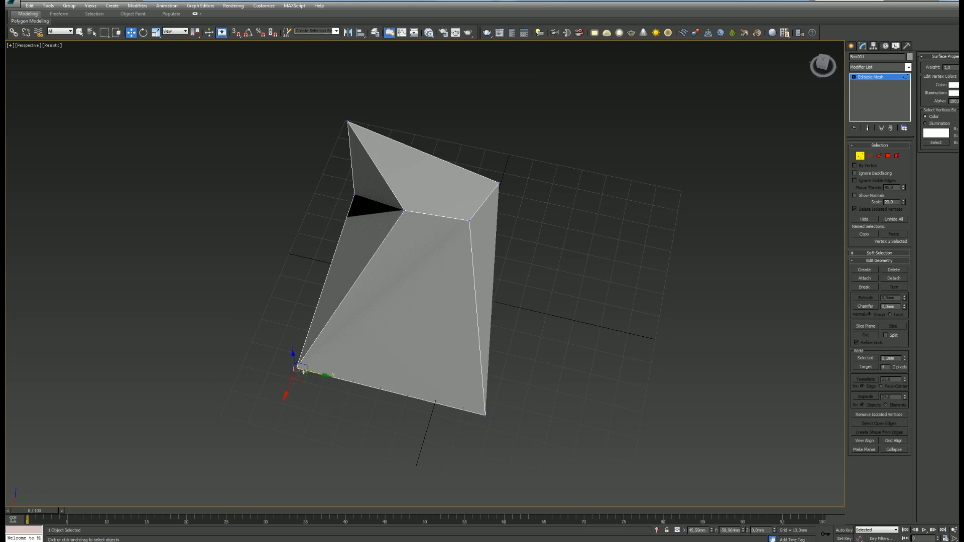
{"action": "left_click_drag", "start_coordinate": [303, 367], "coordinate": [351, 126]}
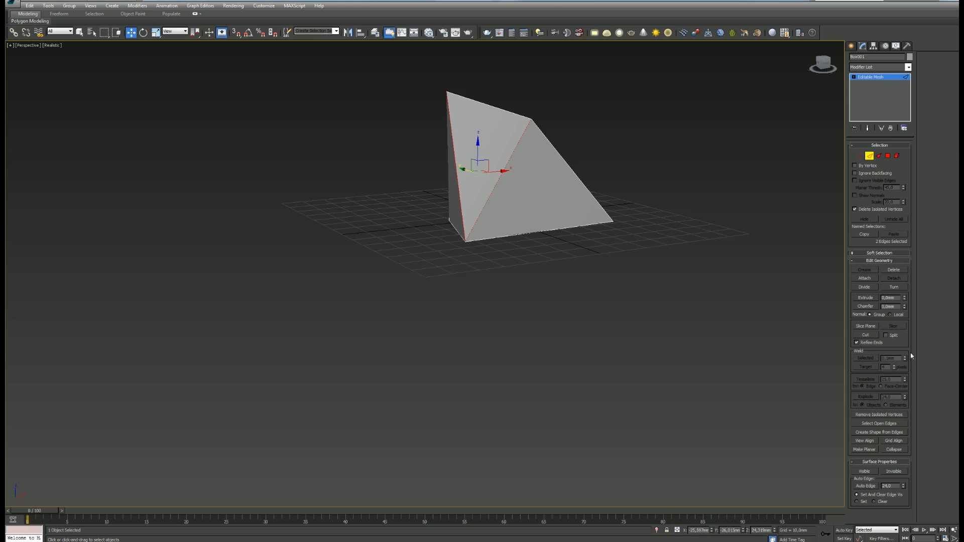
- Cut a new edge across a wedge face and move vertices to taper the solid
{"action": "left_click", "coordinate": [864, 335]}
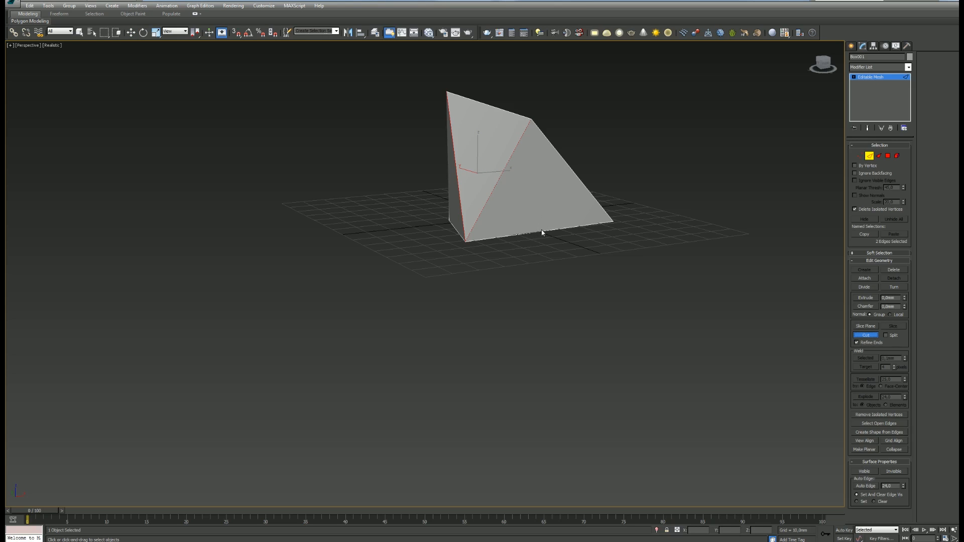
{"action": "left_click_drag", "start_coordinate": [449, 178], "coordinate": [544, 233]}
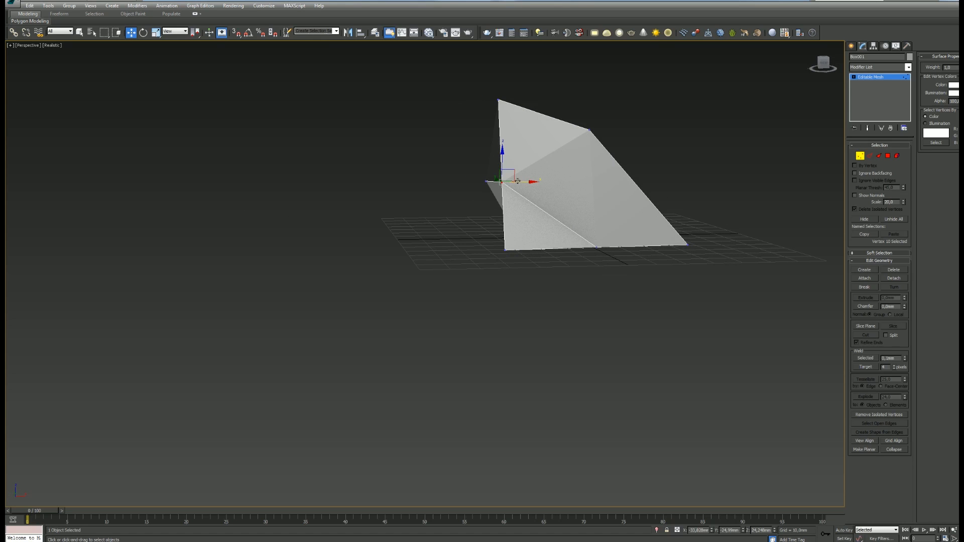
{"action": "left_click_drag", "start_coordinate": [502, 180], "coordinate": [505, 249]}
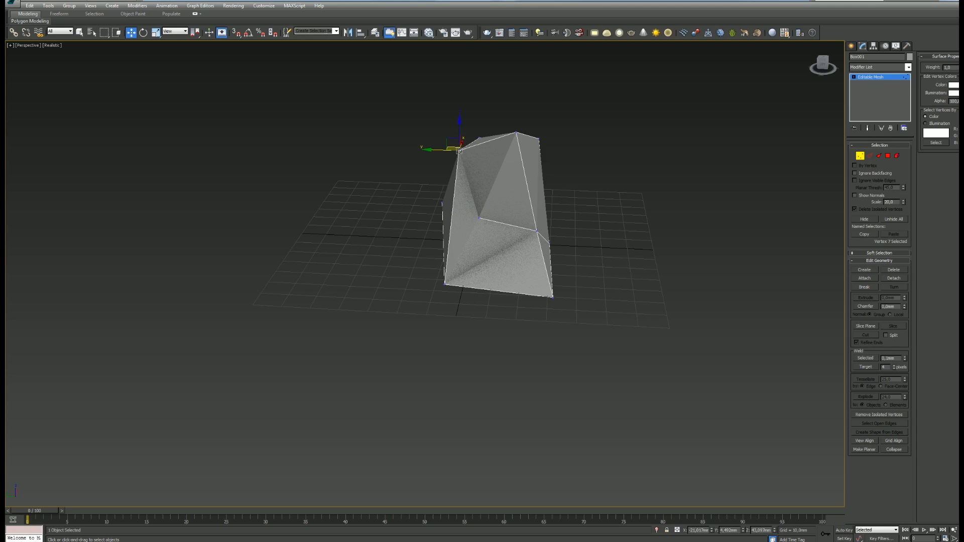
{"action": "left_click_drag", "start_coordinate": [458, 150], "coordinate": [443, 163]}
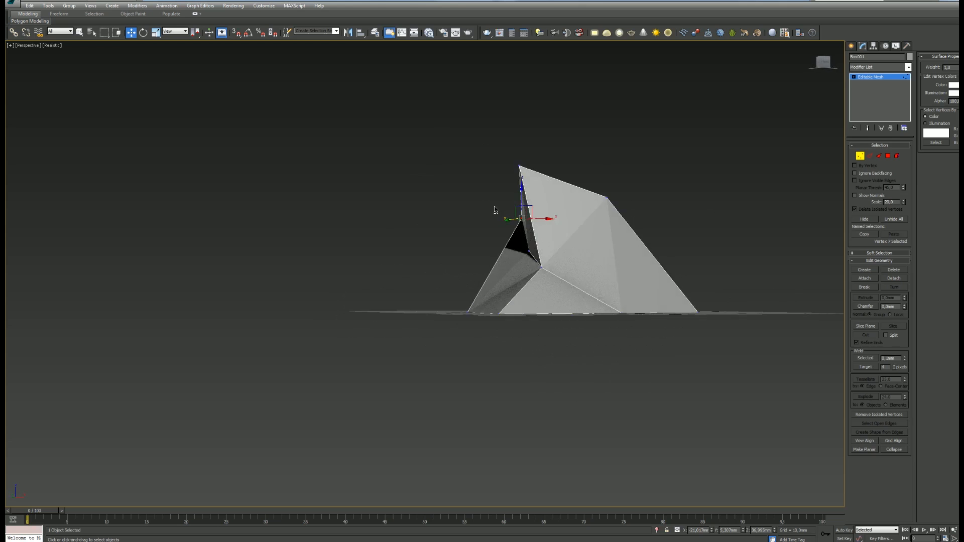
- Move two vertices to refine the peak and adjust the base of the crystal
{"action": "left_click_drag", "start_coordinate": [553, 247], "coordinate": [614, 233]}
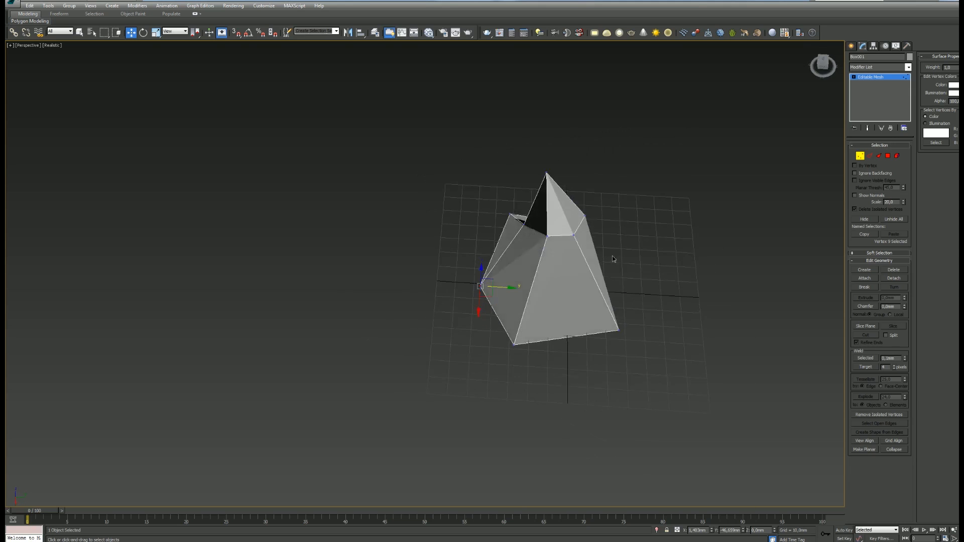
{"action": "left_click_drag", "start_coordinate": [612, 258], "coordinate": [560, 247]}
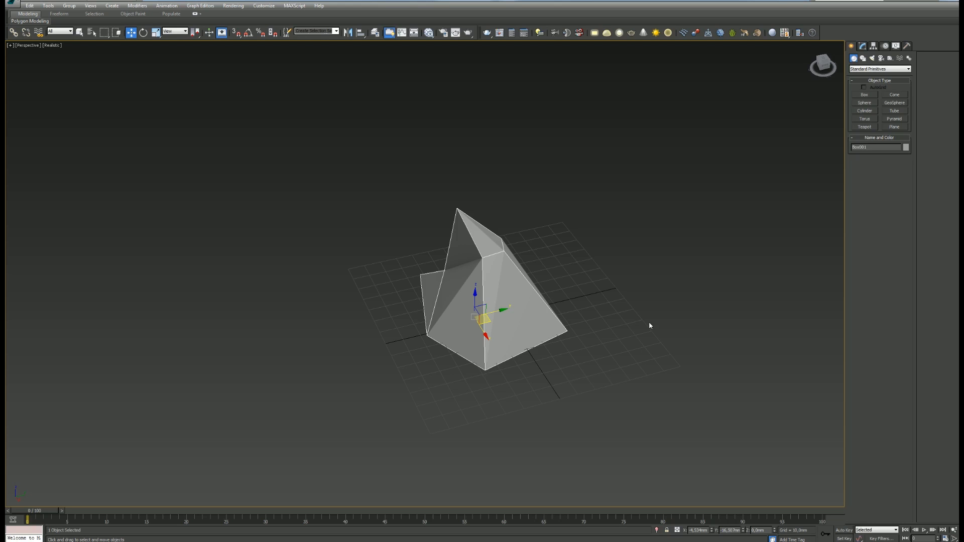
- Clone the faceted solid and convert the copy to an editable patch, then a NURBS surface
{"action": "left_click", "coordinate": [597, 288]}
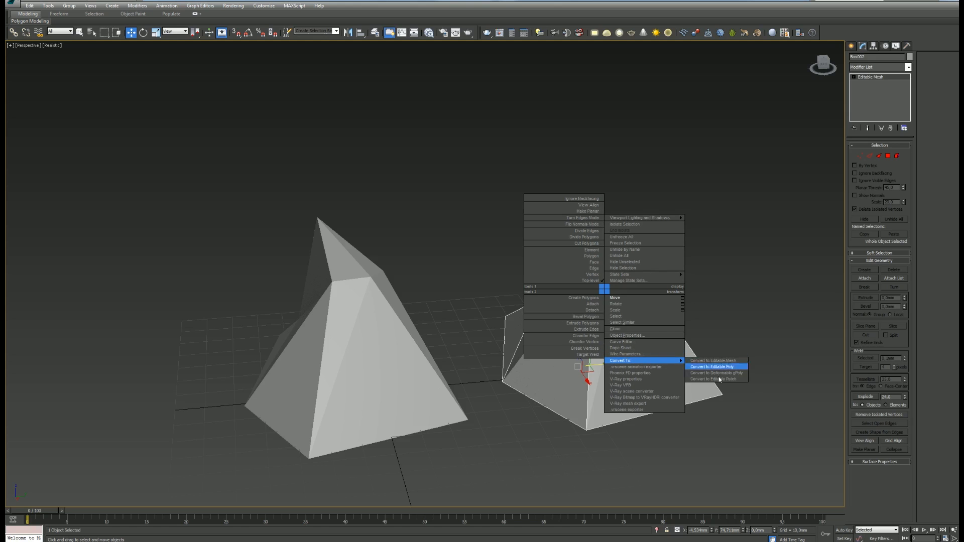
{"action": "mouse_move", "coordinate": [717, 378]}
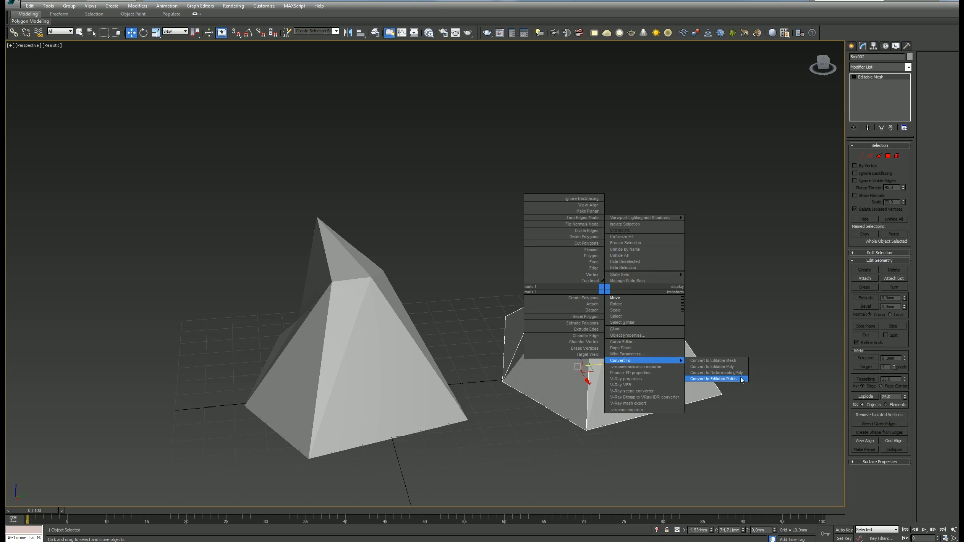
{"action": "left_click", "coordinate": [713, 378]}
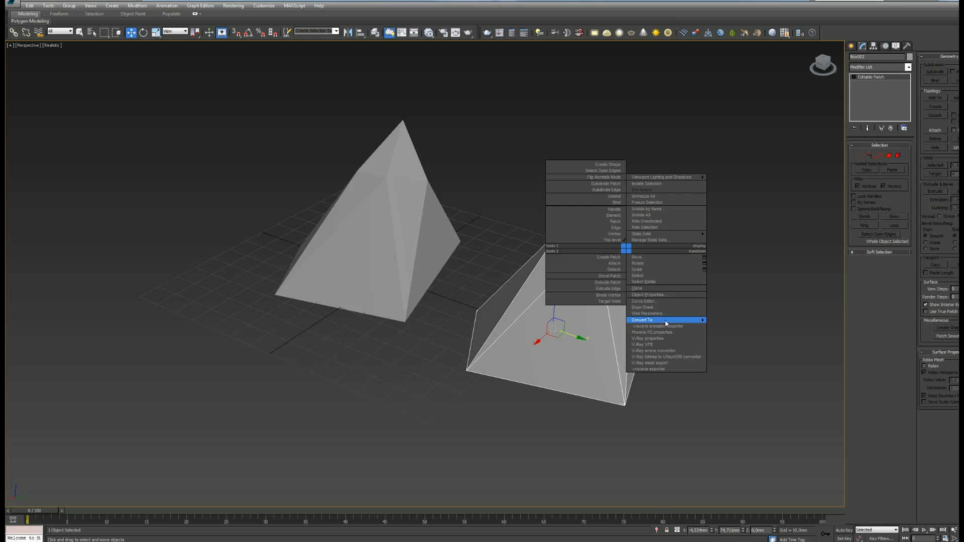
{"action": "left_click", "coordinate": [655, 320]}
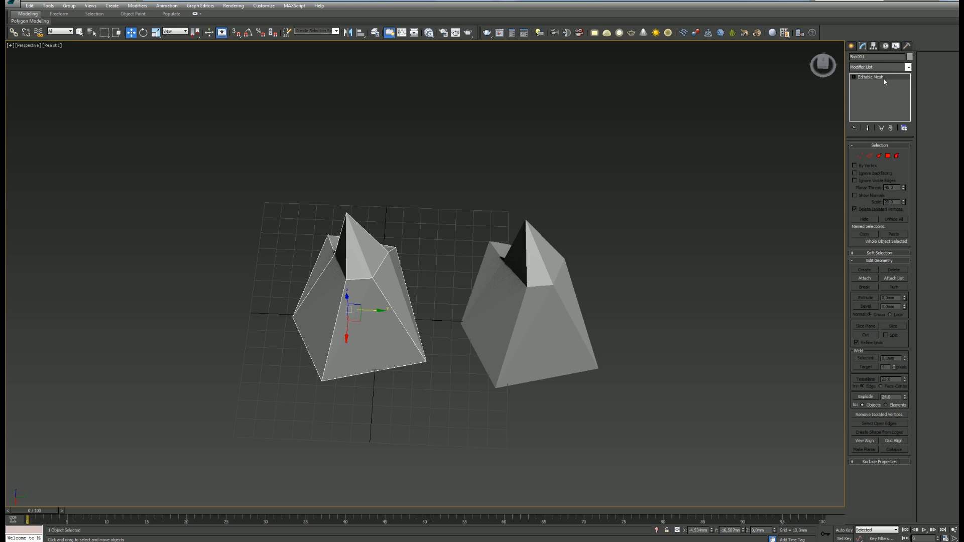
- Export the solid as an STL file and the surface copy as IGES named Hook_IGES
{"action": "left_click", "coordinate": [11, 6]}
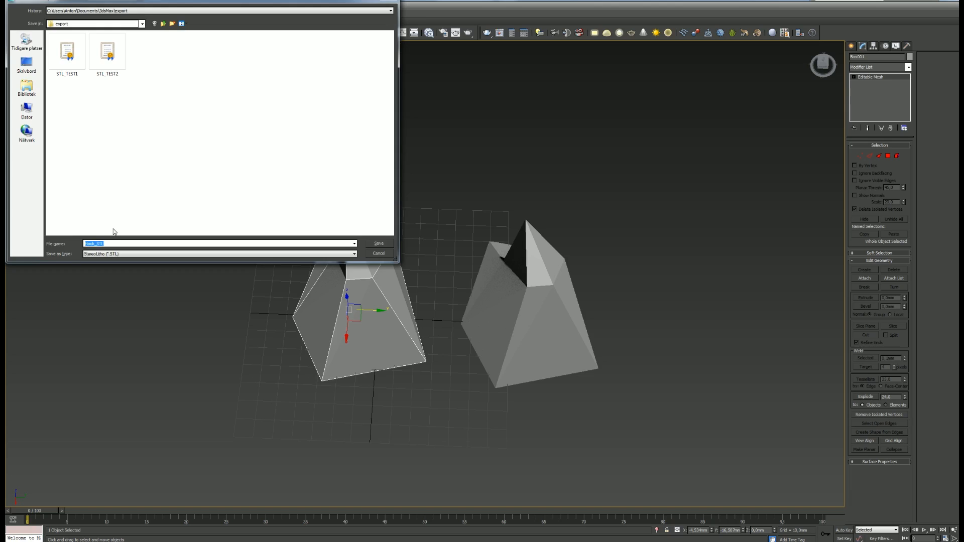
{"action": "left_click", "coordinate": [378, 243]}
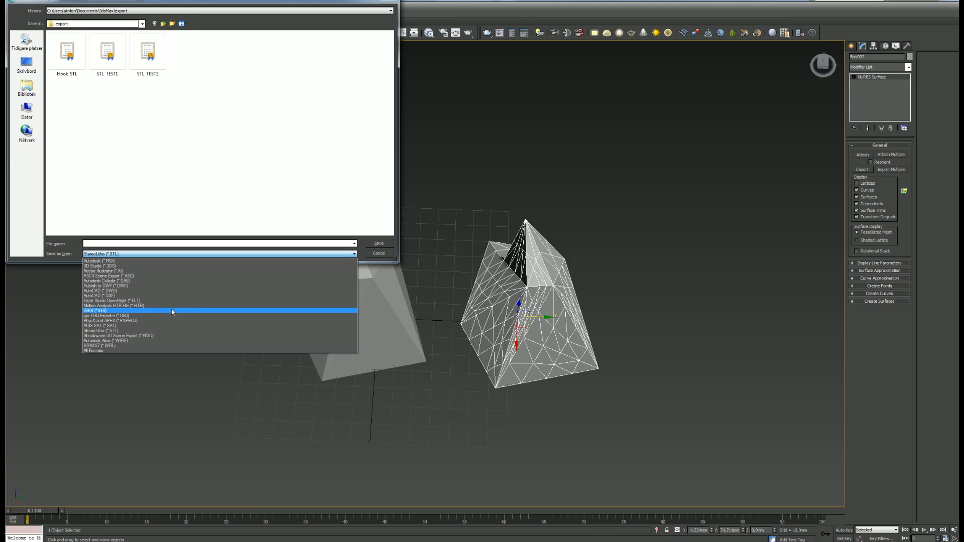
{"action": "left_click", "coordinate": [96, 311]}
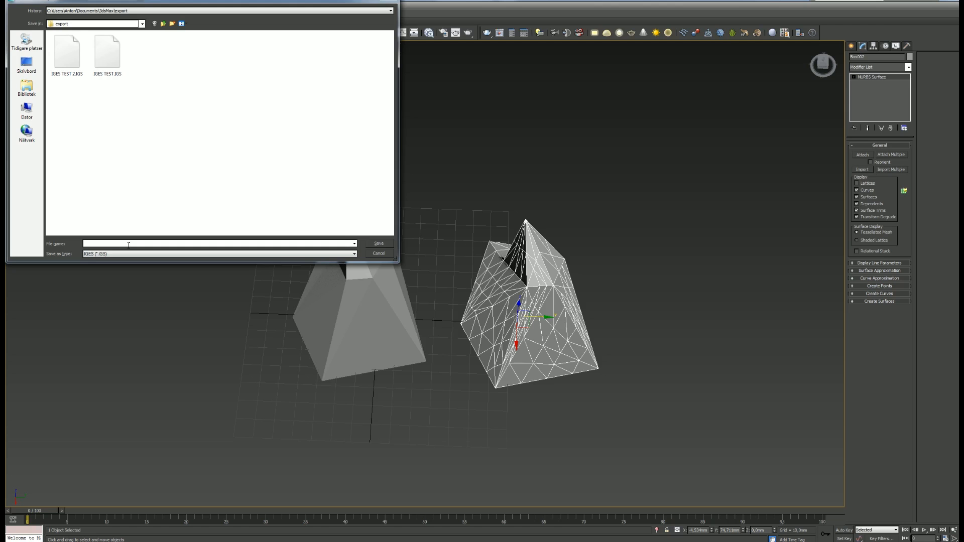
{"action": "type", "text": "Hook_IGES"}
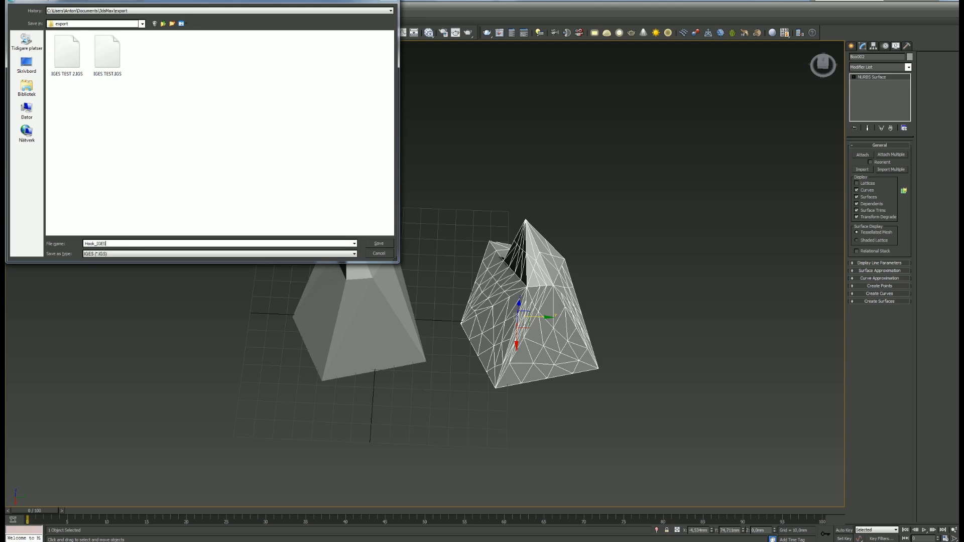
{"action": "left_click", "coordinate": [379, 243]}
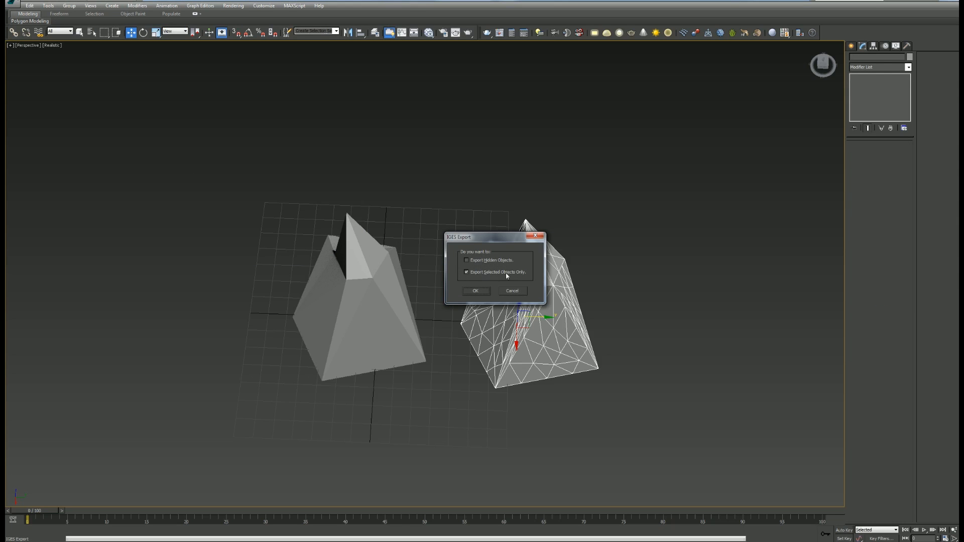
{"action": "left_click", "coordinate": [476, 291]}
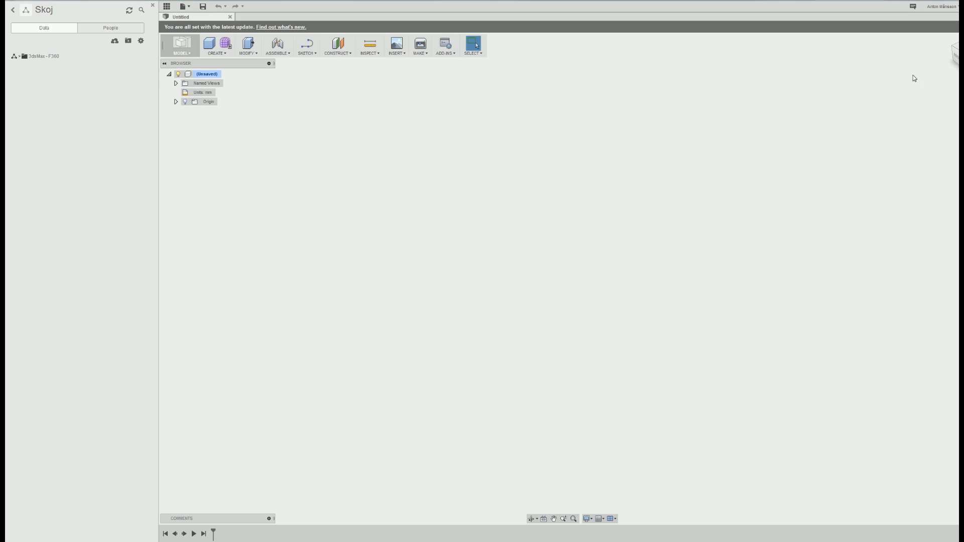
{"action": "mouse_move", "coordinate": [50, 102]}
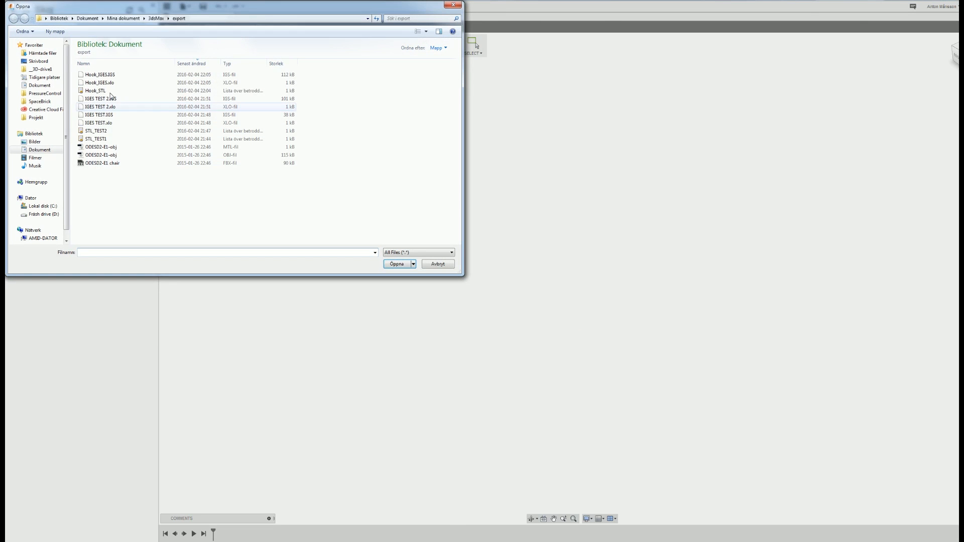
- Select the Hook_STL and Hook_IGES files and upload both to the project
{"action": "left_click", "coordinate": [95, 90]}
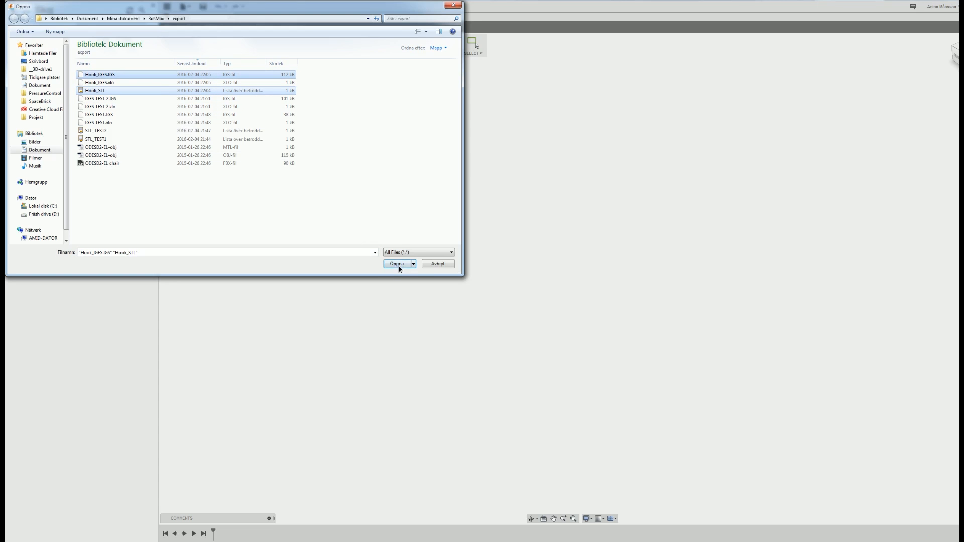
{"action": "left_click", "coordinate": [396, 264]}
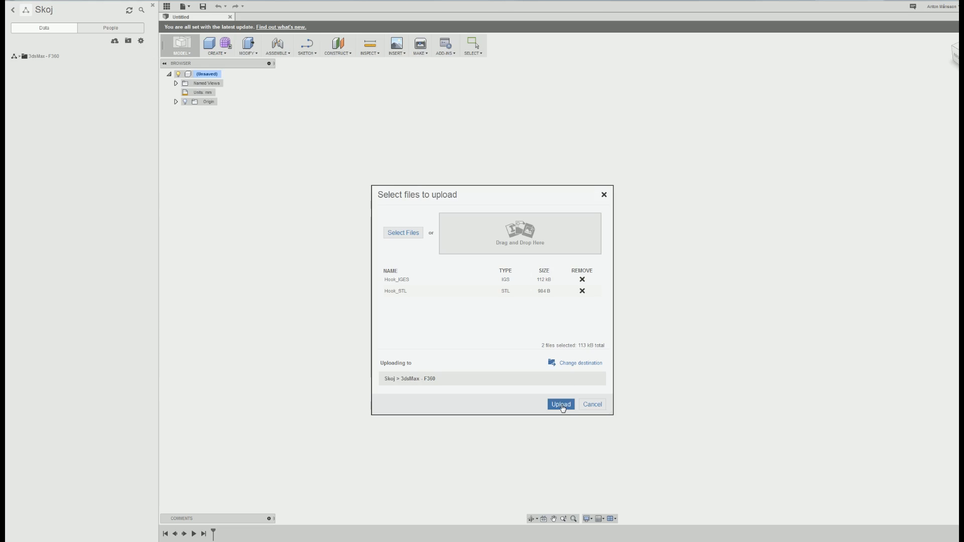
{"action": "left_click", "coordinate": [561, 404]}
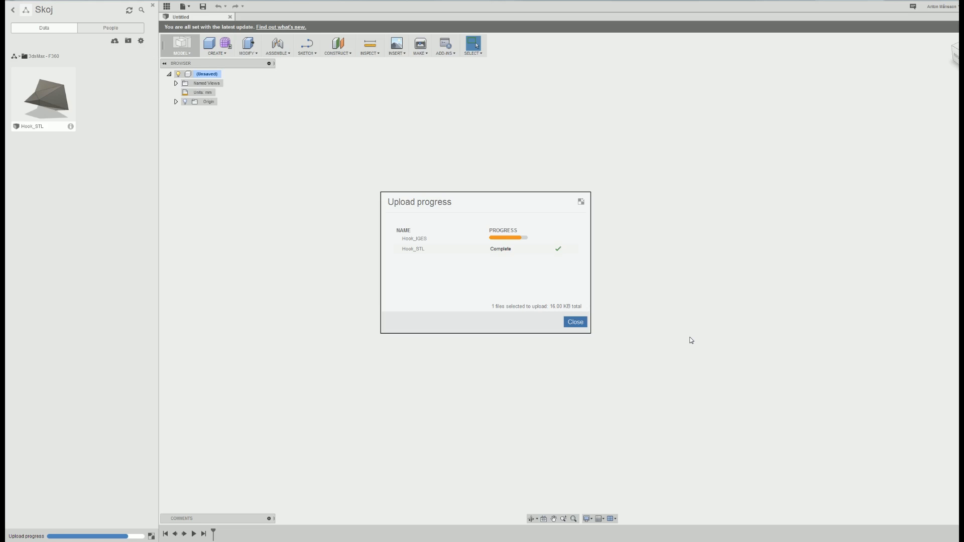
- Close the upload window, open Hook_STL, and measure between two corner points
{"action": "left_click", "coordinate": [575, 322]}
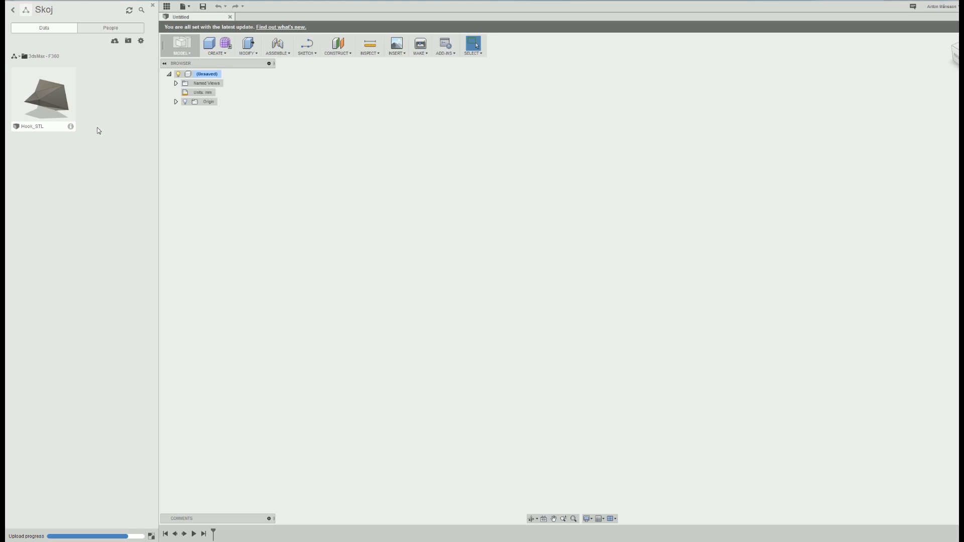
{"action": "right_click", "coordinate": [43, 96]}
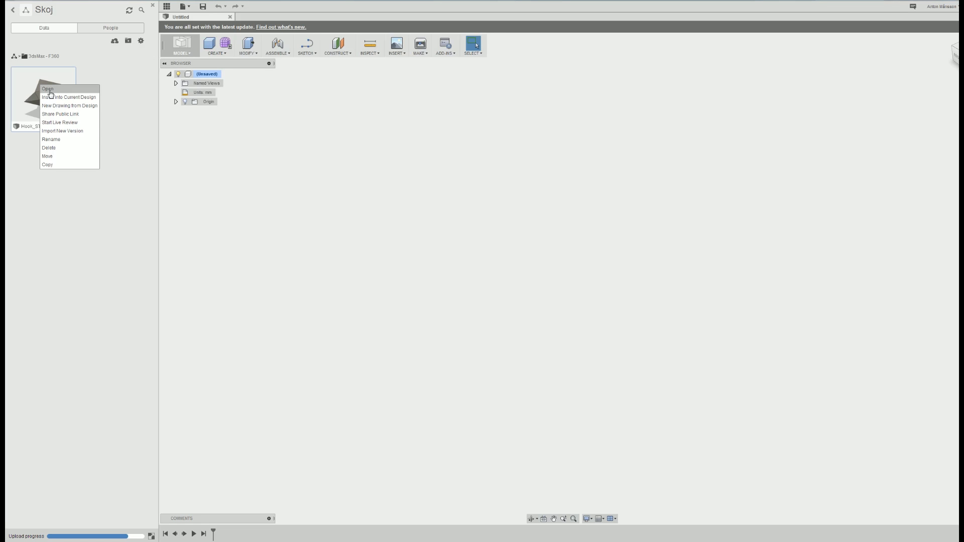
{"action": "left_click", "coordinate": [47, 89]}
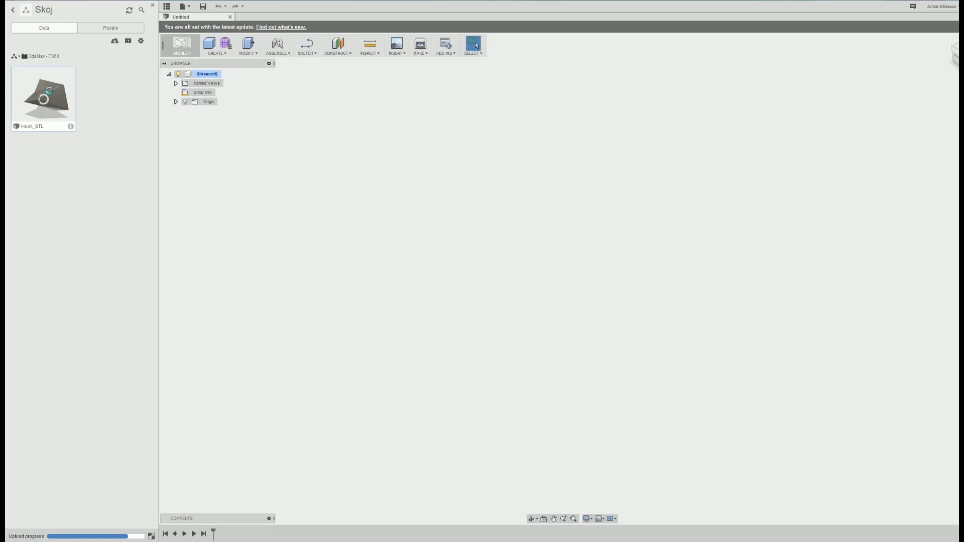
{"action": "double_click", "coordinate": [43, 96]}
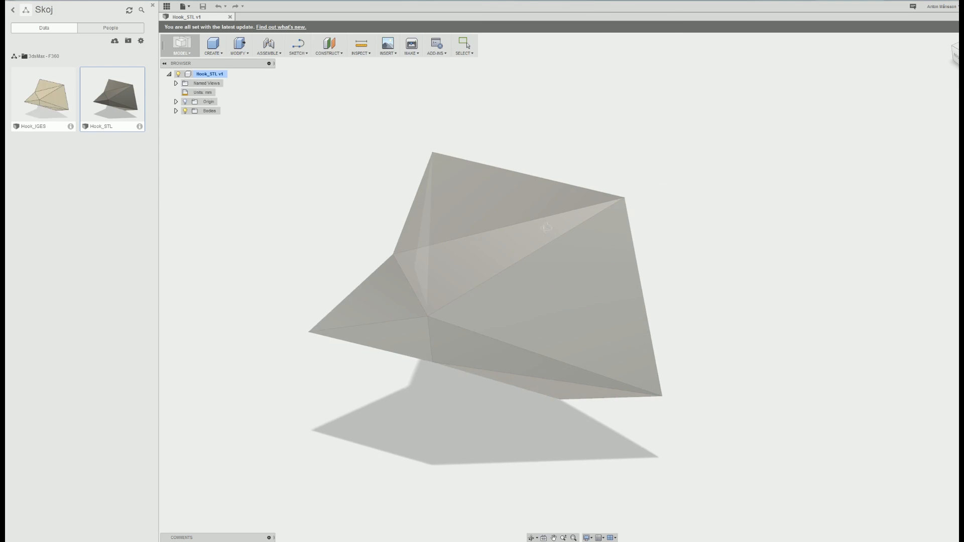
{"action": "left_click", "coordinate": [360, 43]}
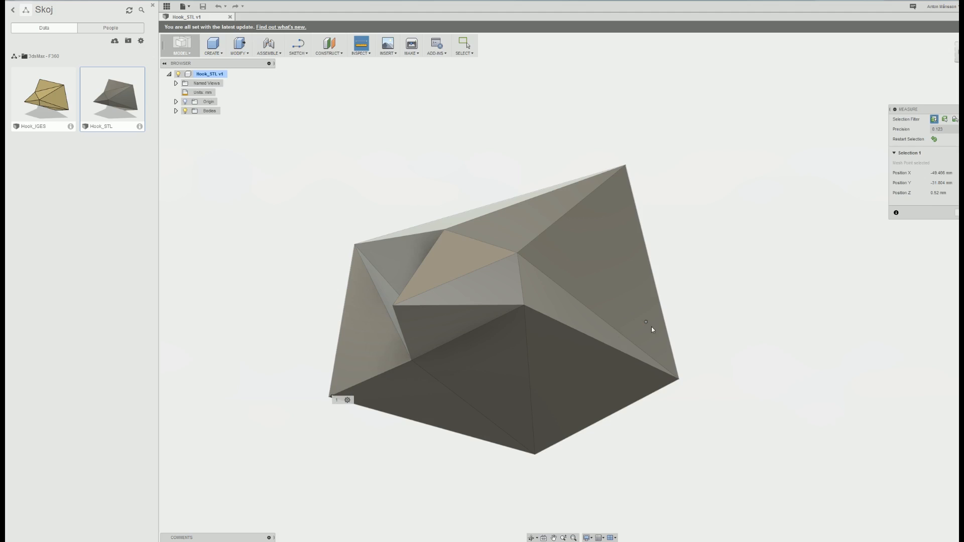
{"action": "left_click", "coordinate": [663, 307]}
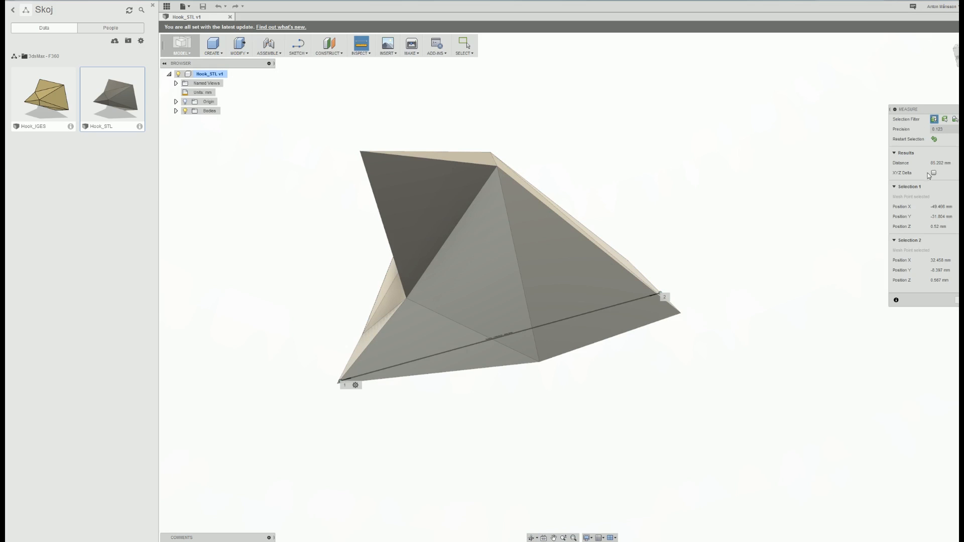
{"action": "mouse_move", "coordinate": [756, 263]}
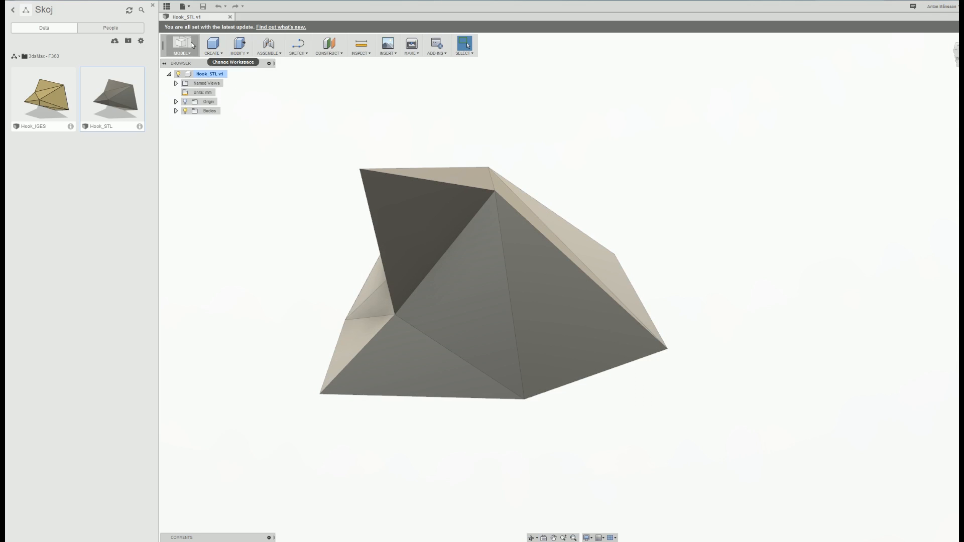
- Select the Hook_STL mesh body and browse the Create dropdown
{"action": "right_click", "coordinate": [209, 74]}
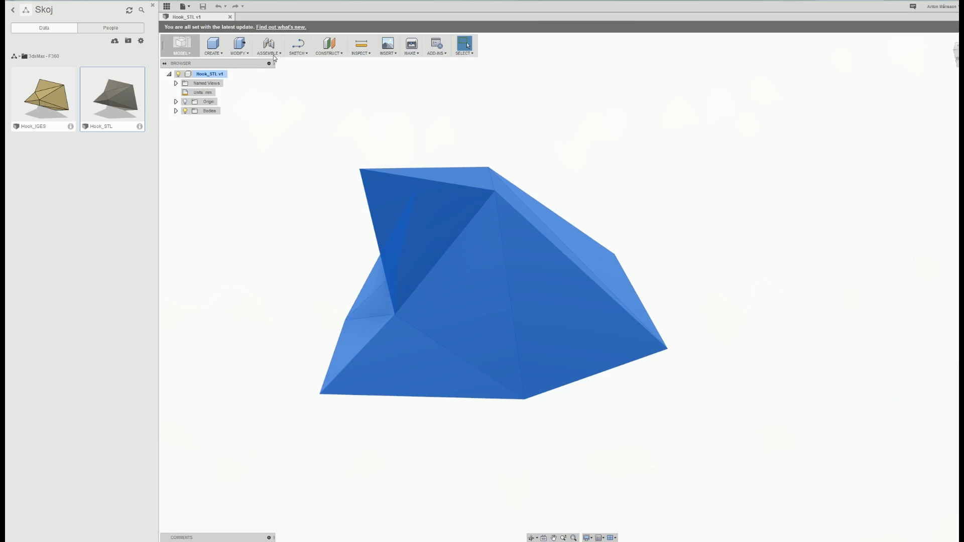
{"action": "left_click", "coordinate": [211, 45]}
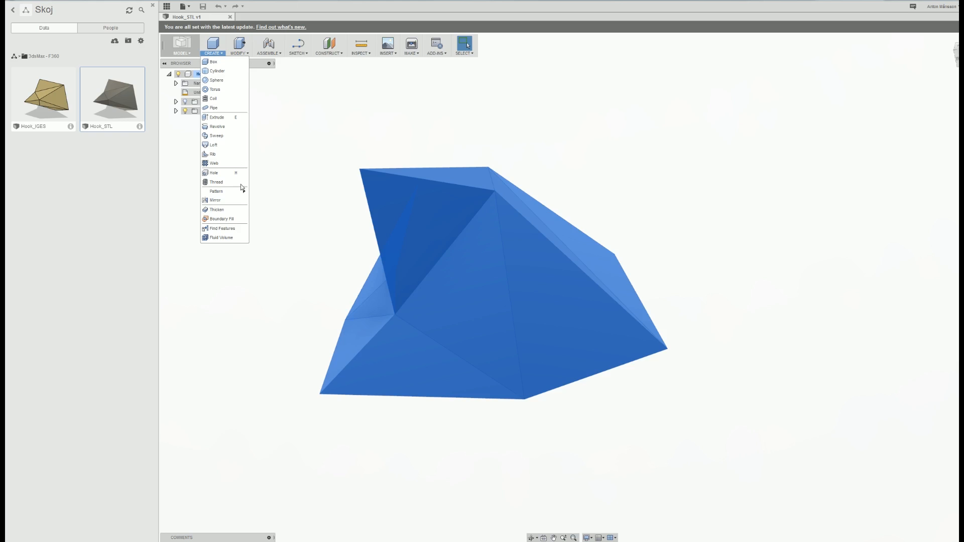
{"action": "mouse_move", "coordinate": [234, 63]}
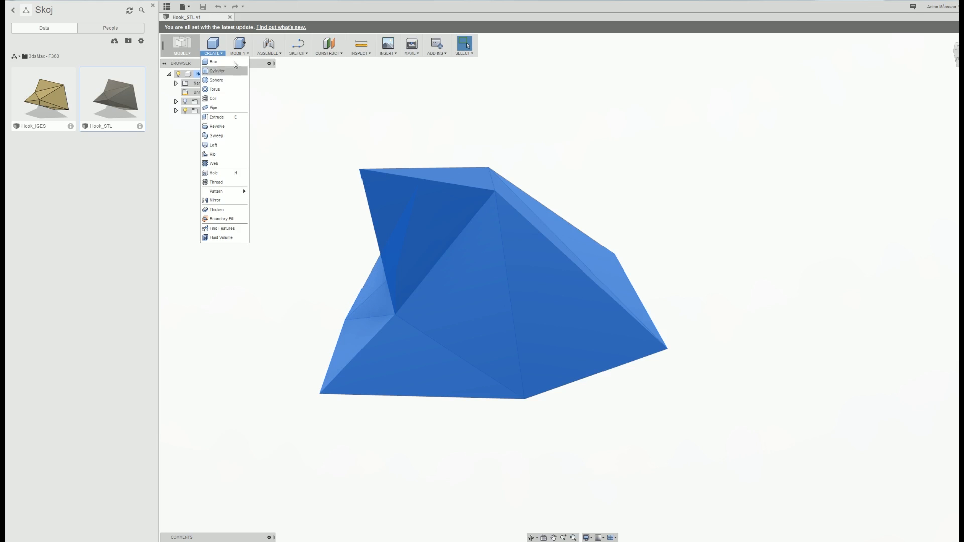
- Convert the hook mesh to a solid with Mesh to BRep and hide MeshBody1
{"action": "left_click", "coordinate": [238, 45]}
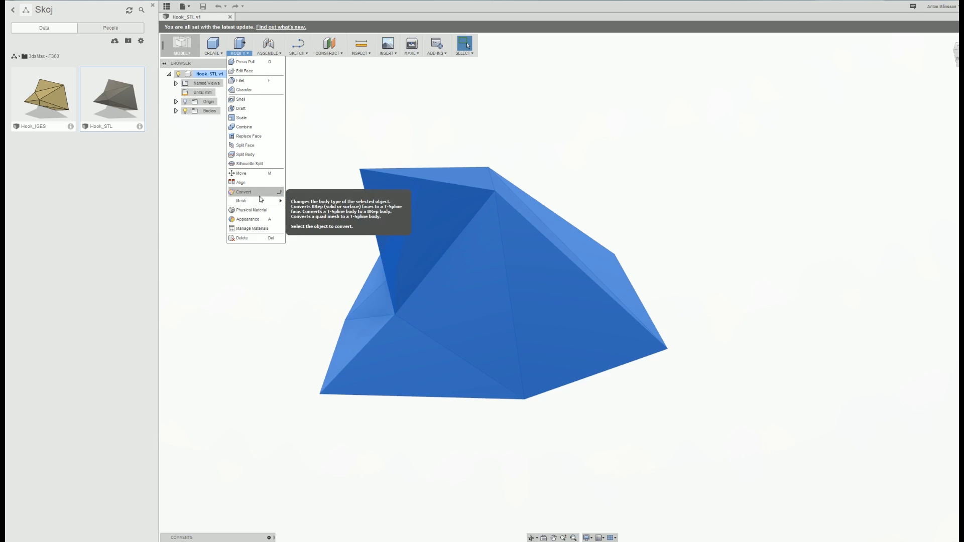
{"action": "mouse_move", "coordinate": [241, 201]}
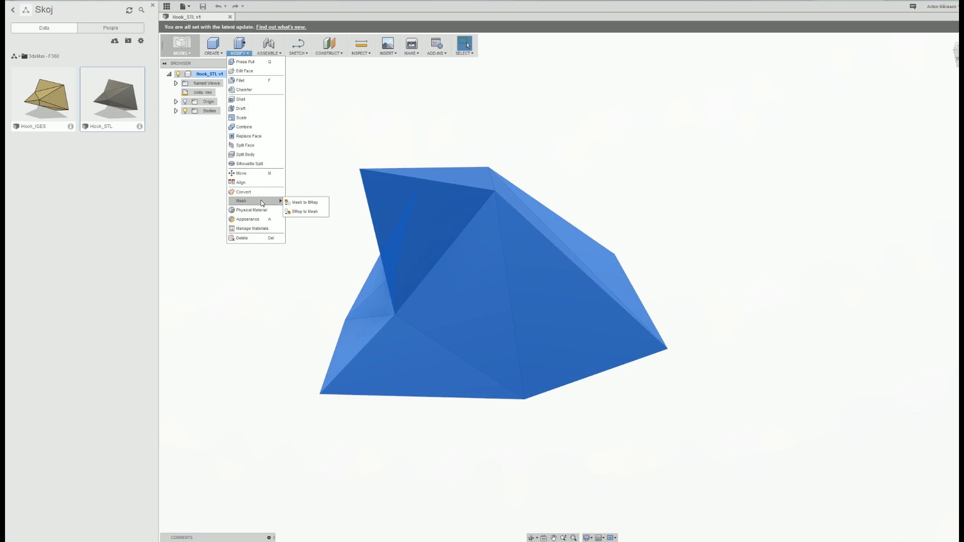
{"action": "mouse_move", "coordinate": [310, 206]}
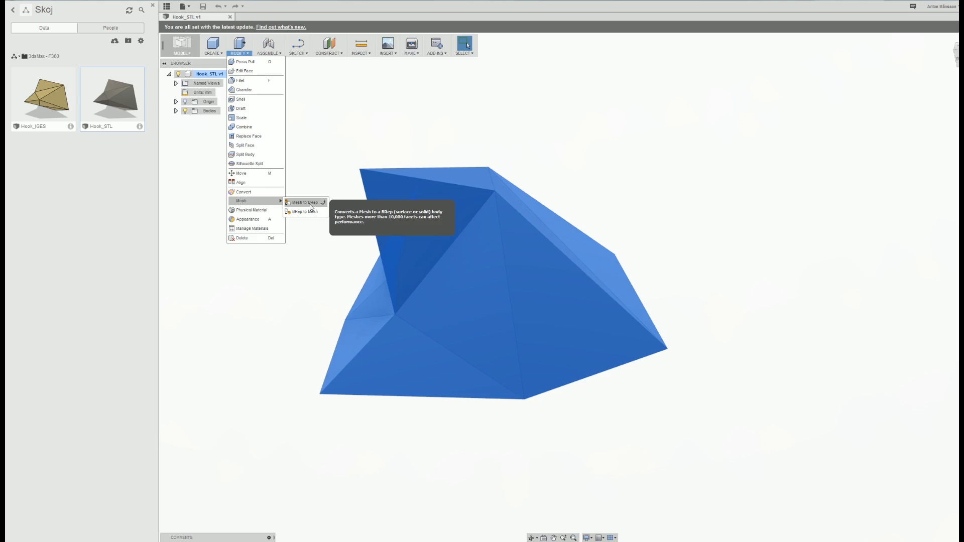
{"action": "mouse_move", "coordinate": [310, 203]}
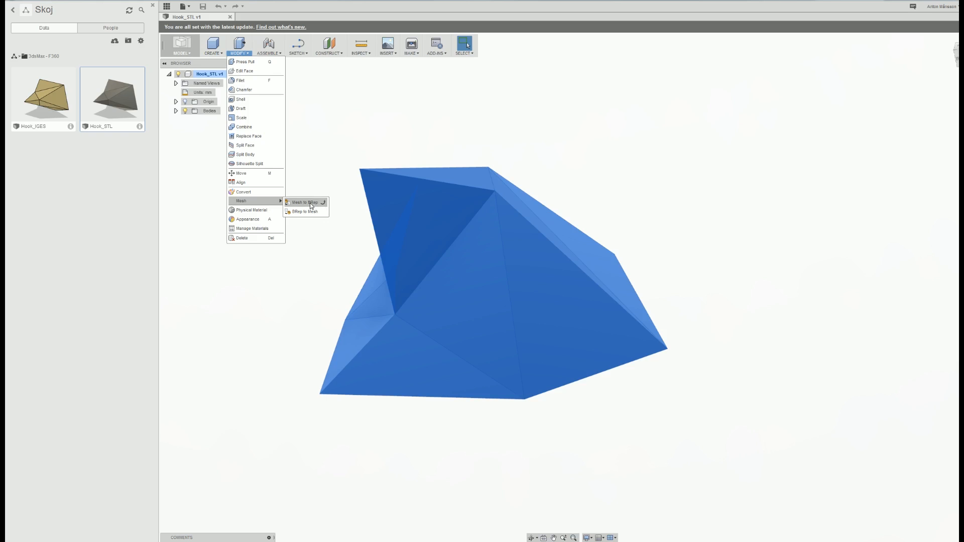
{"action": "mouse_move", "coordinate": [308, 202]}
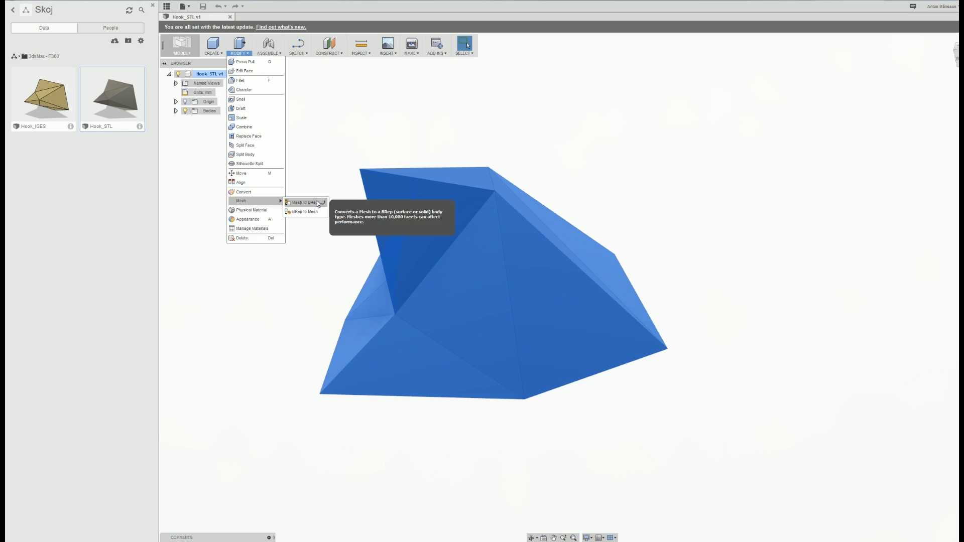
{"action": "mouse_move", "coordinate": [315, 203]}
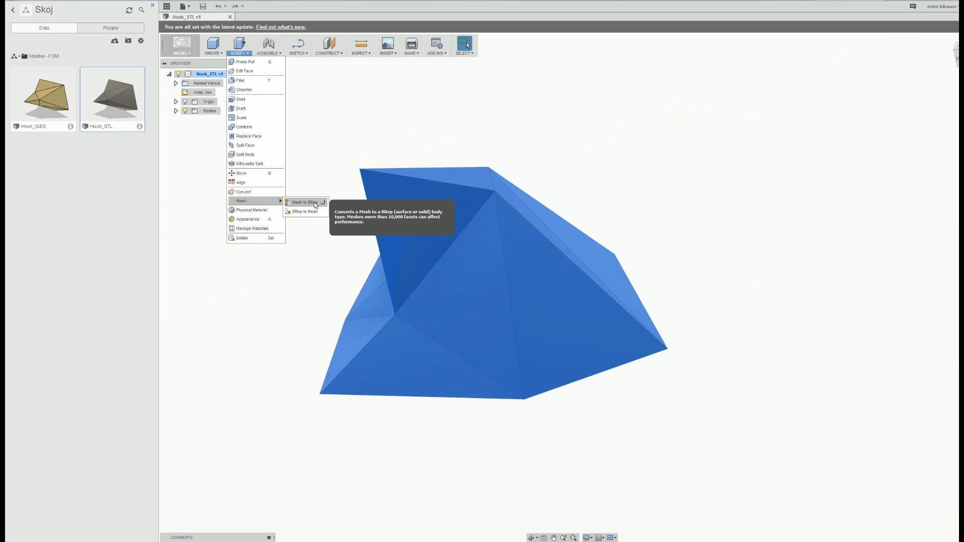
{"action": "left_click", "coordinate": [301, 203]}
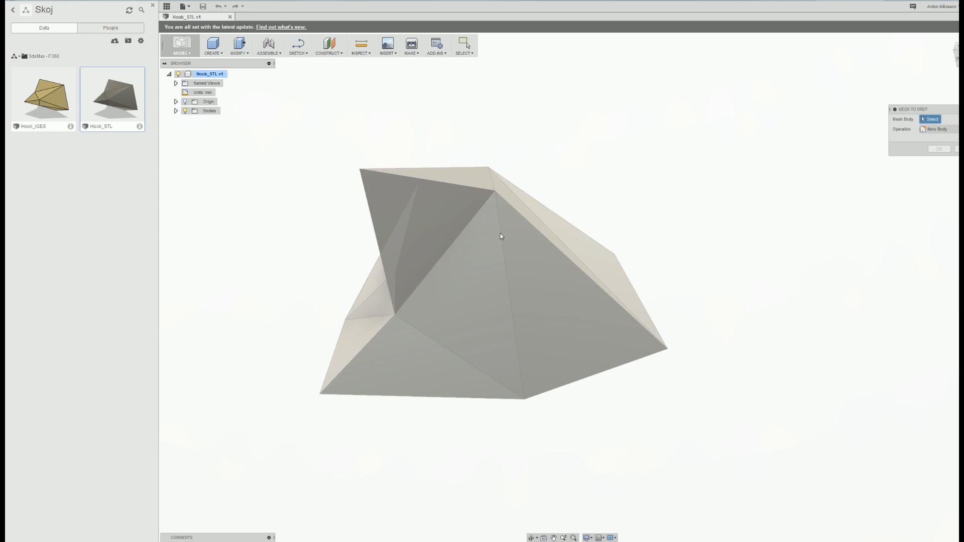
{"action": "left_click", "coordinate": [501, 236]}
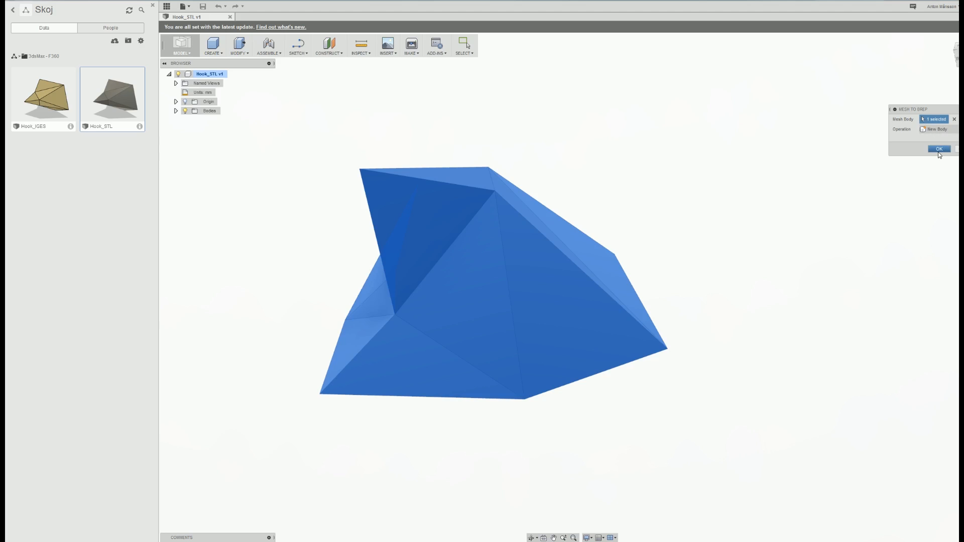
{"action": "left_click", "coordinate": [939, 149]}
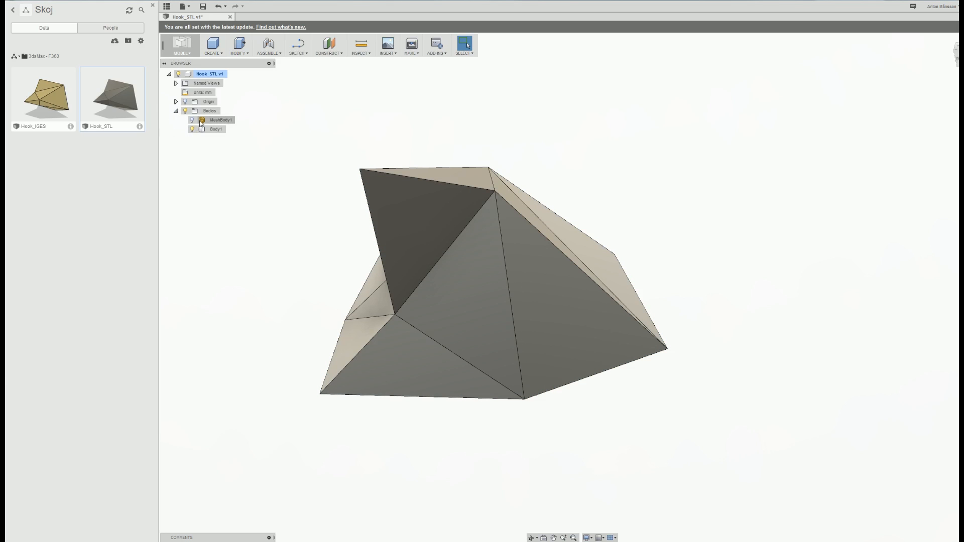
{"action": "left_click", "coordinate": [221, 120]}
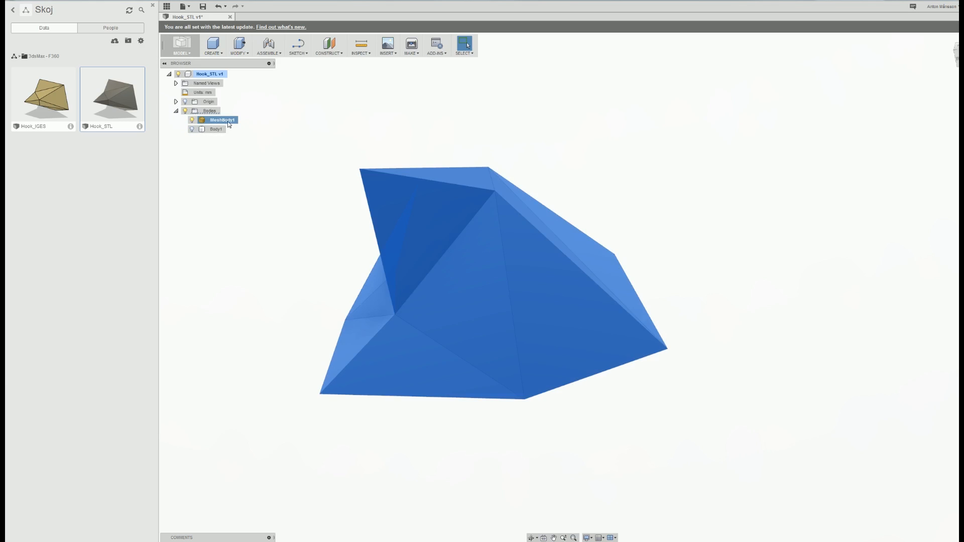
{"action": "left_click", "coordinate": [216, 129]}
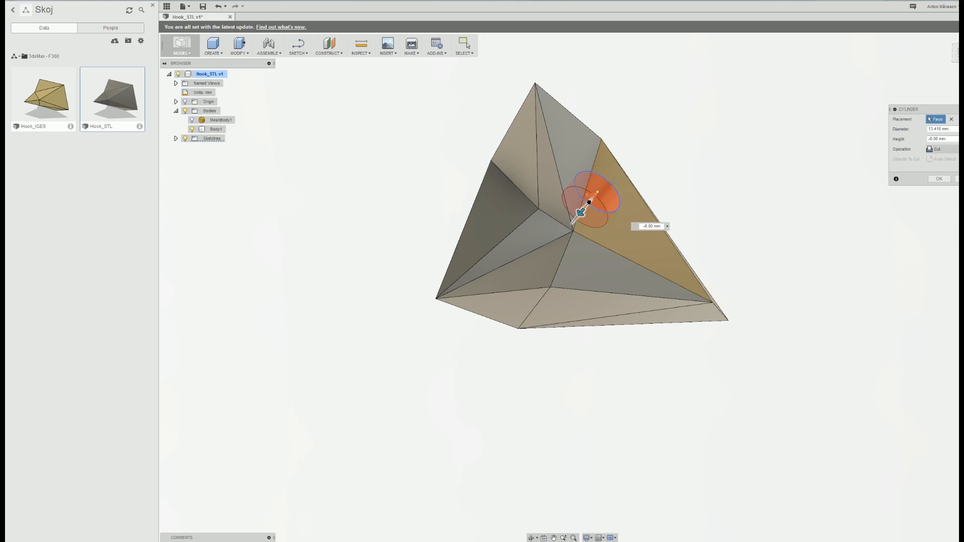
{"action": "left_click", "coordinate": [939, 179]}
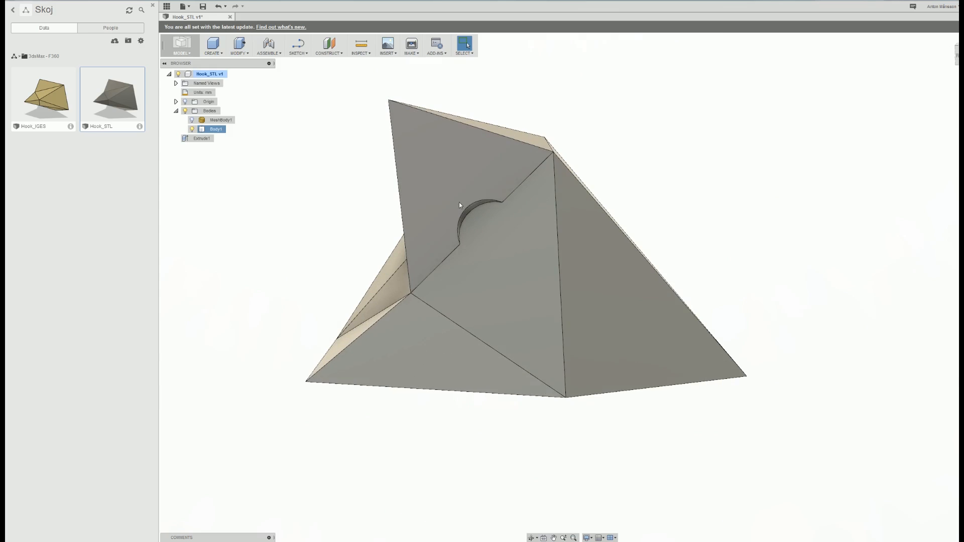
{"action": "left_click", "coordinate": [212, 45]}
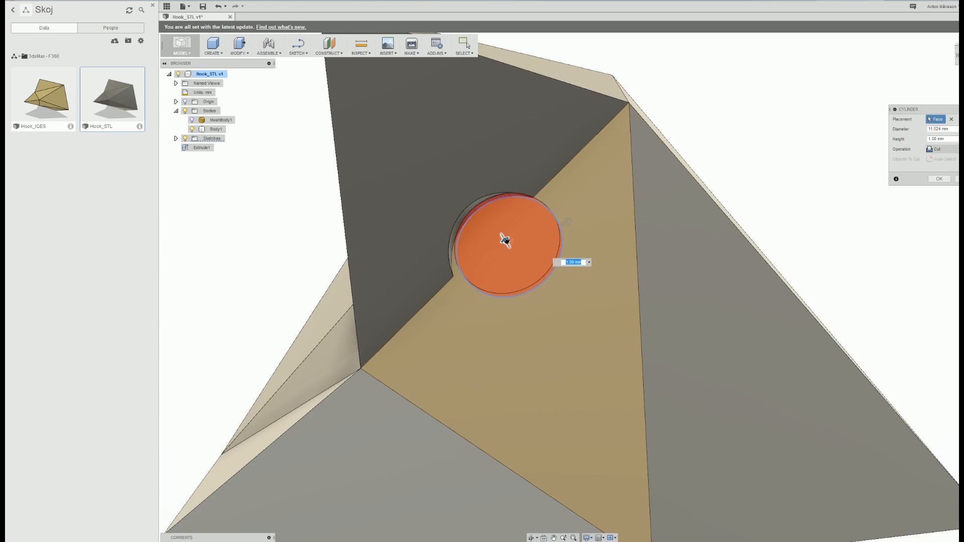
{"action": "left_click", "coordinate": [939, 179]}
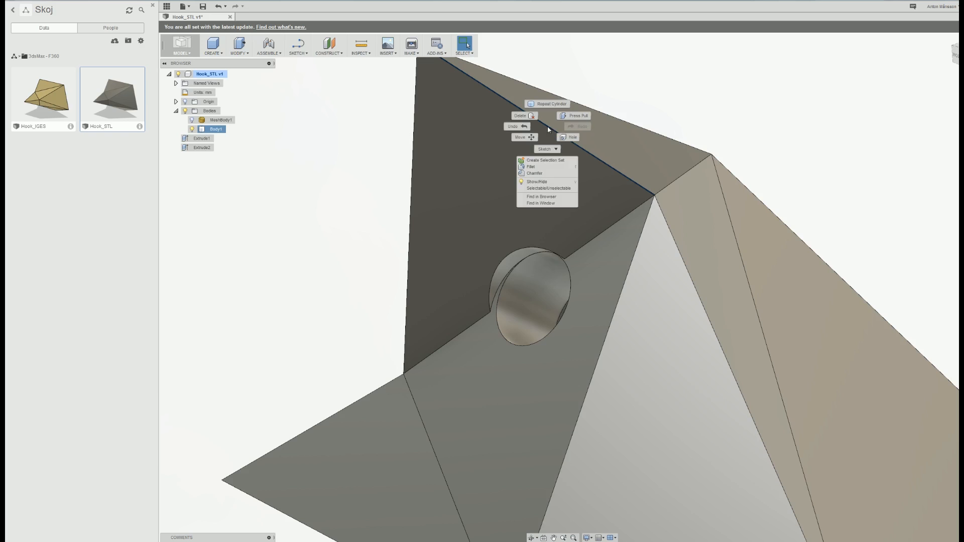
{"action": "left_click", "coordinate": [531, 166]}
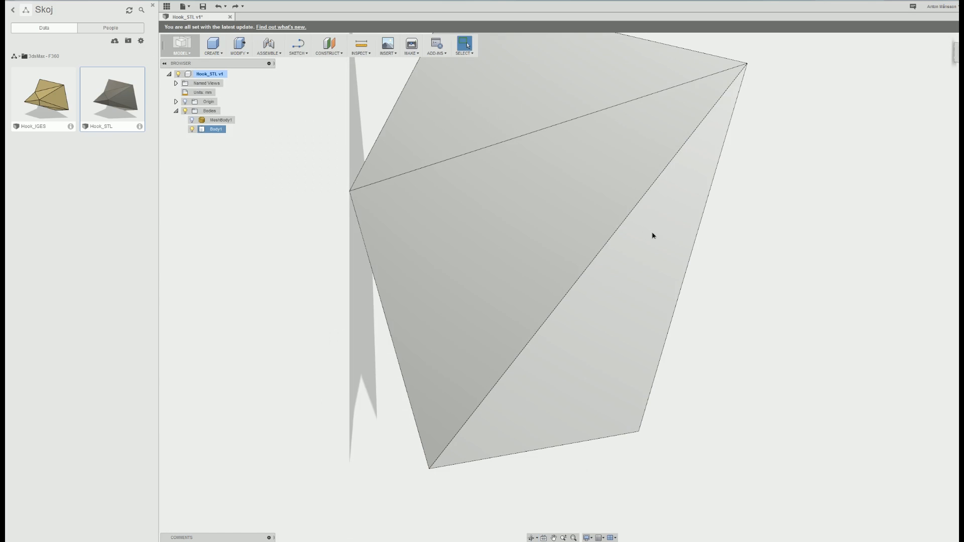
- Start a new sketch on a flat triangular face of Body1
{"action": "left_click", "coordinate": [212, 44]}
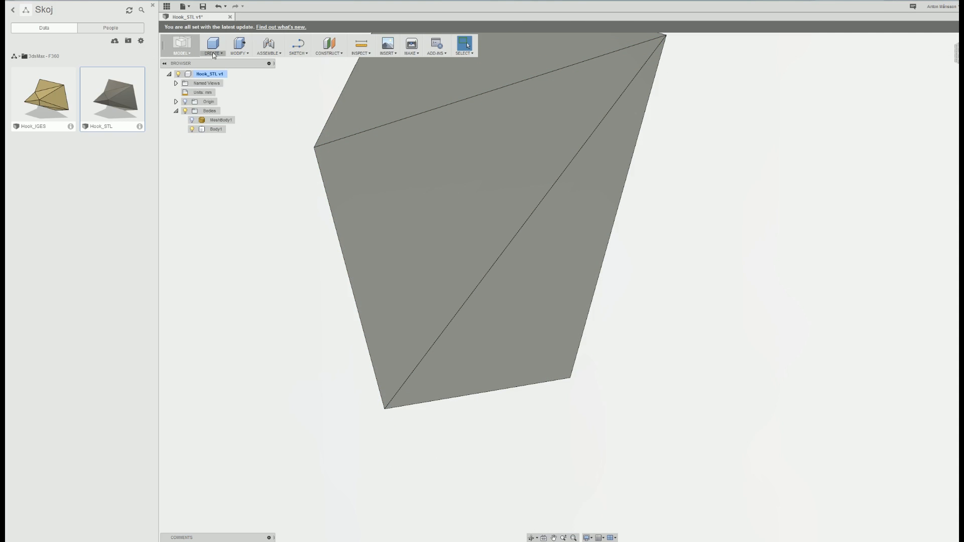
{"action": "left_click", "coordinate": [214, 129]}
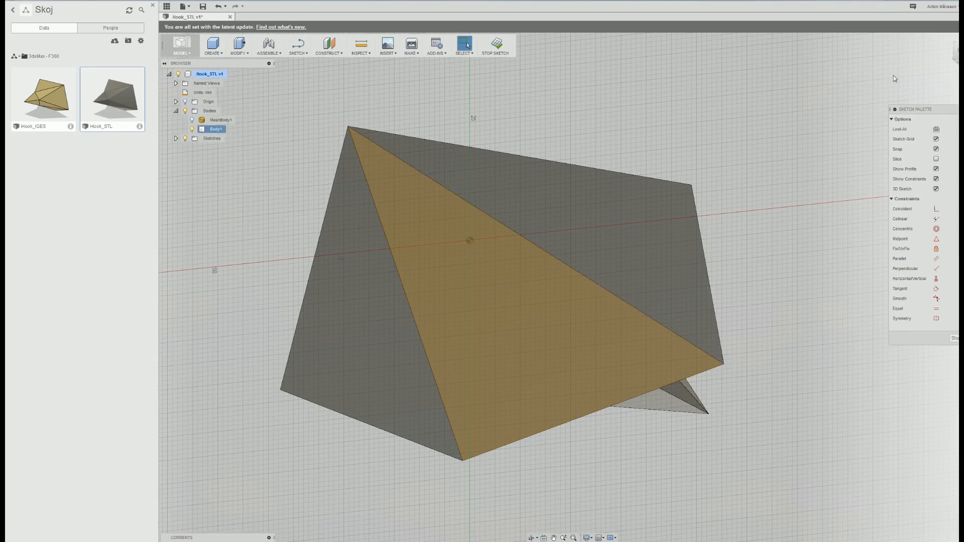
- Draw a small centre-diameter circle centred on the face's diagonal edge
{"action": "left_click", "coordinate": [298, 52]}
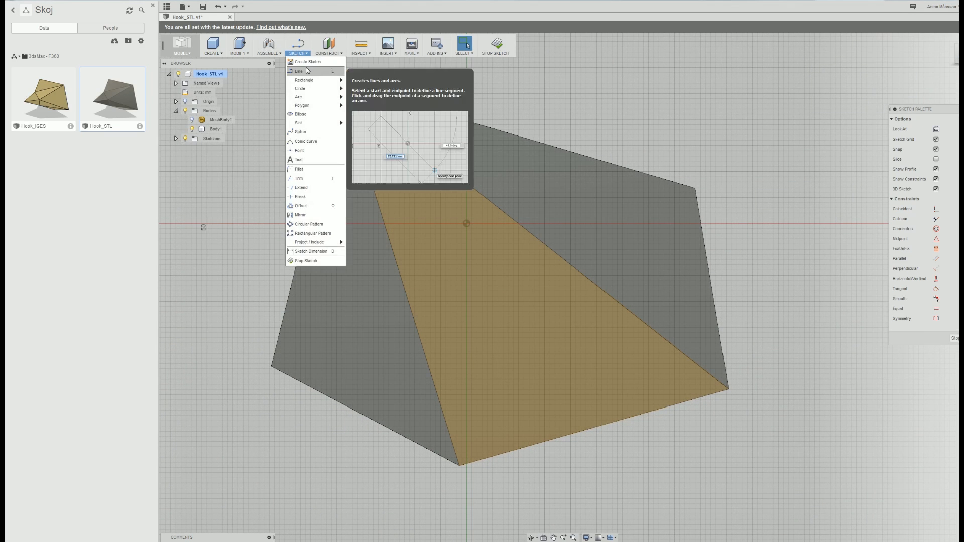
{"action": "mouse_move", "coordinate": [301, 88]}
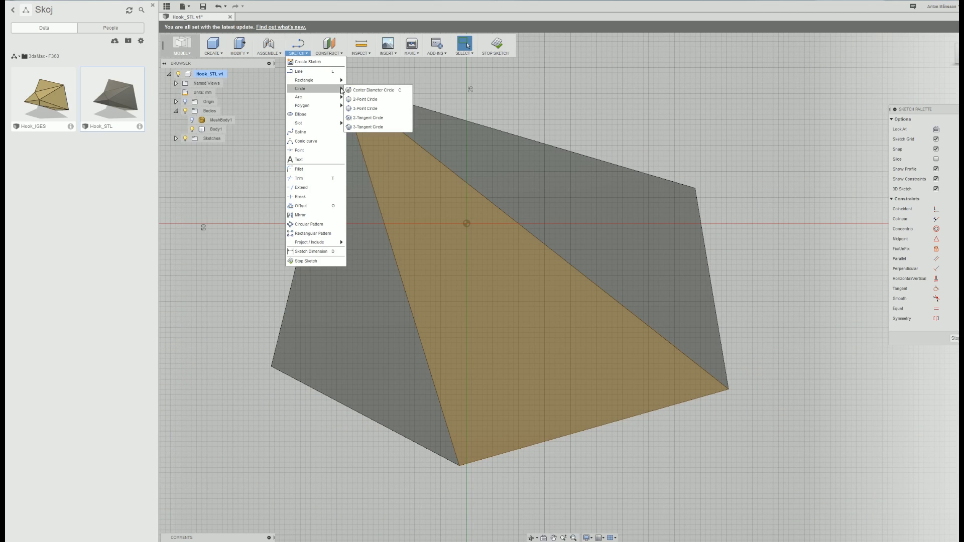
{"action": "left_click", "coordinate": [370, 90]}
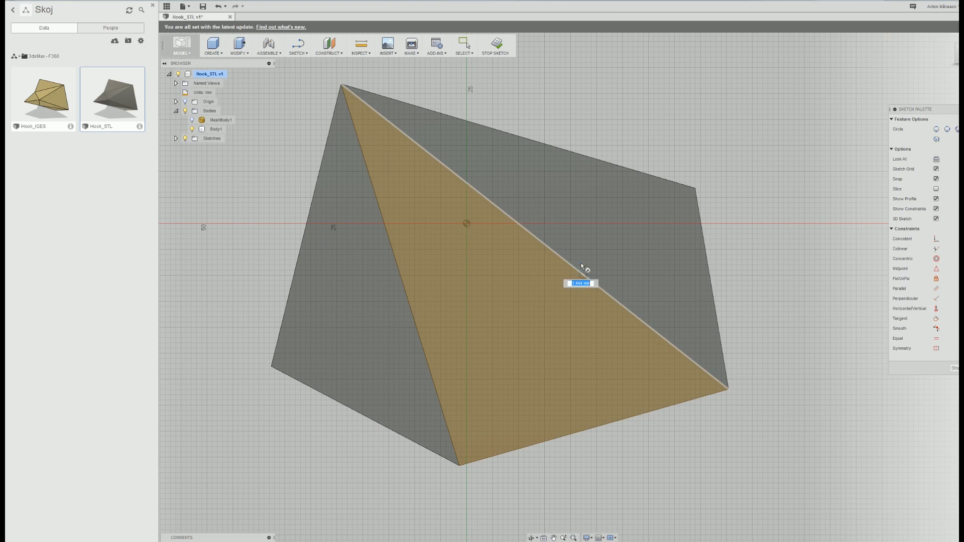
{"action": "left_click", "coordinate": [583, 274]}
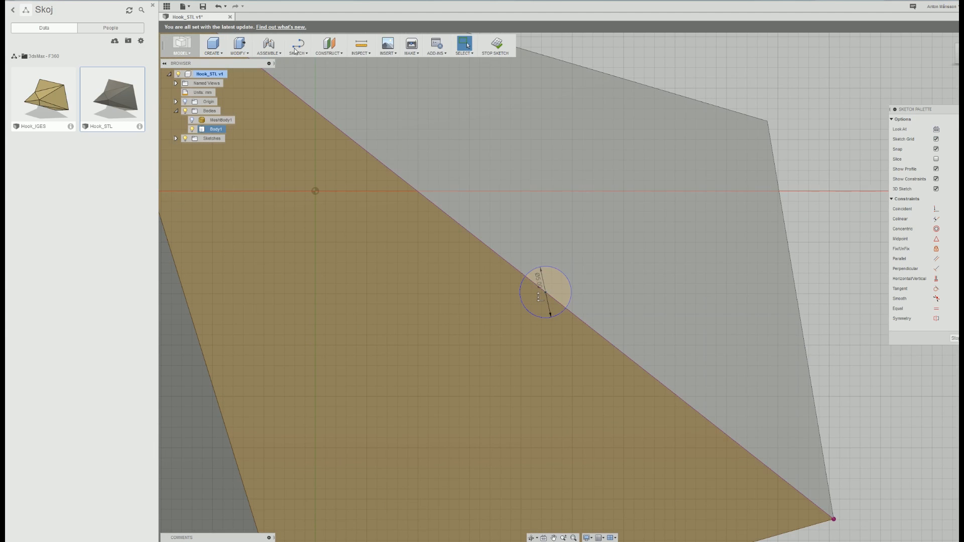
{"action": "left_click", "coordinate": [298, 46]}
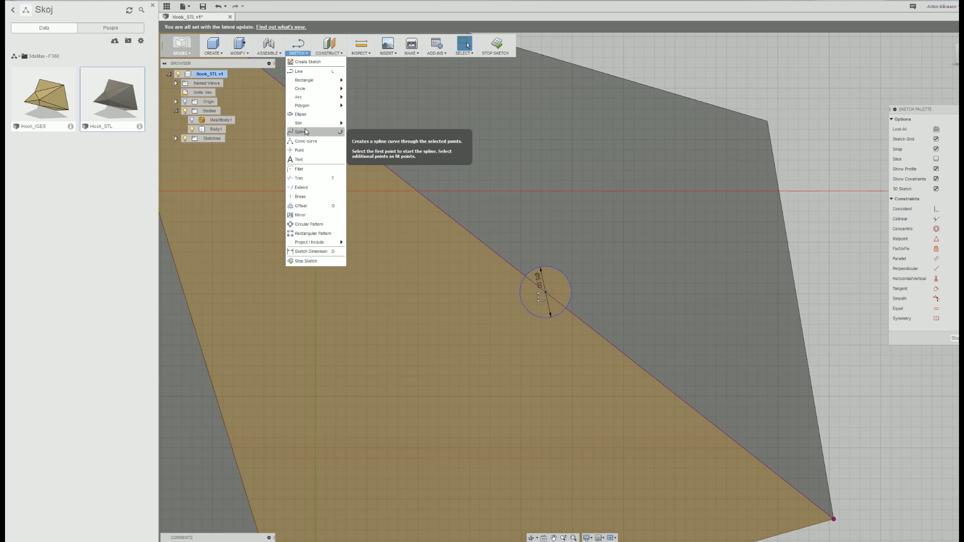
{"action": "mouse_move", "coordinate": [351, 95]}
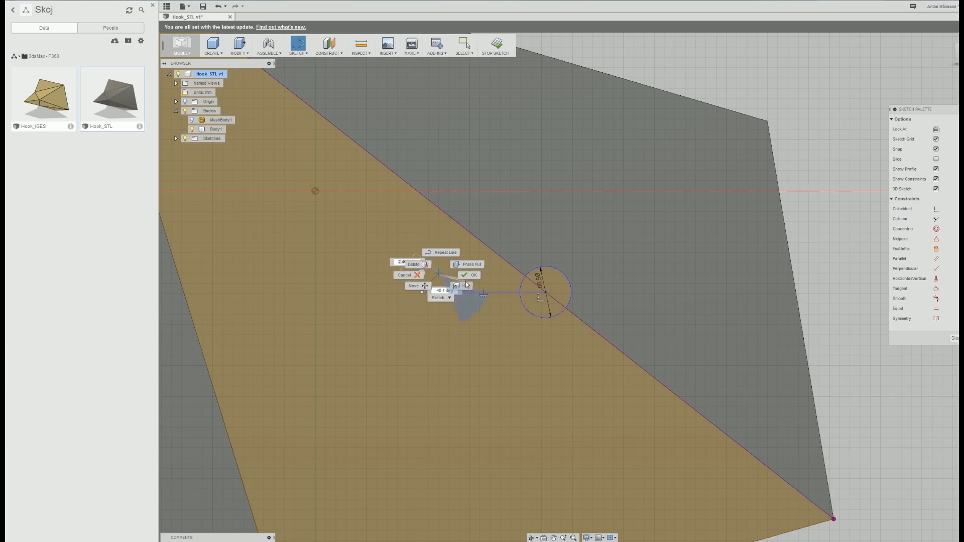
- Join the small circle to the large circle with two slot lines and extrude the keyhole
{"action": "left_click", "coordinate": [297, 52]}
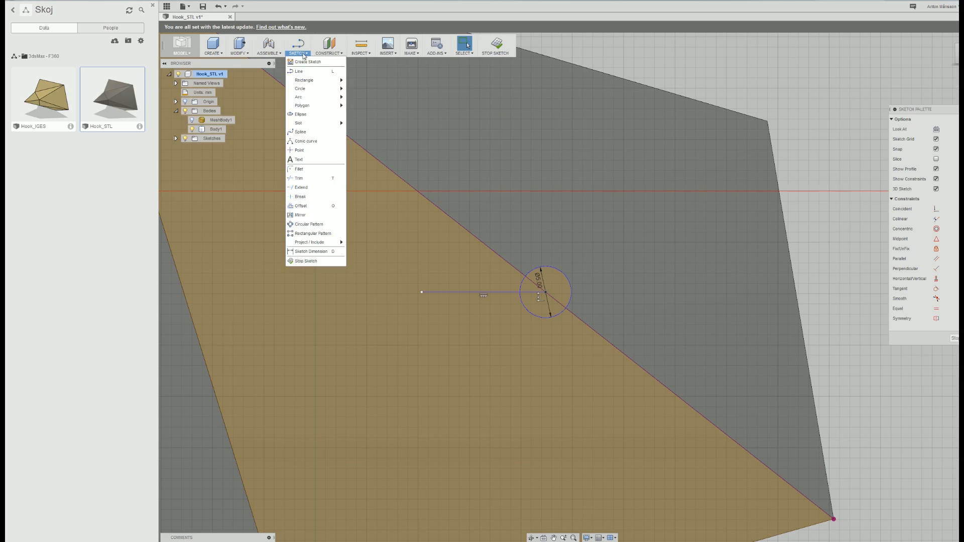
{"action": "mouse_move", "coordinate": [300, 88]}
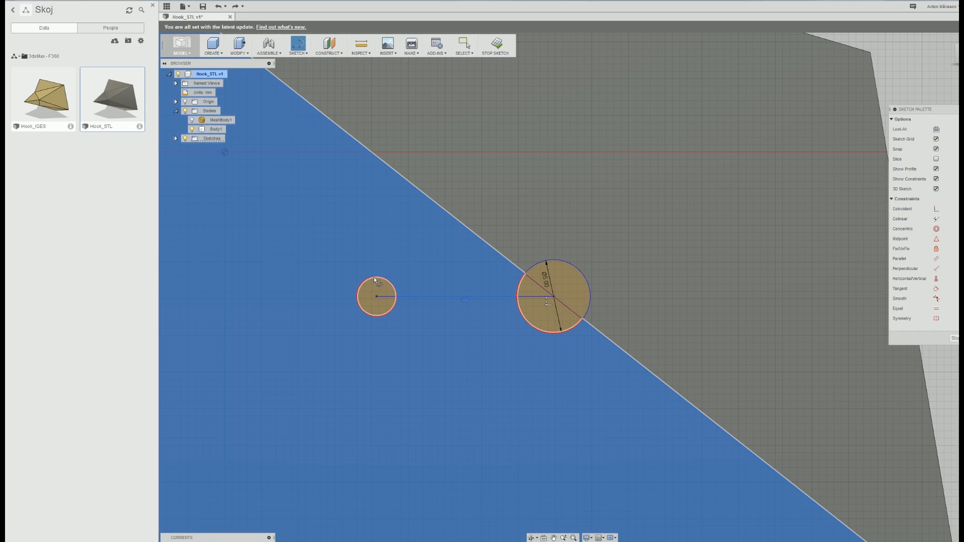
{"action": "mouse_move", "coordinate": [376, 283]}
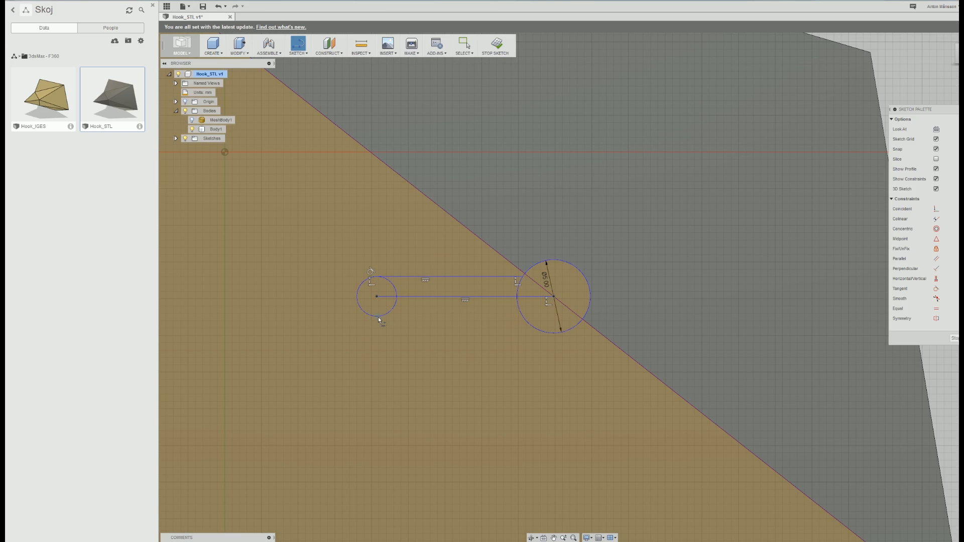
{"action": "mouse_move", "coordinate": [376, 317]}
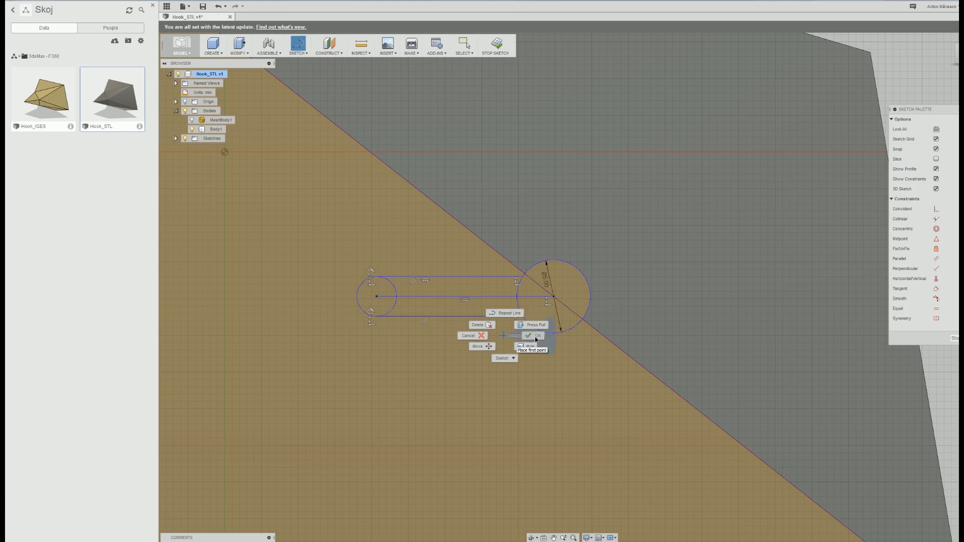
{"action": "left_click", "coordinate": [534, 335]}
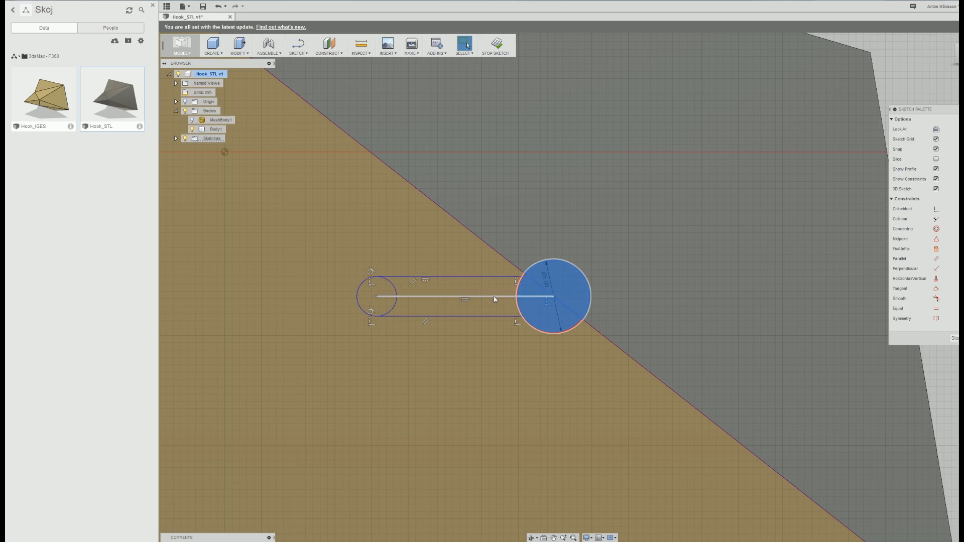
{"action": "right_click", "coordinate": [493, 299]}
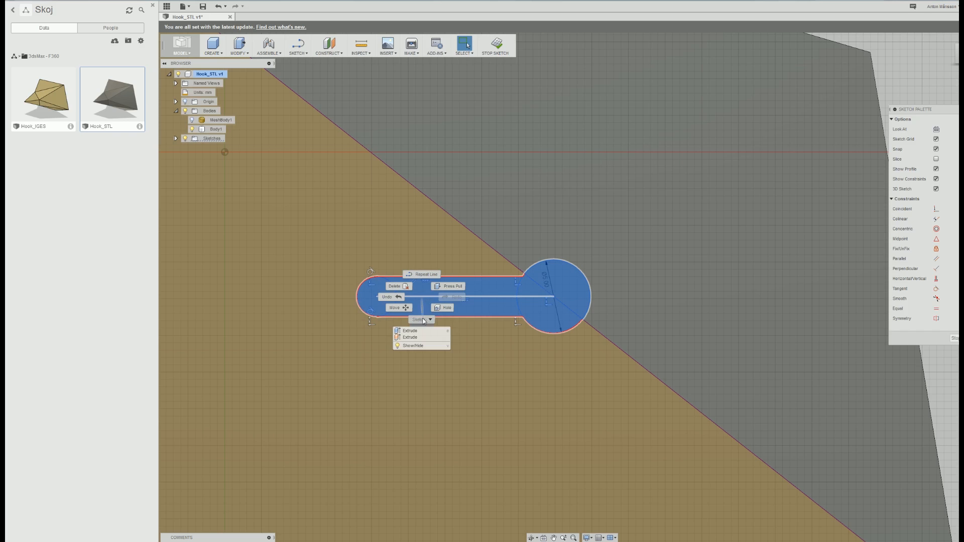
{"action": "left_click", "coordinate": [408, 331]}
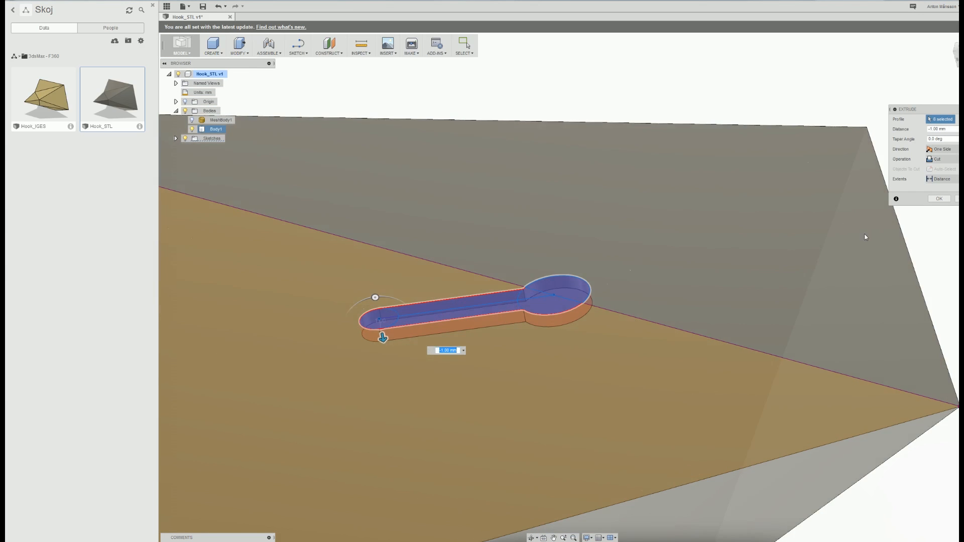
- Cut the keyhole profile 1 mm deep, inspect the recess, and show the sketch again
{"action": "left_click", "coordinate": [939, 199]}
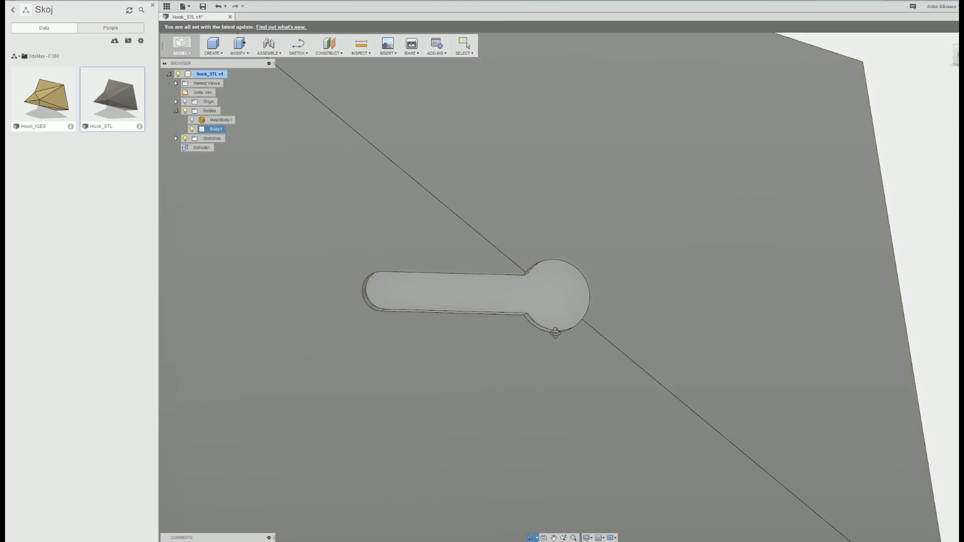
{"action": "left_click_drag", "start_coordinate": [554, 332], "coordinate": [501, 290]}
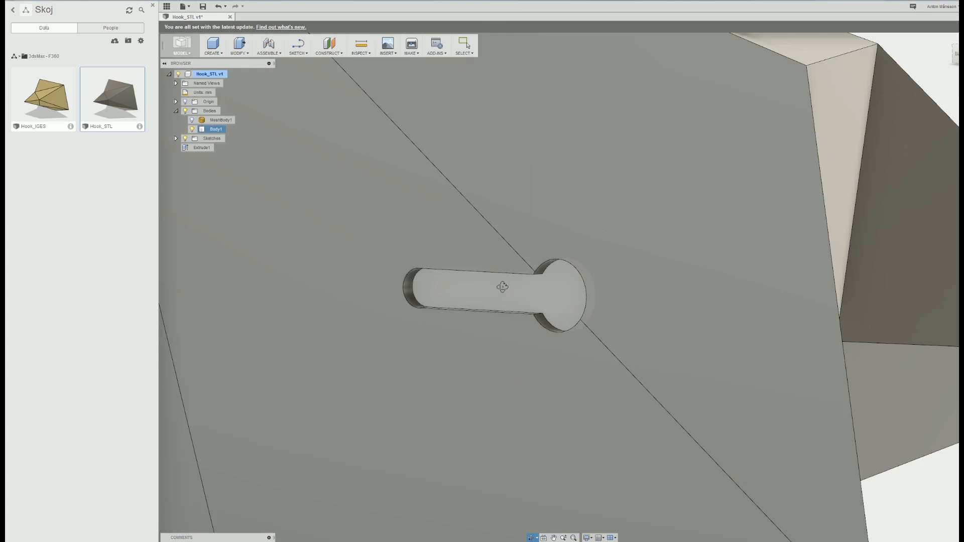
{"action": "right_click", "coordinate": [495, 289]}
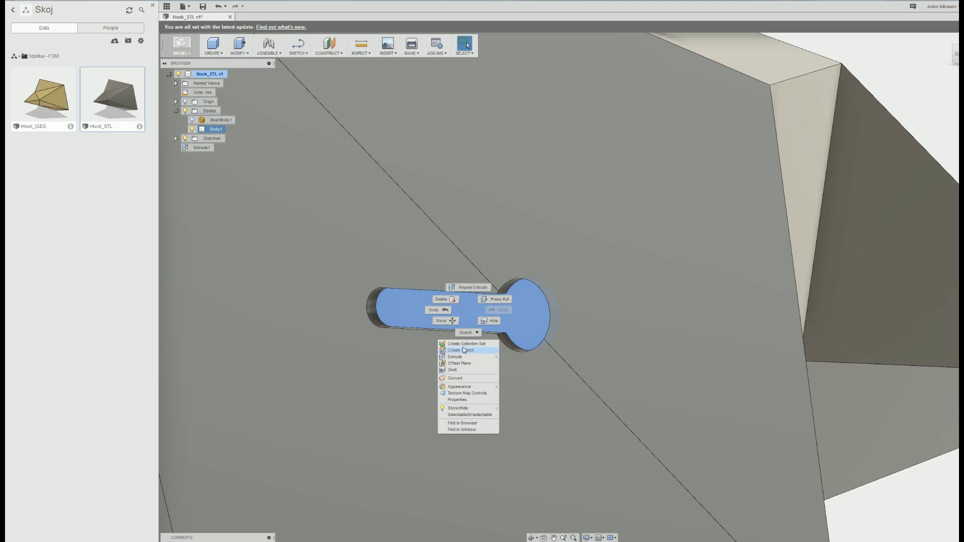
{"action": "left_click", "coordinate": [454, 356]}
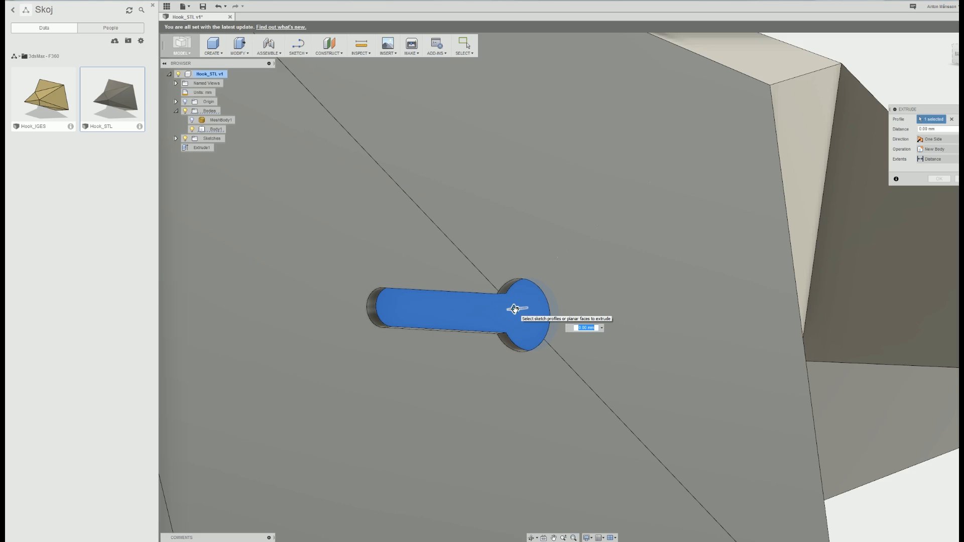
{"action": "left_click", "coordinate": [934, 149]}
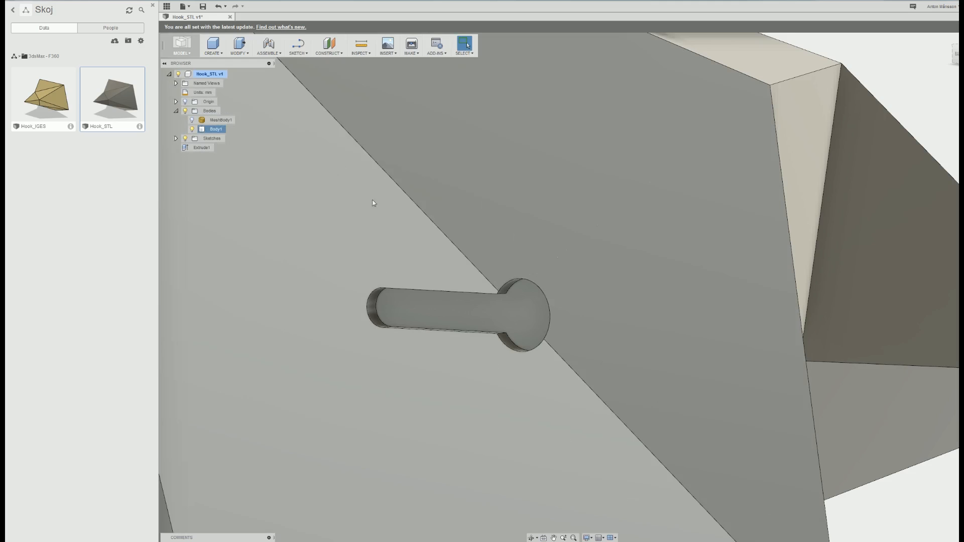
{"action": "left_click", "coordinate": [239, 44]}
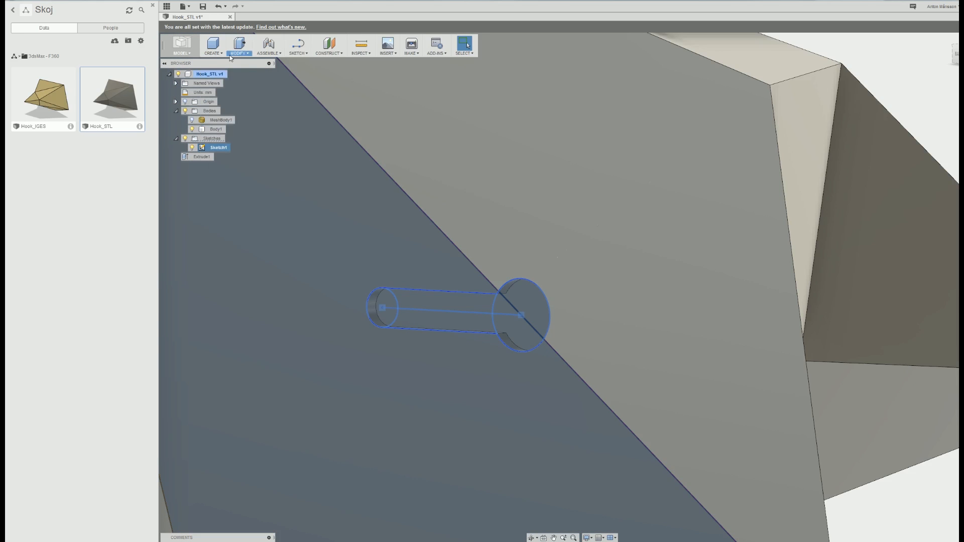
- Draw an elongated rounded slot outline with circles on the hook's angled face
{"action": "left_click", "coordinate": [298, 44]}
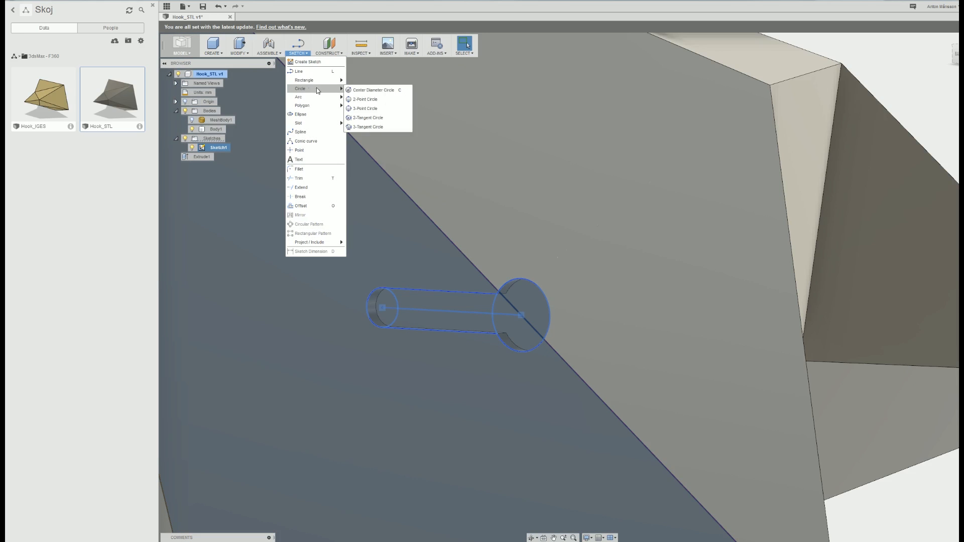
{"action": "left_click", "coordinate": [372, 90]}
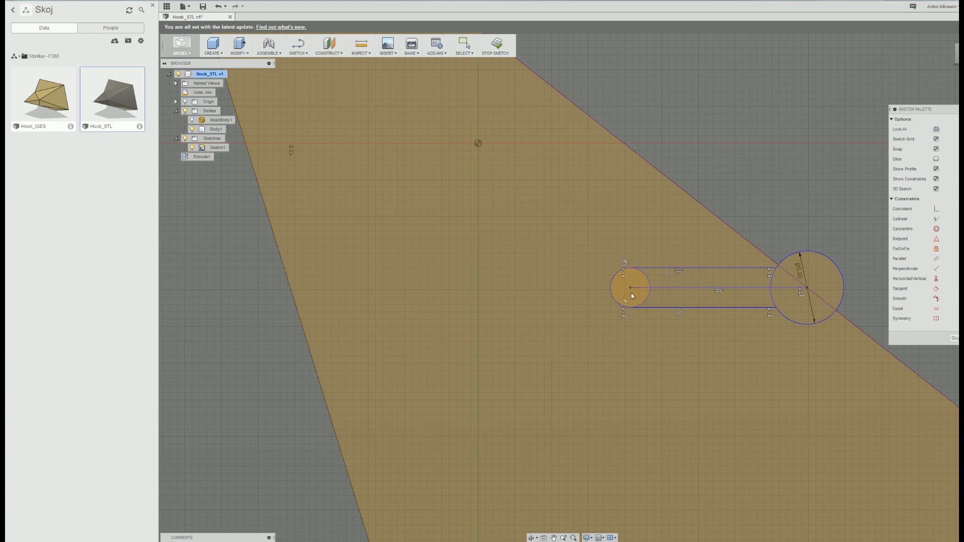
{"action": "right_click", "coordinate": [632, 296]}
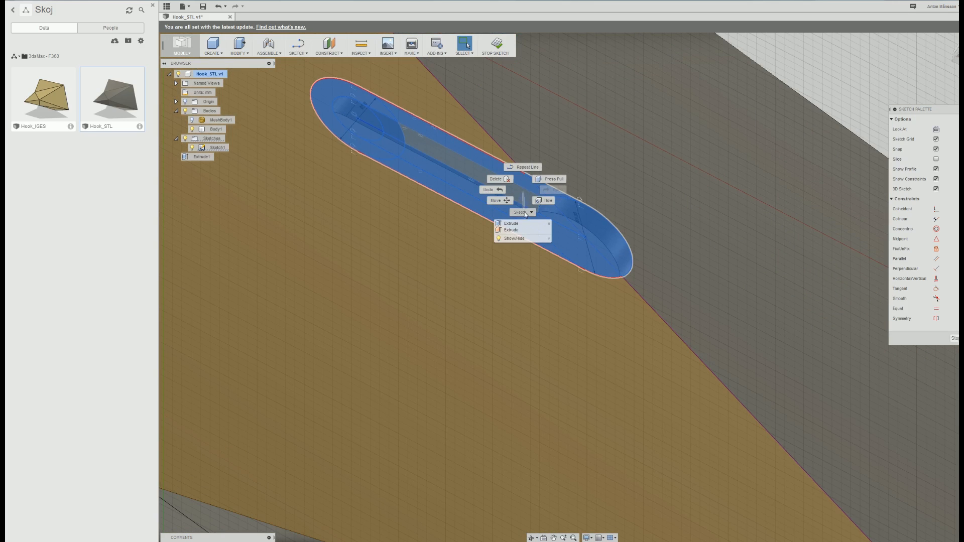
- Extrude the pill-shaped profile 2.5 mm into new Body2 and begin moving it
{"action": "left_click", "coordinate": [511, 223]}
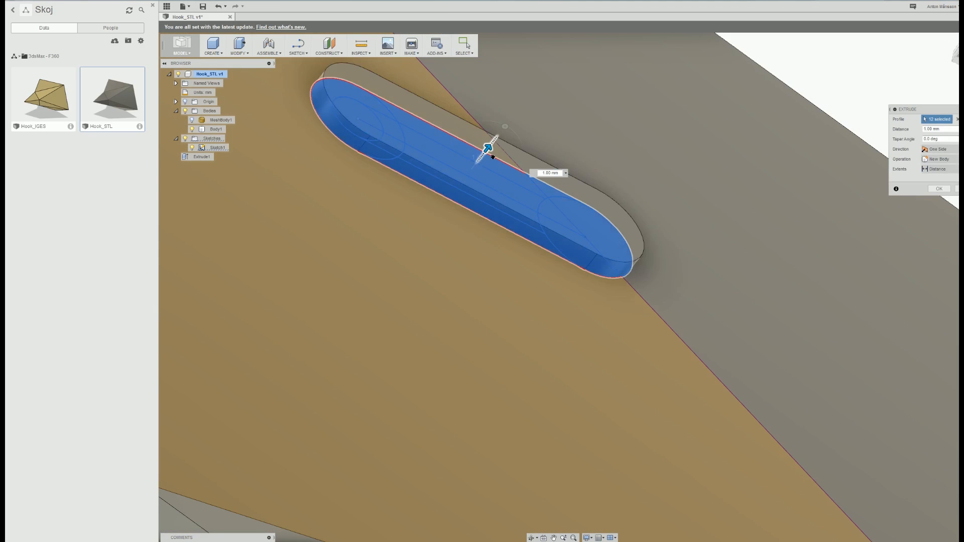
{"action": "left_click_drag", "start_coordinate": [487, 146], "coordinate": [506, 124]}
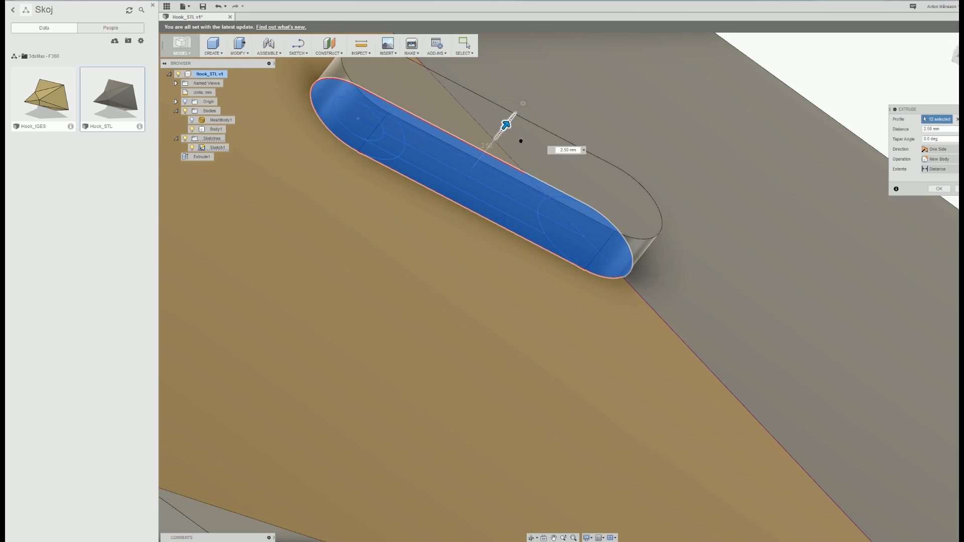
{"action": "left_click", "coordinate": [937, 158]}
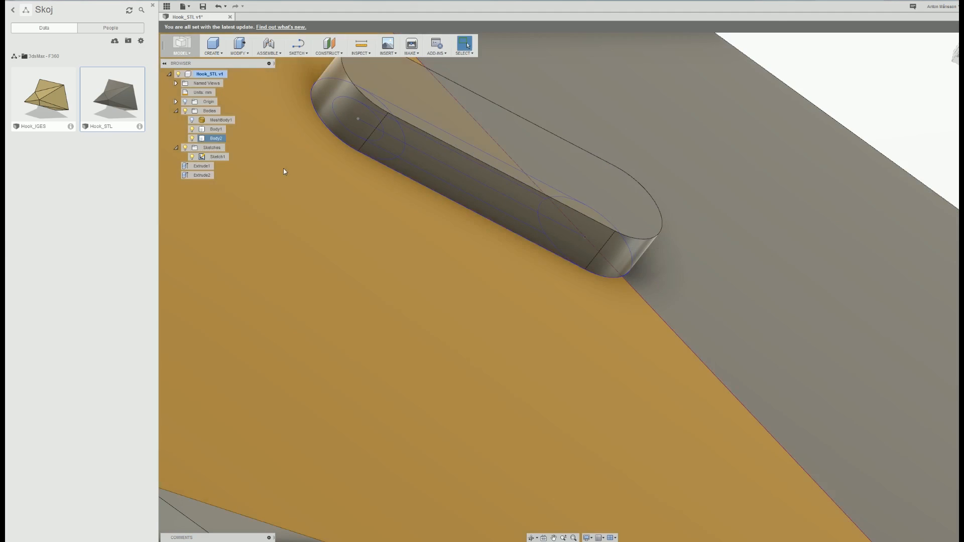
{"action": "right_click", "coordinate": [216, 138]}
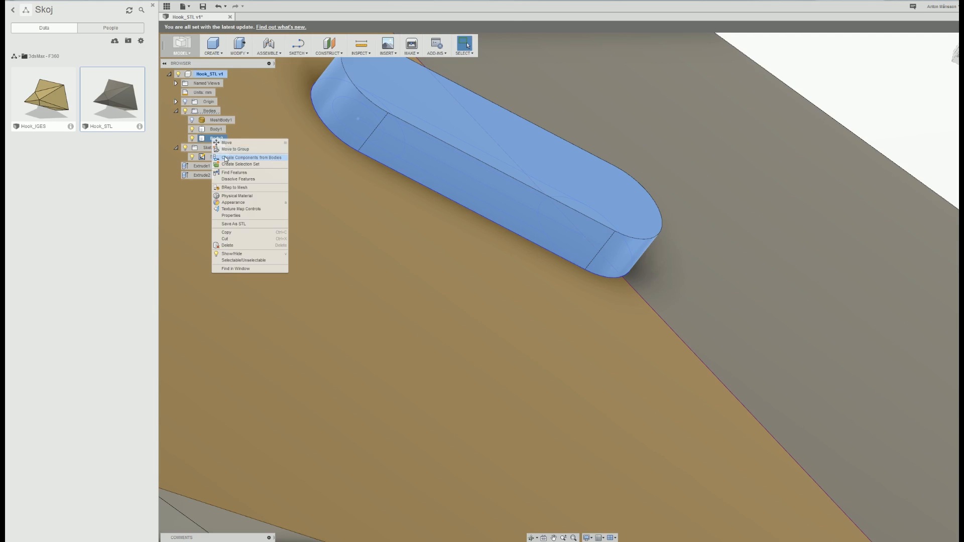
{"action": "left_click", "coordinate": [227, 142]}
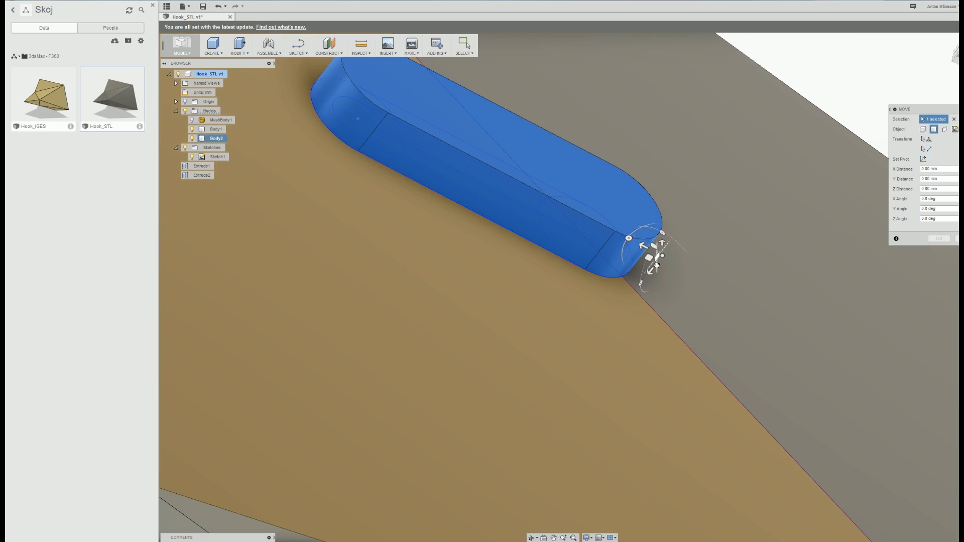
- Orbit the view and try joining Body2 into the hook with Modify > Combine
{"action": "left_click_drag", "start_coordinate": [652, 246], "coordinate": [612, 317]}
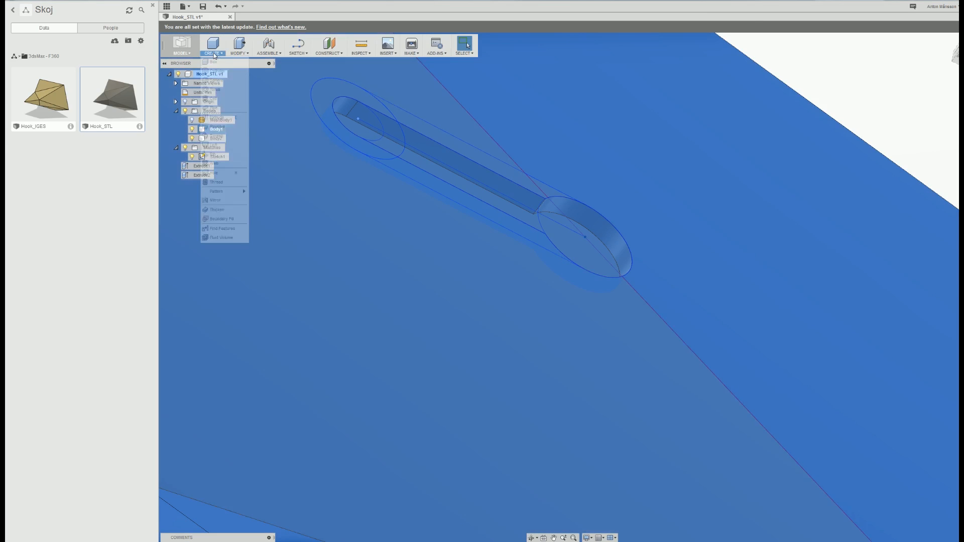
{"action": "left_click", "coordinate": [238, 44]}
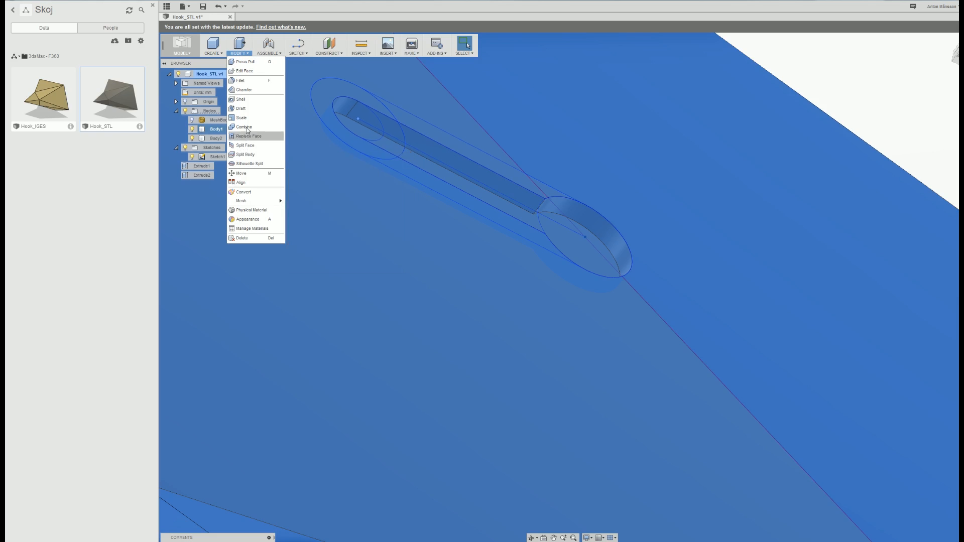
{"action": "left_click", "coordinate": [244, 126]}
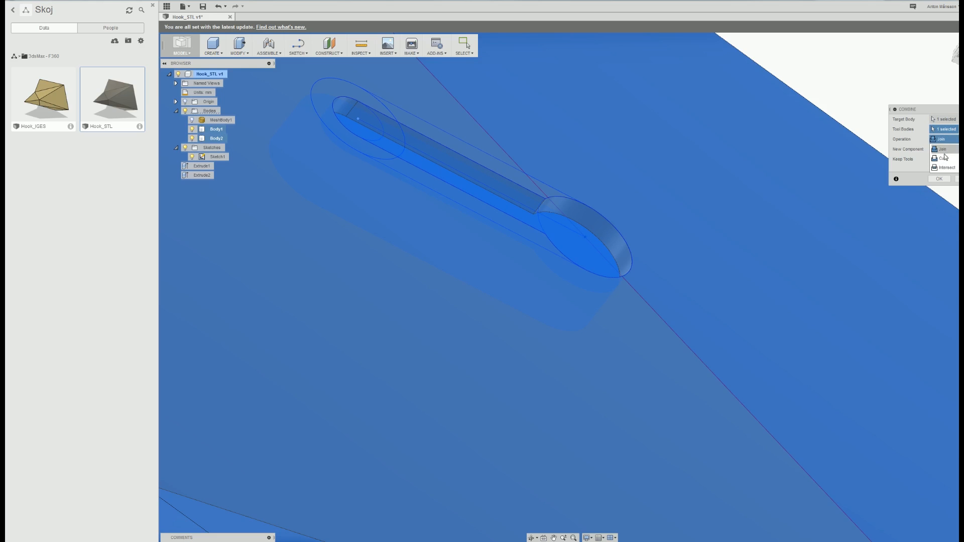
{"action": "left_click", "coordinate": [939, 178]}
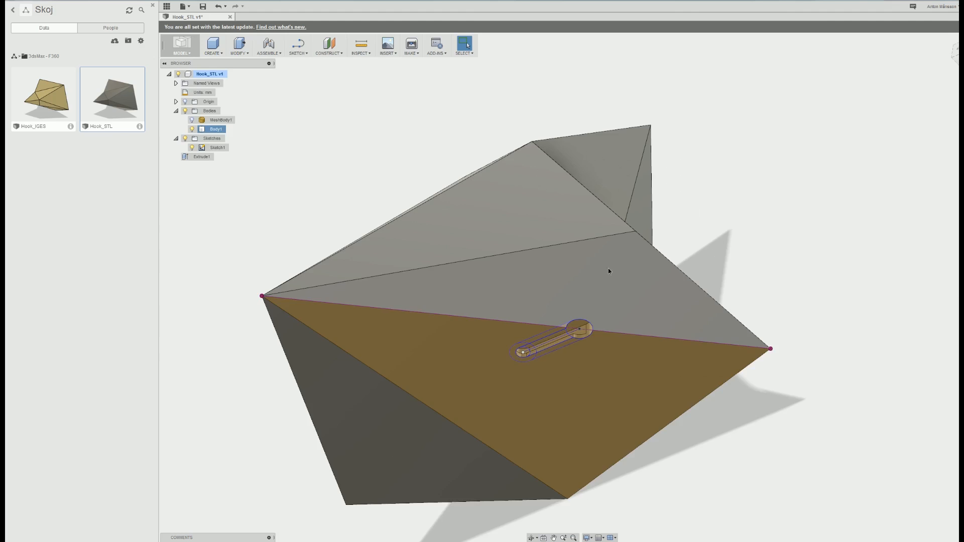
- Orbit out to the whole hook, then open Hook_IGES from the Data panel
{"action": "left_click_drag", "start_coordinate": [608, 271], "coordinate": [620, 282]}
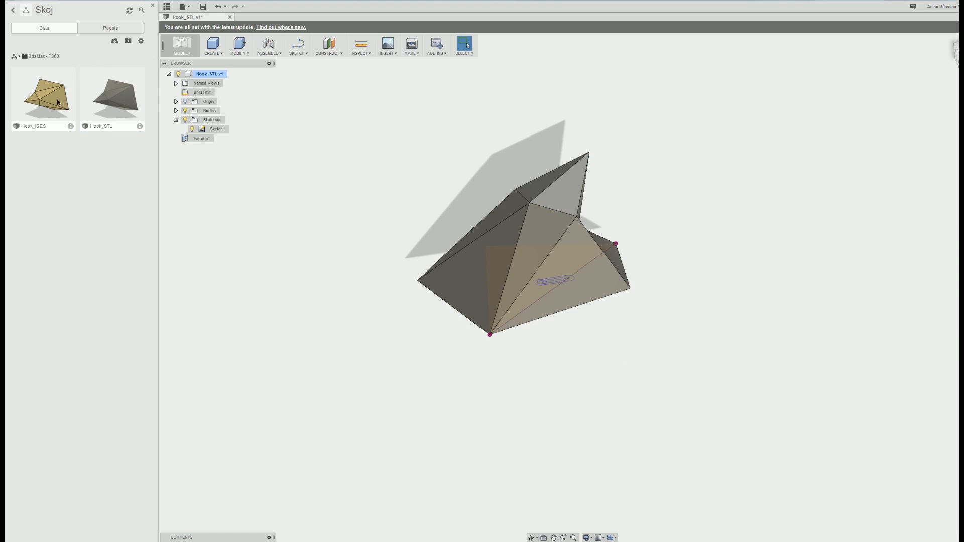
{"action": "right_click", "coordinate": [43, 99]}
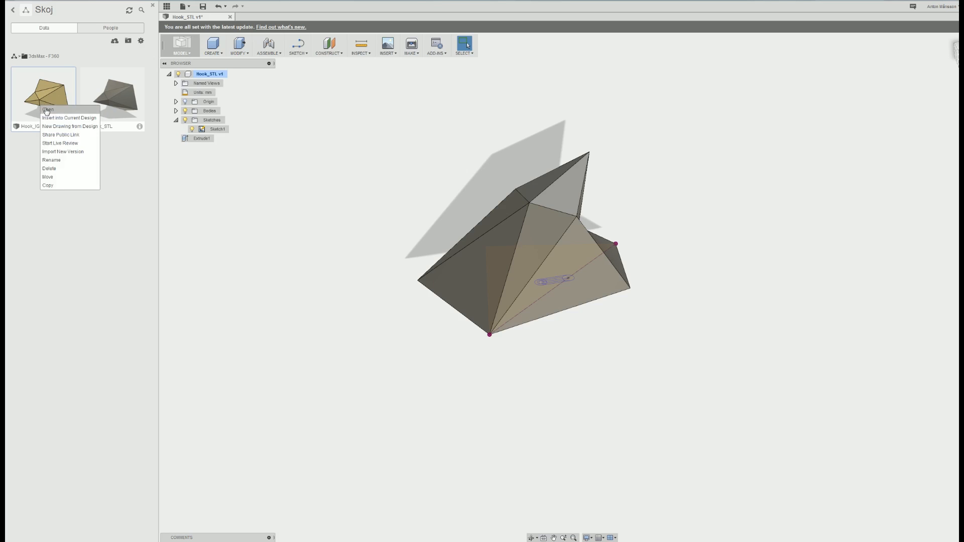
{"action": "left_click", "coordinate": [48, 110]}
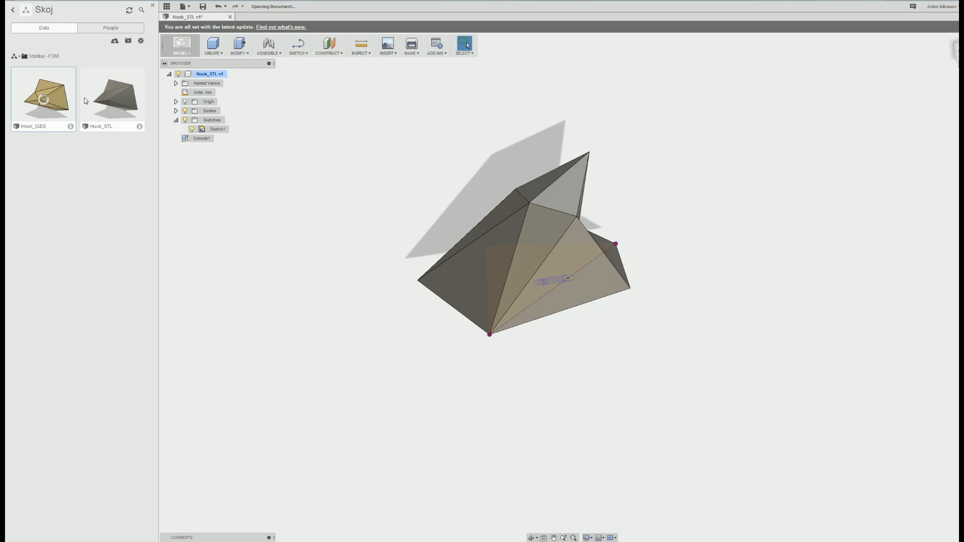
{"action": "double_click", "coordinate": [44, 92]}
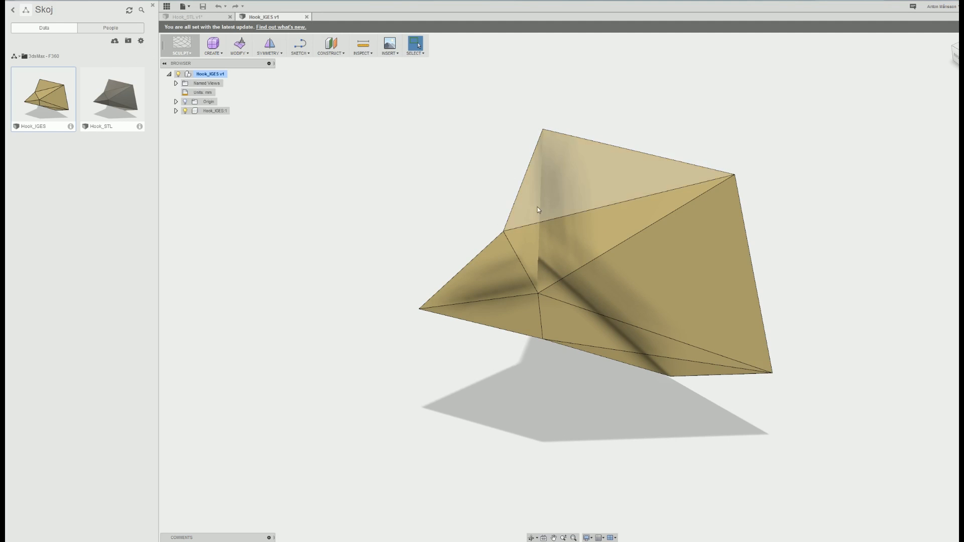
- Select all eighteen unstitched surface bodies and stitch them into one body, Body19
{"action": "left_click_drag", "start_coordinate": [538, 210], "coordinate": [493, 249]}
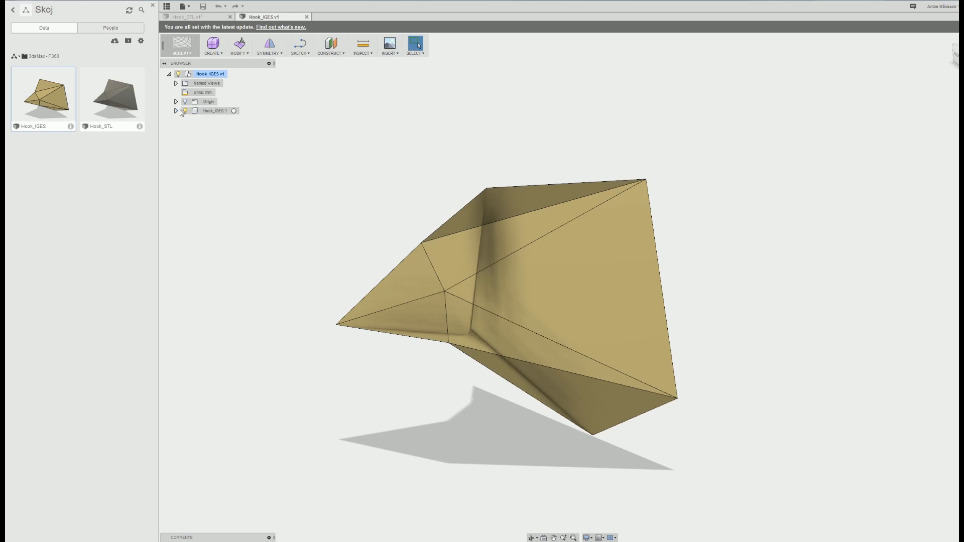
{"action": "left_click", "coordinate": [176, 110]}
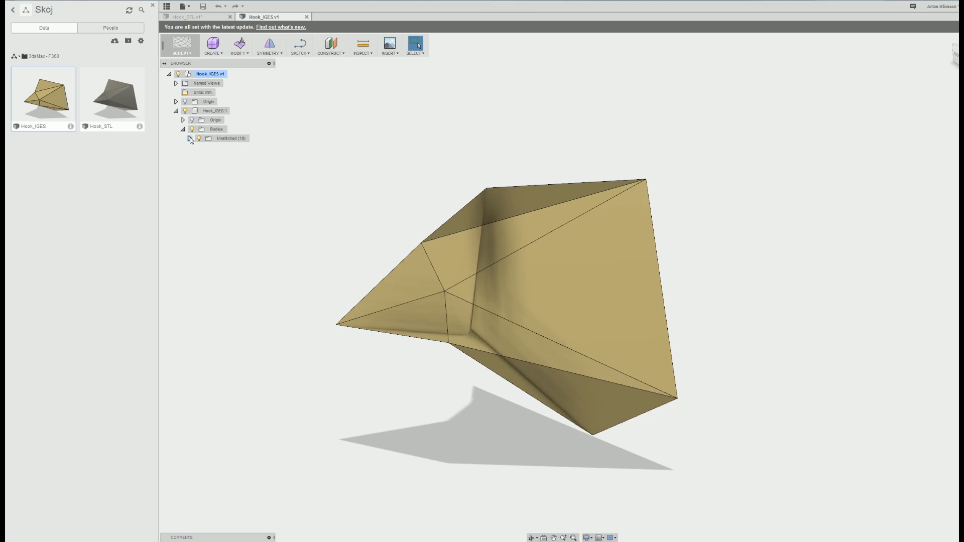
{"action": "left_click", "coordinate": [190, 139]}
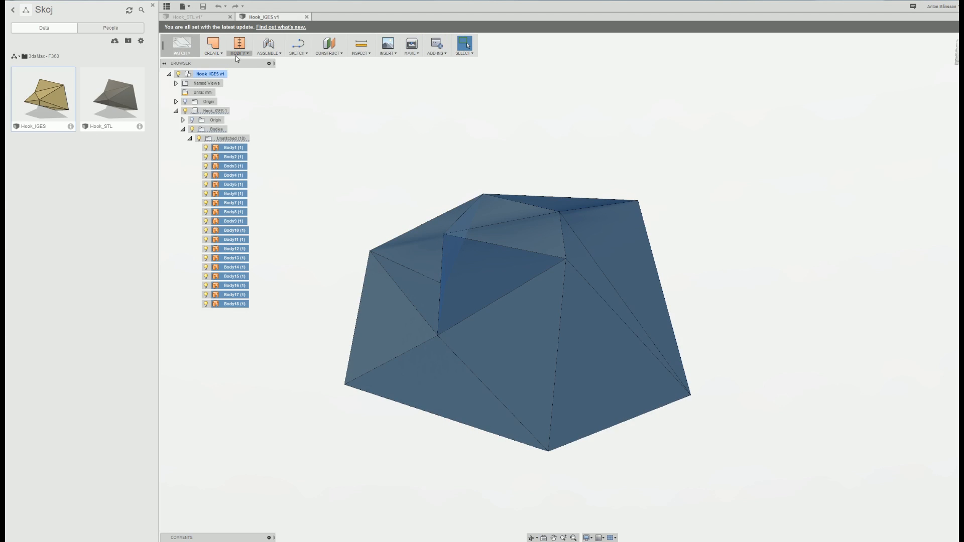
{"action": "left_click", "coordinate": [239, 45]}
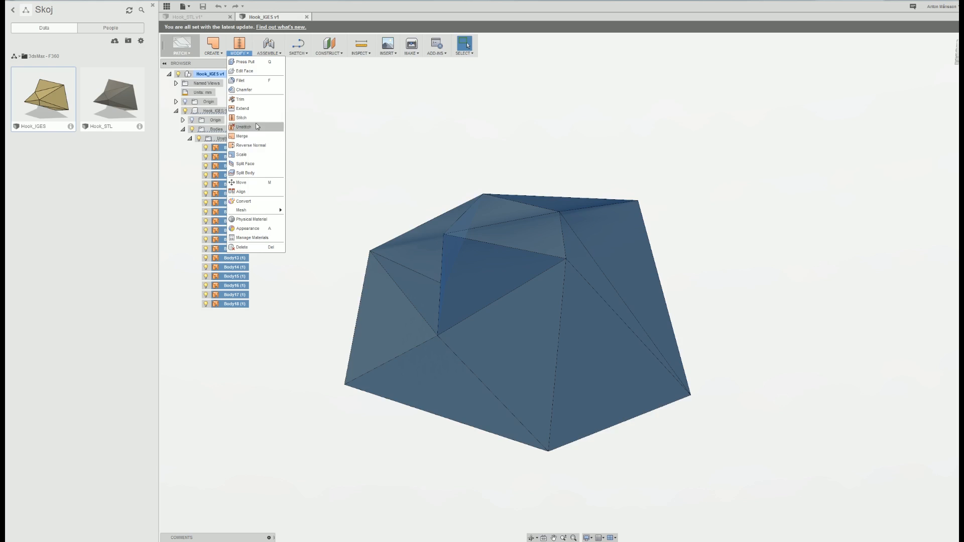
{"action": "left_click", "coordinate": [241, 117]}
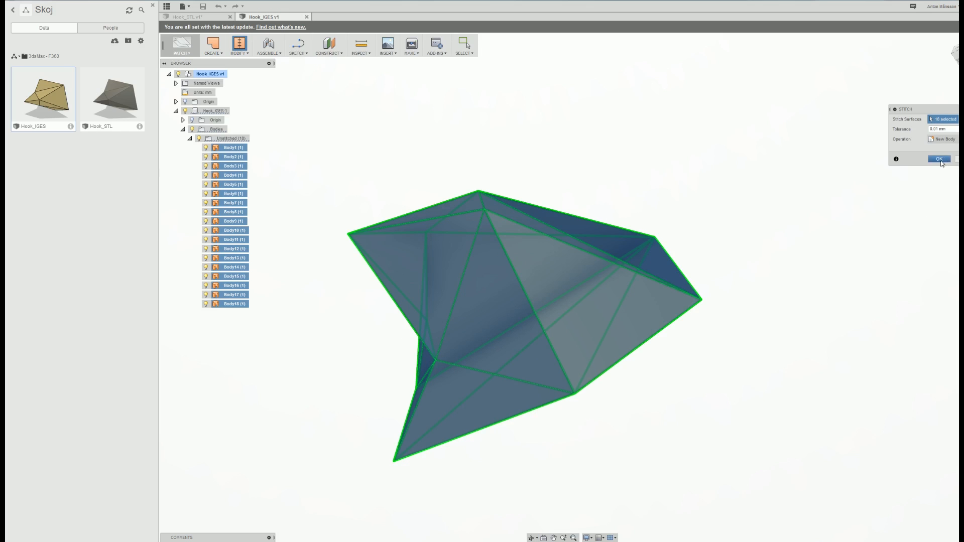
{"action": "left_click", "coordinate": [940, 159]}
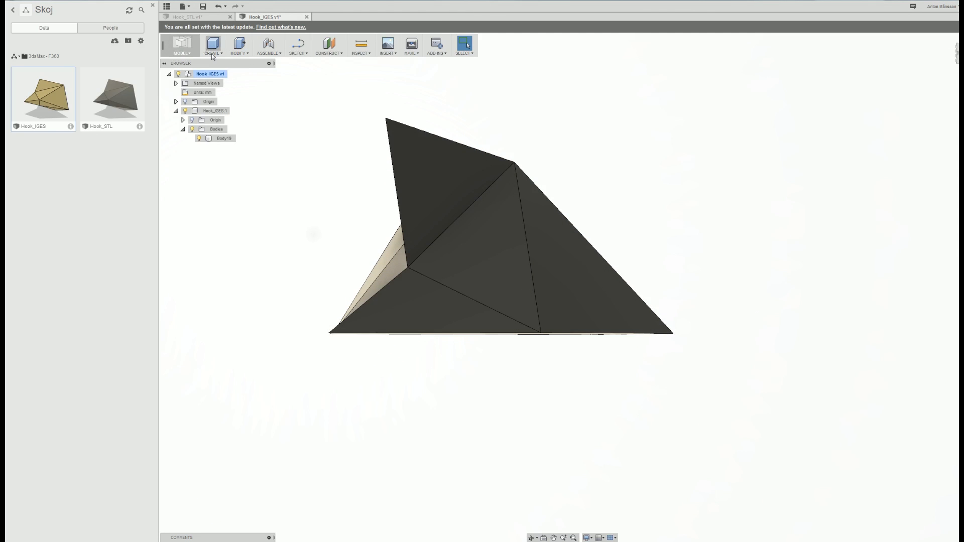
- Orbit Body19 to view another side and browse the Construct options
{"action": "left_click", "coordinate": [212, 46]}
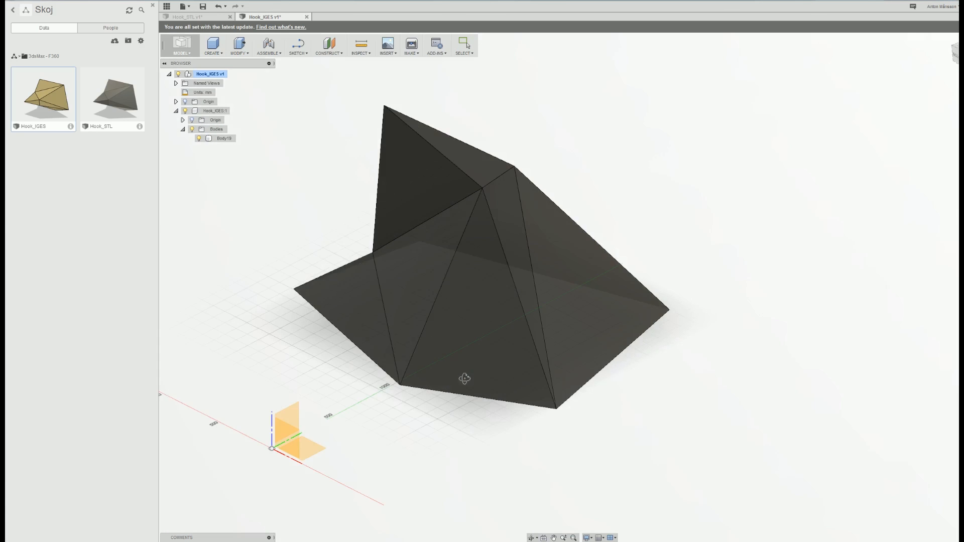
{"action": "left_click_drag", "start_coordinate": [464, 378], "coordinate": [591, 191]}
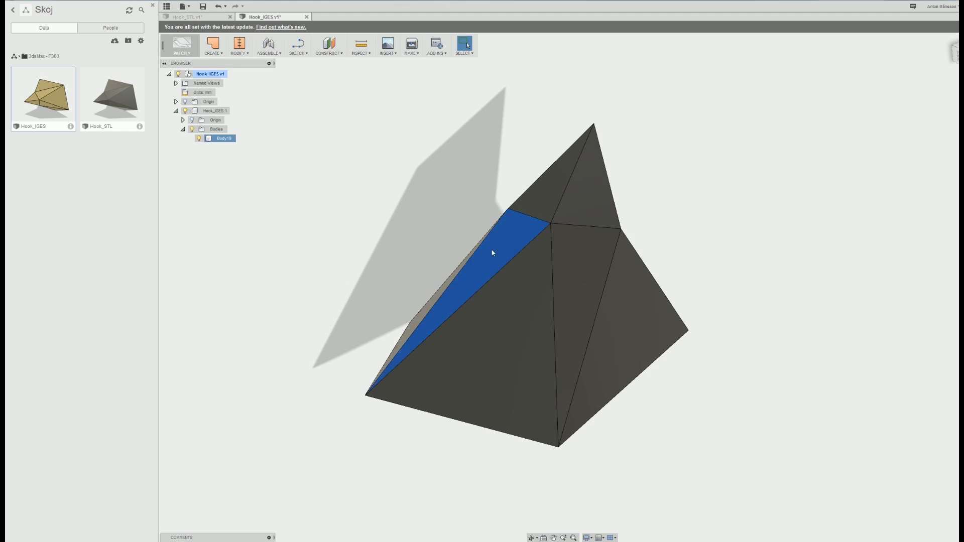
{"action": "left_click", "coordinate": [328, 44]}
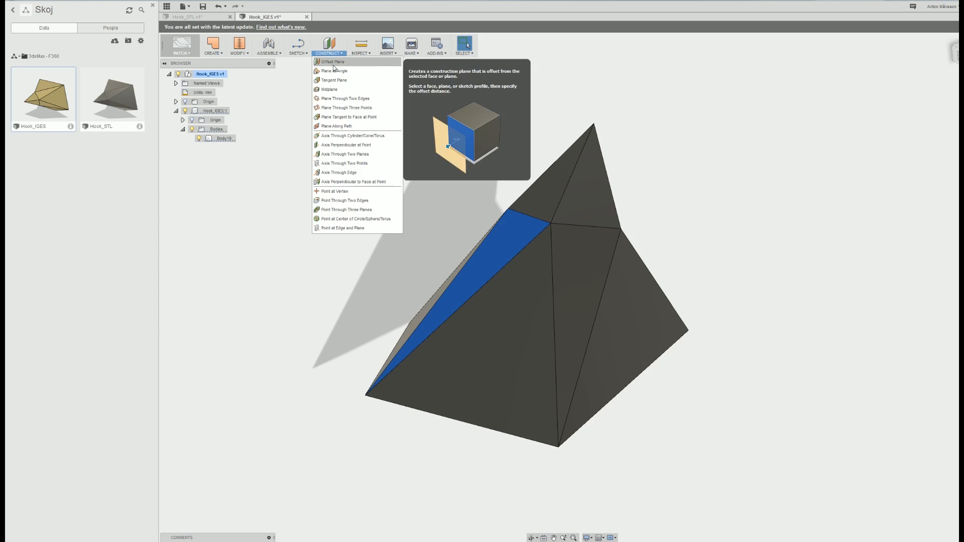
- Patch a triangular hook face as a New Body surface, then add an offset construction plane
{"action": "left_click", "coordinate": [333, 61]}
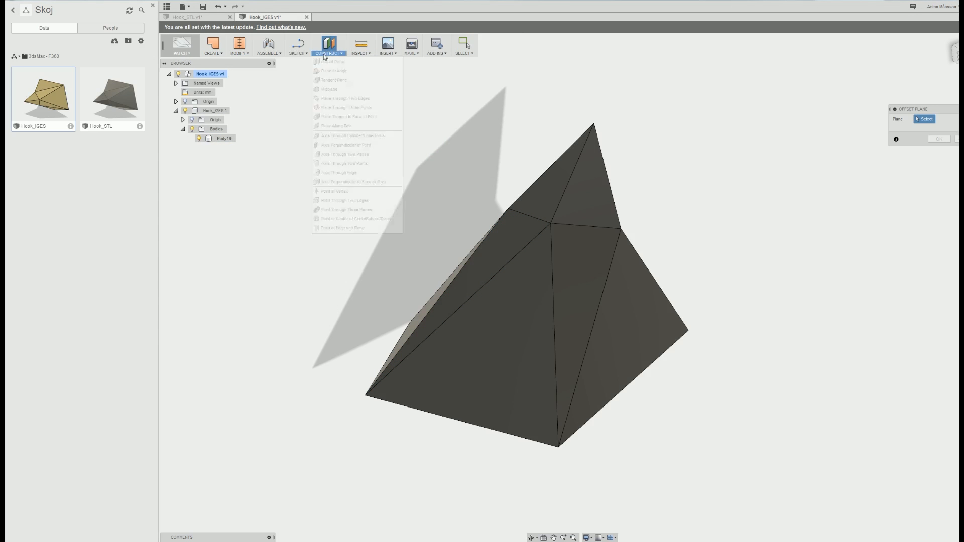
{"action": "left_click", "coordinate": [212, 45]}
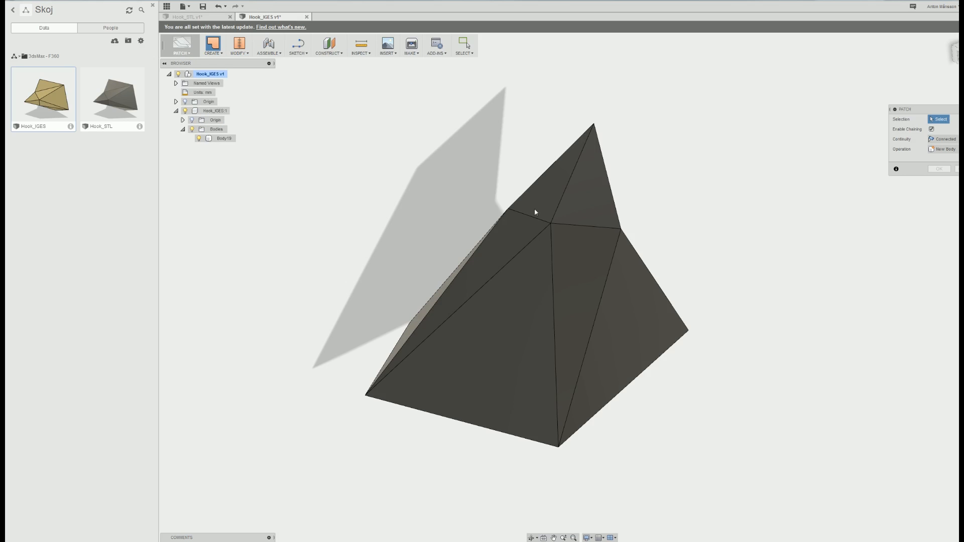
{"action": "left_click_drag", "start_coordinate": [535, 212], "coordinate": [534, 293]}
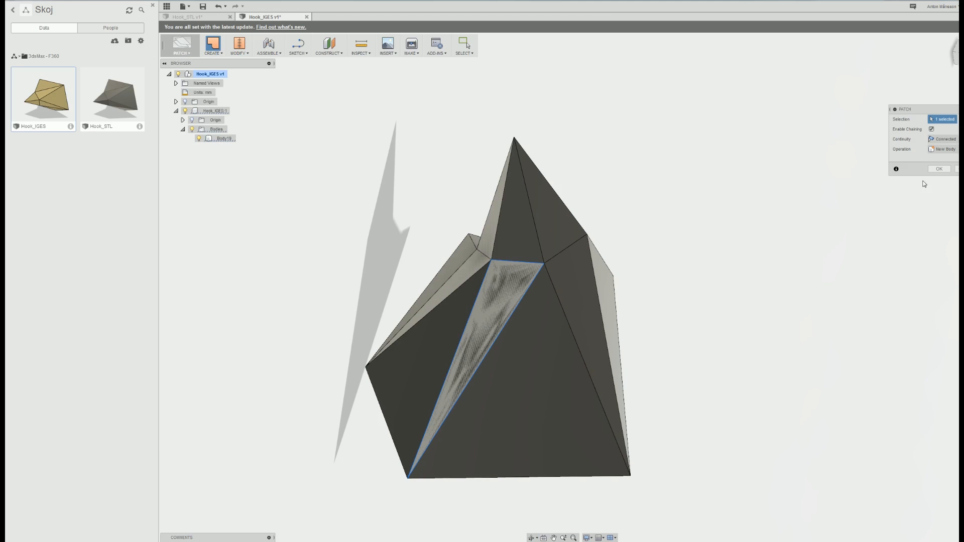
{"action": "left_click", "coordinate": [943, 149]}
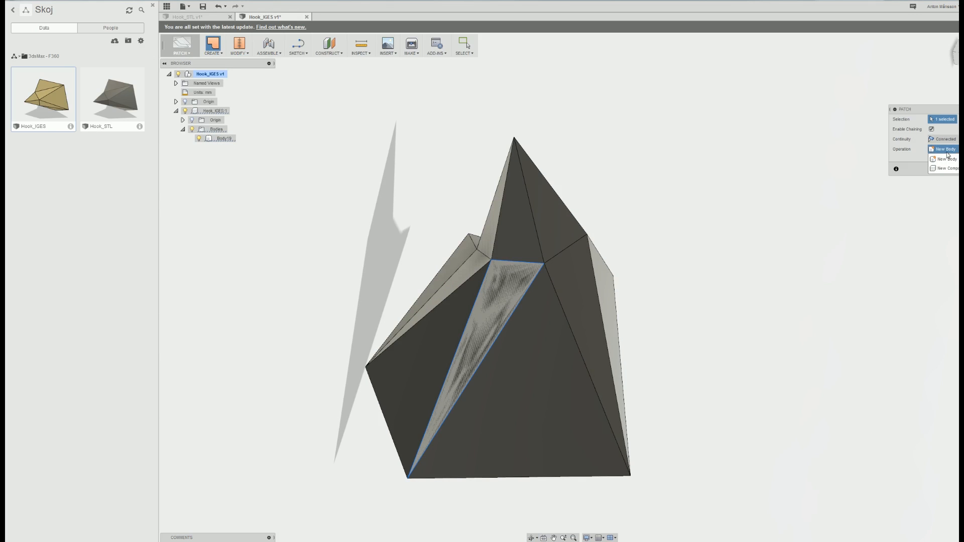
{"action": "left_click", "coordinate": [361, 44]}
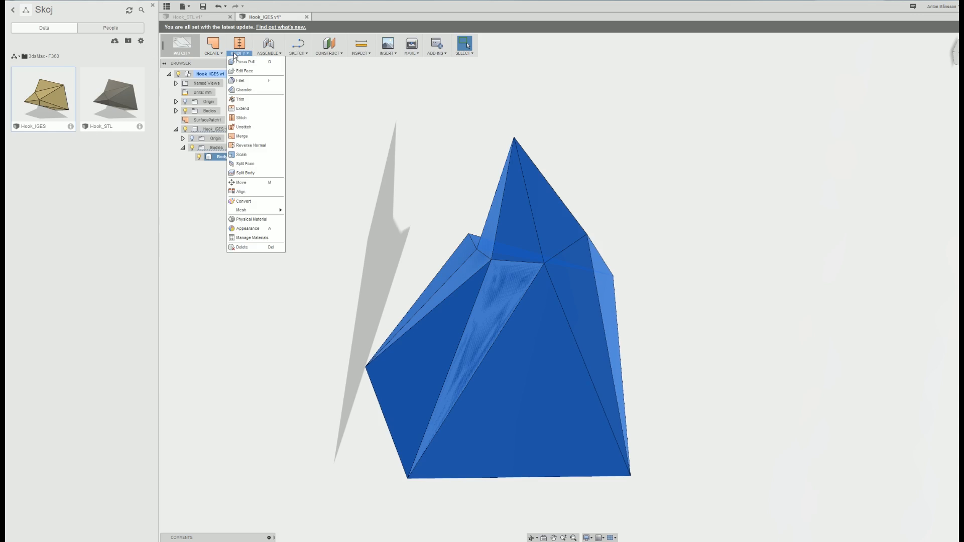
{"action": "left_click", "coordinate": [208, 120]}
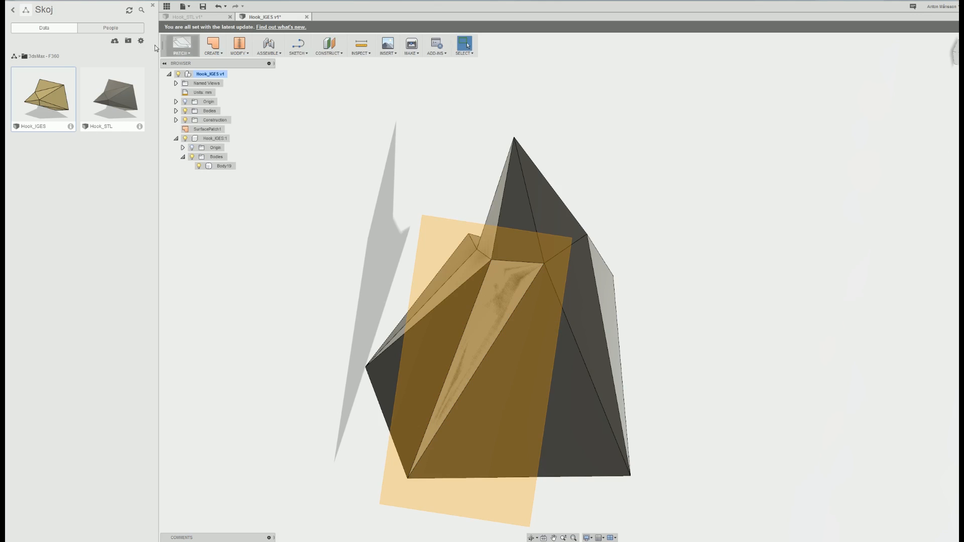
{"action": "left_click", "coordinate": [180, 44]}
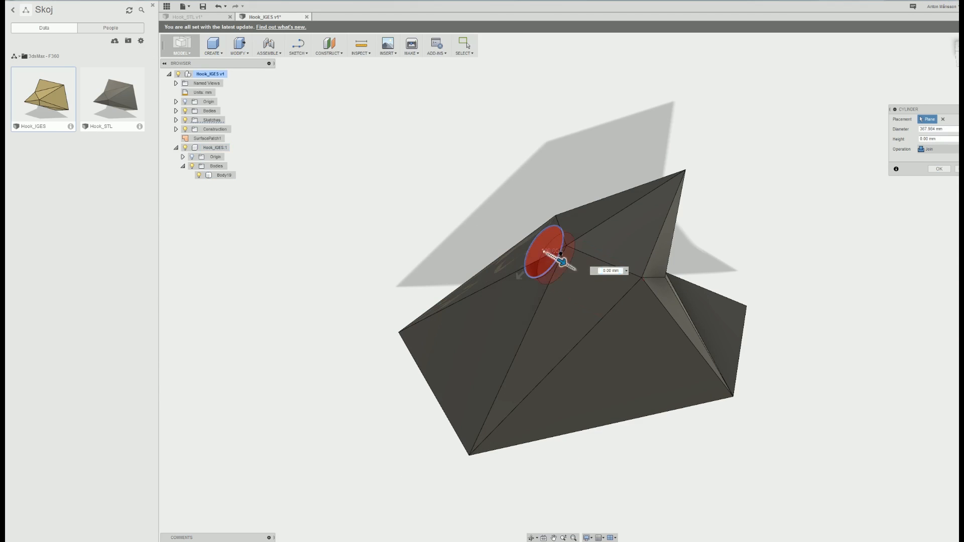
- Place a cylinder on the construction plane of the stitched hook
{"action": "left_click", "coordinate": [938, 169]}
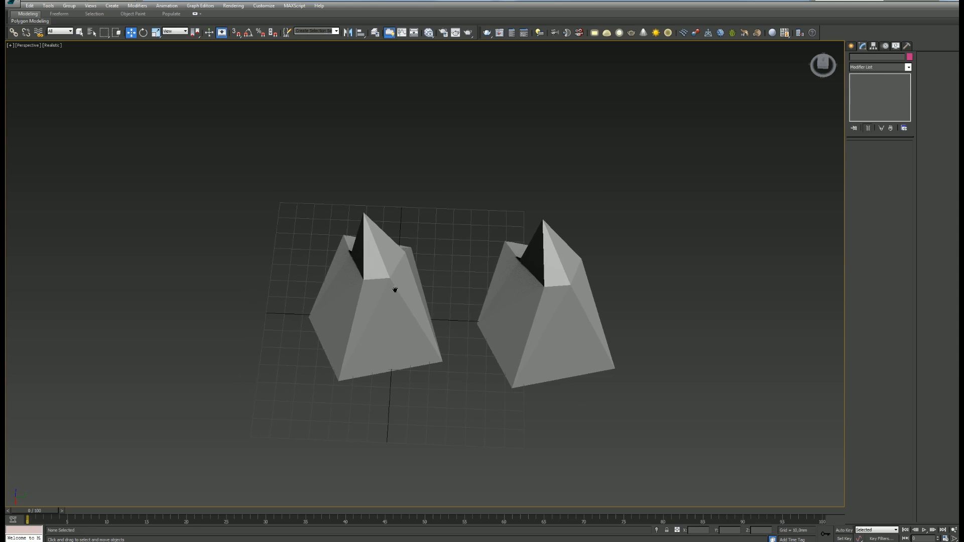
- Orbit around the two hooks, select one, and display its Editable Mesh edges and vertices
{"action": "left_click_drag", "start_coordinate": [418, 289], "coordinate": [419, 276]}
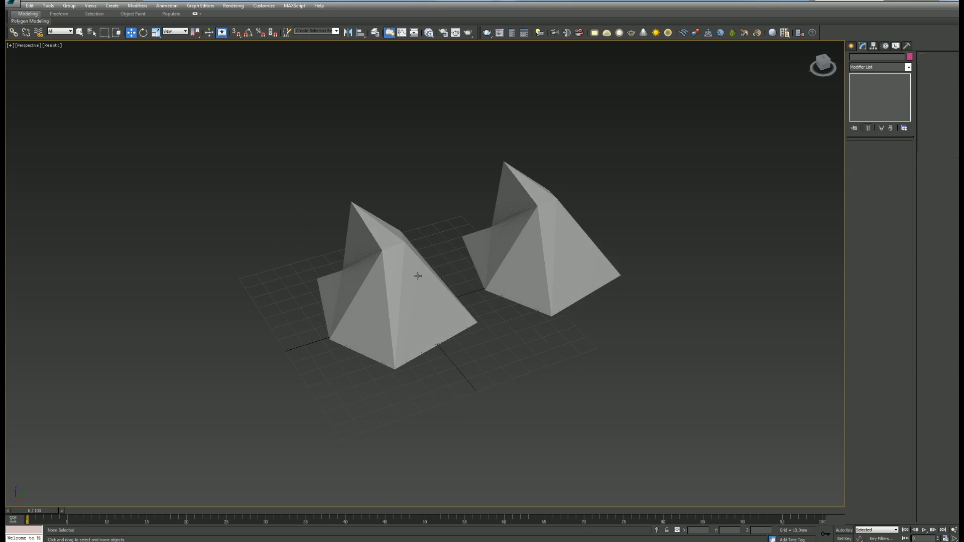
{"action": "left_click", "coordinate": [394, 277]}
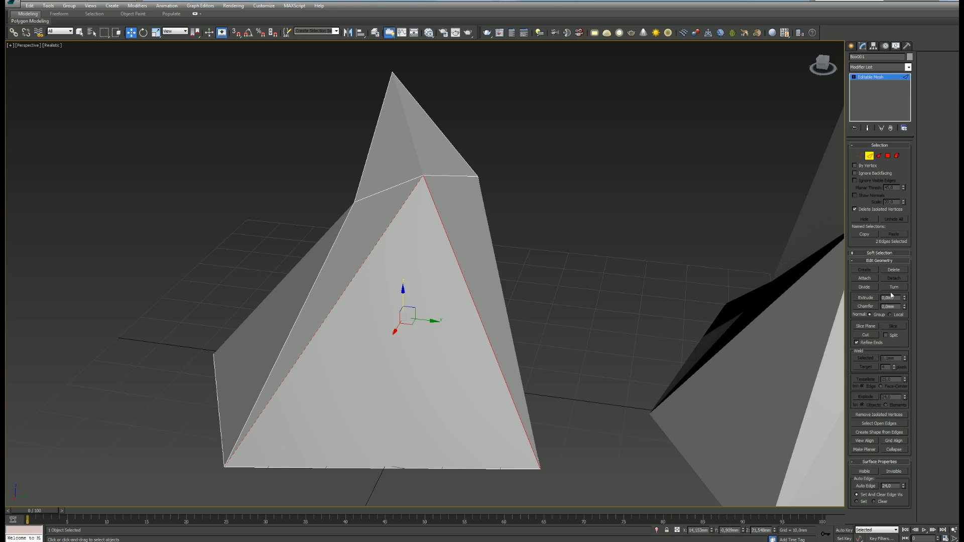
{"action": "left_click", "coordinate": [864, 335]}
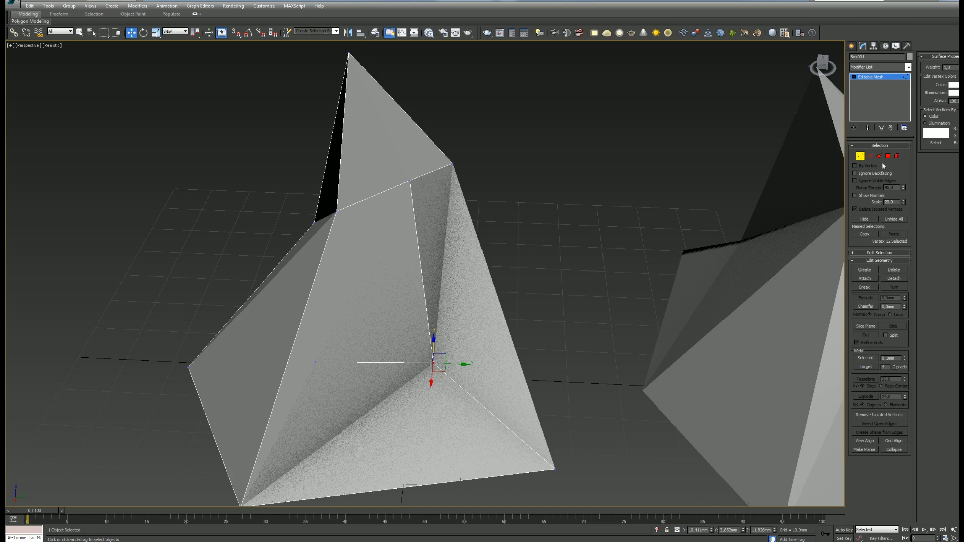
{"action": "left_click", "coordinate": [898, 155]}
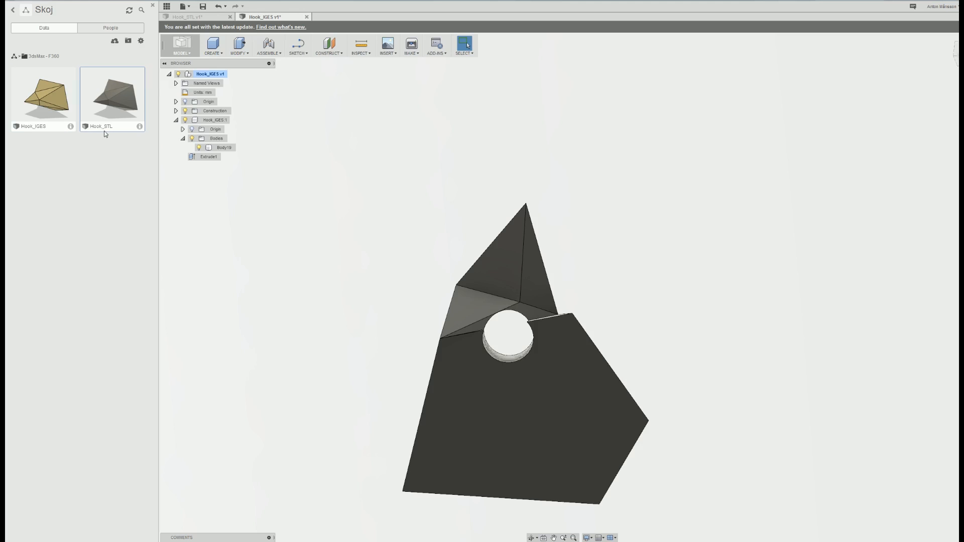
{"action": "mouse_move", "coordinate": [228, 162]}
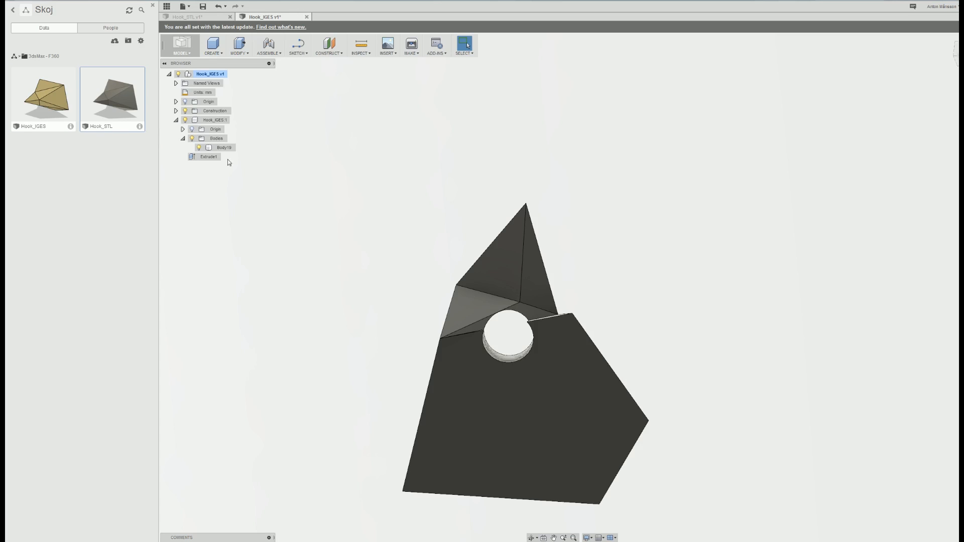
{"action": "mouse_move", "coordinate": [348, 193]}
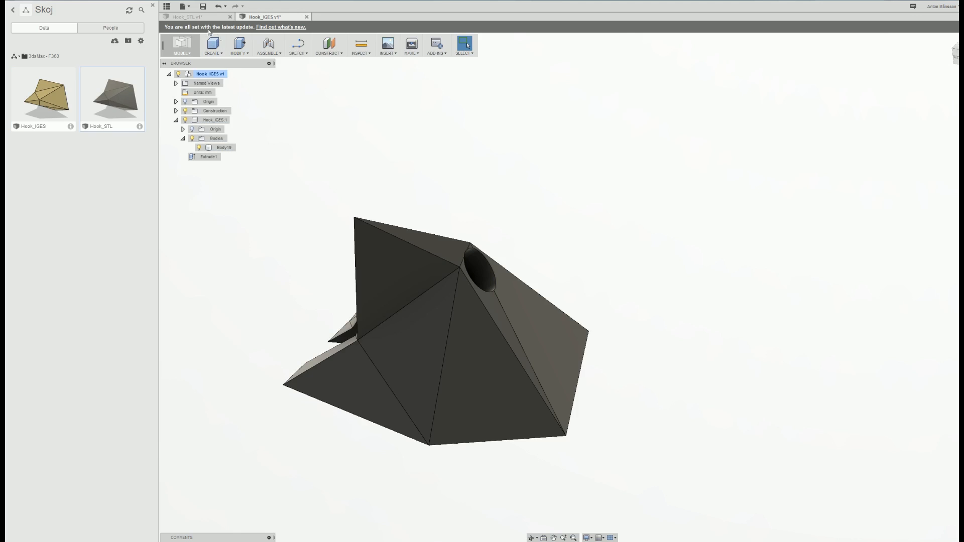
- Switch to the Hook_STL document to view its keyhole slot
{"action": "left_click", "coordinate": [190, 16]}
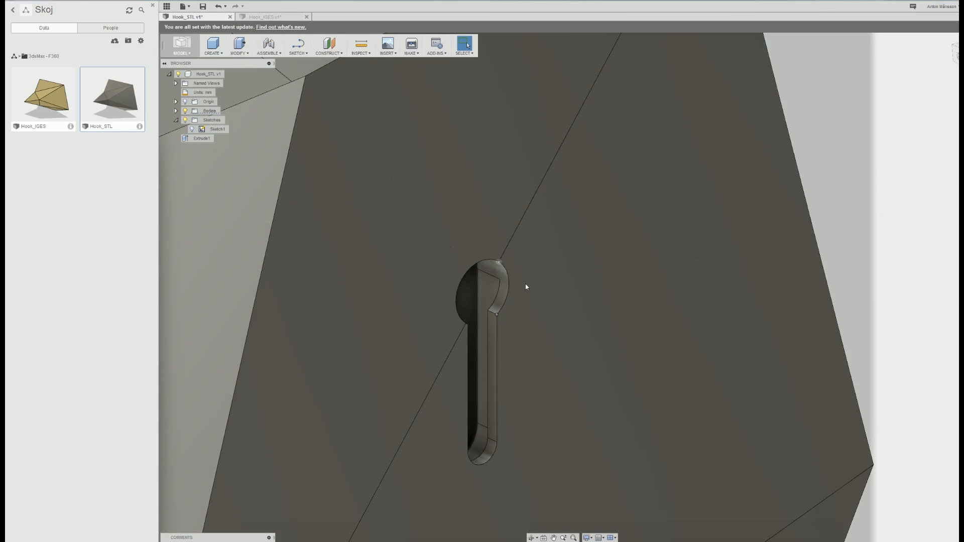
- Add a modeled thread (Thread2) to the cylindrical face of the keyhole slot
{"action": "left_click", "coordinate": [212, 45]}
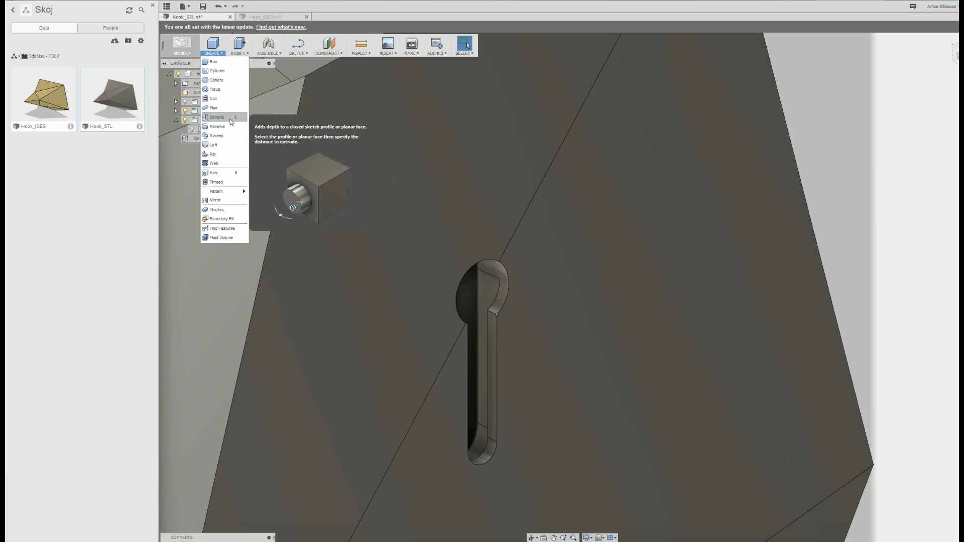
{"action": "left_click", "coordinate": [216, 181]}
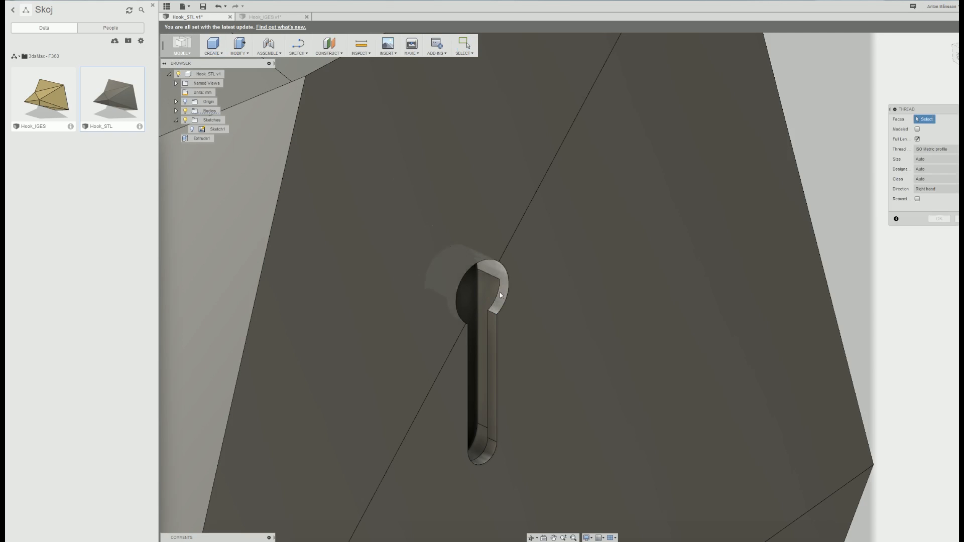
{"action": "left_click", "coordinate": [498, 282]}
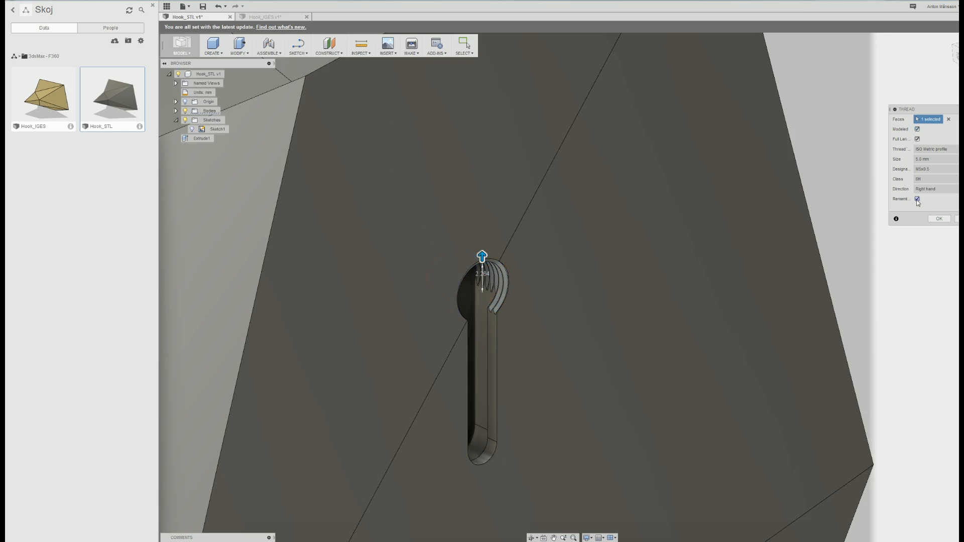
{"action": "left_click", "coordinate": [917, 199]}
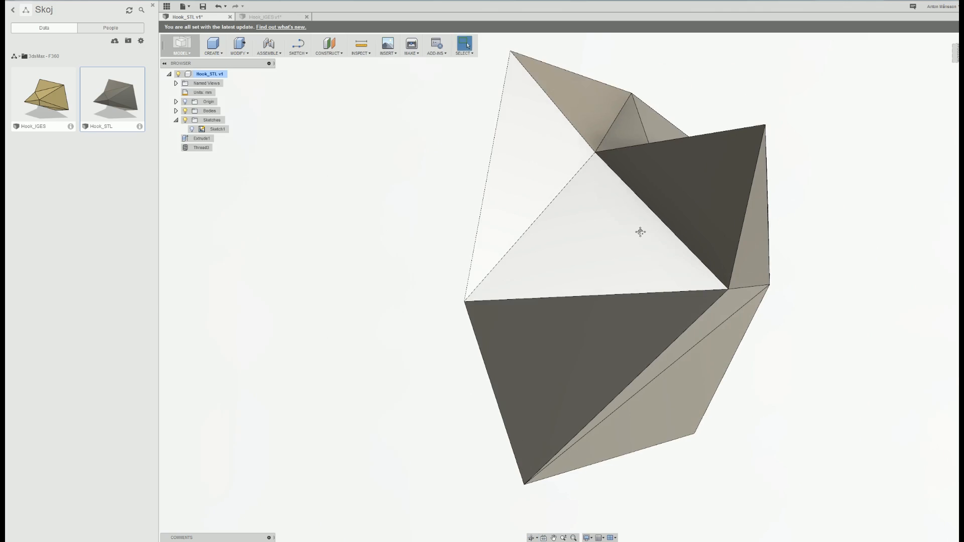
{"action": "left_click_drag", "start_coordinate": [640, 232], "coordinate": [649, 253]}
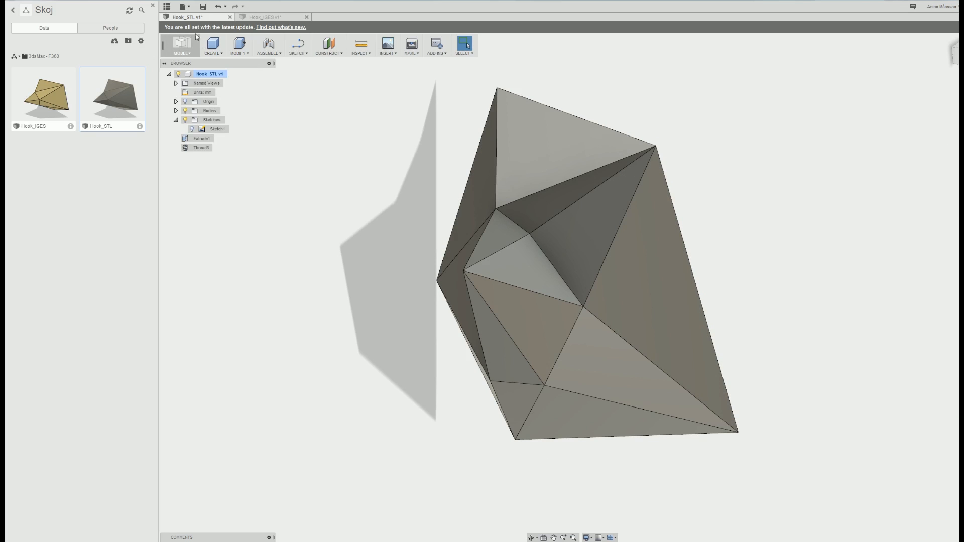
{"action": "mouse_move", "coordinate": [238, 86]}
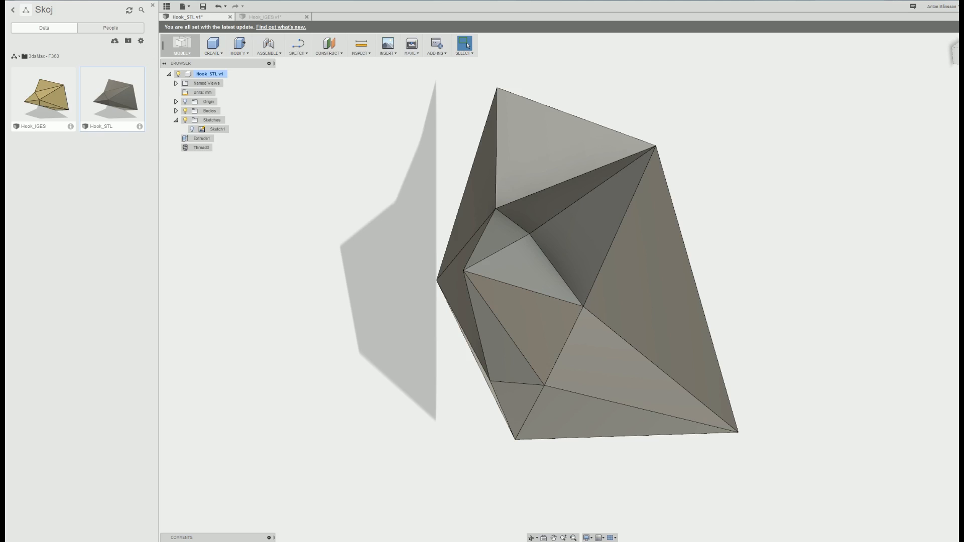
{"action": "mouse_move", "coordinate": [354, 160]}
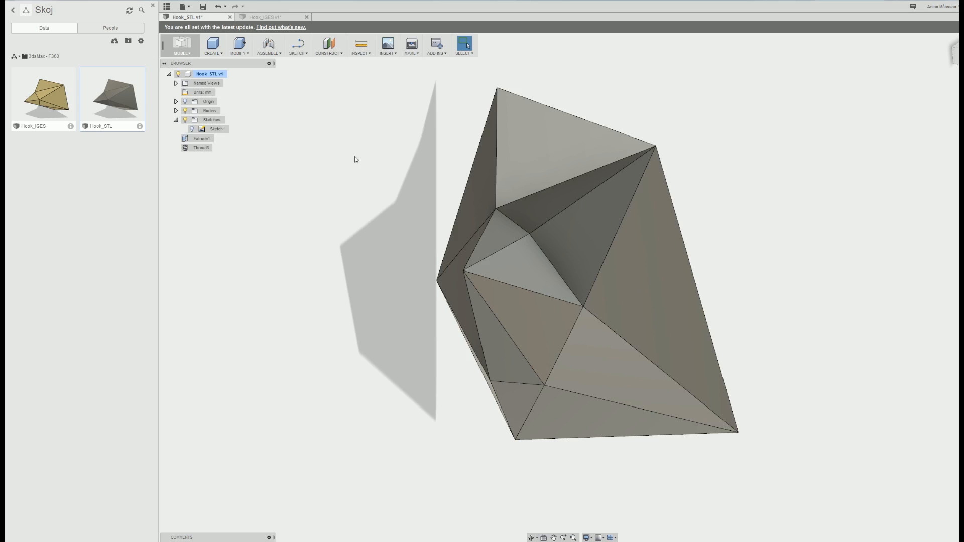
{"action": "mouse_move", "coordinate": [477, 216]}
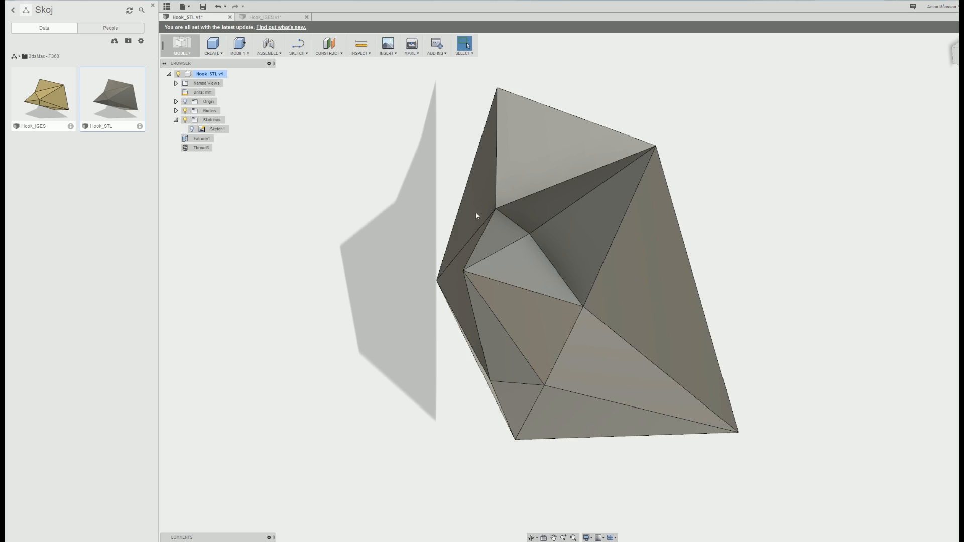